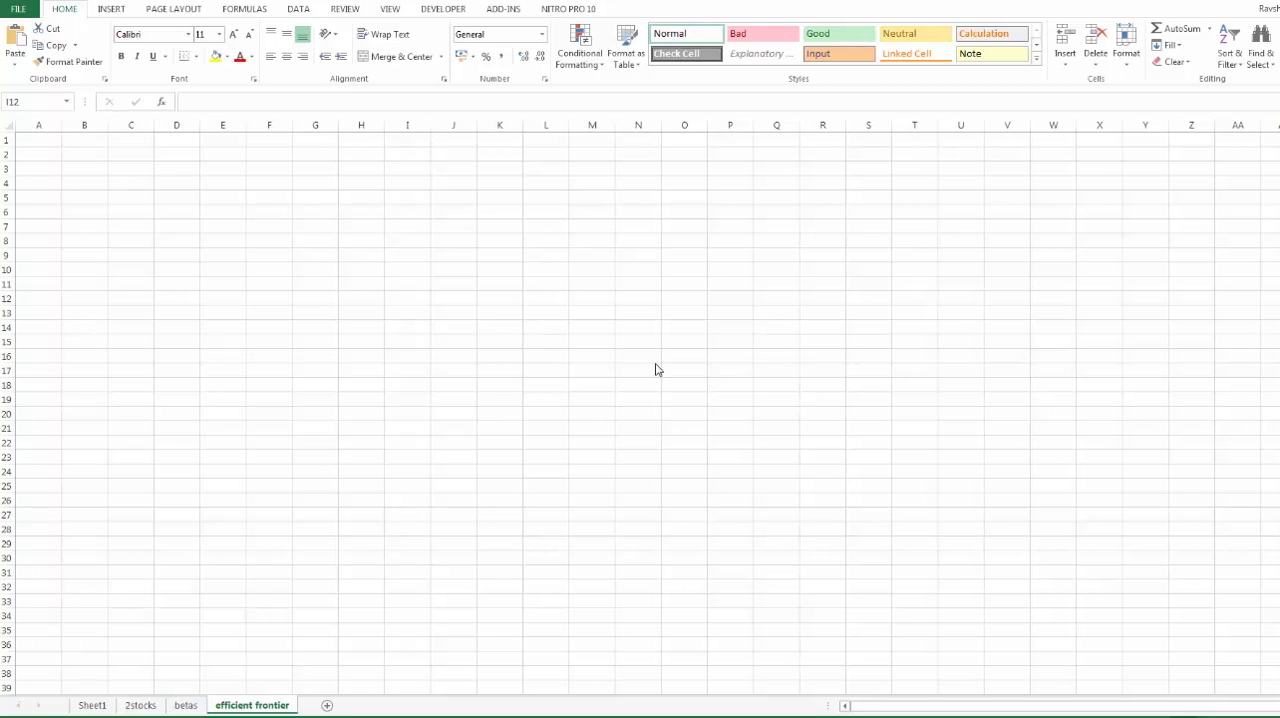
mouse_move(475, 413)
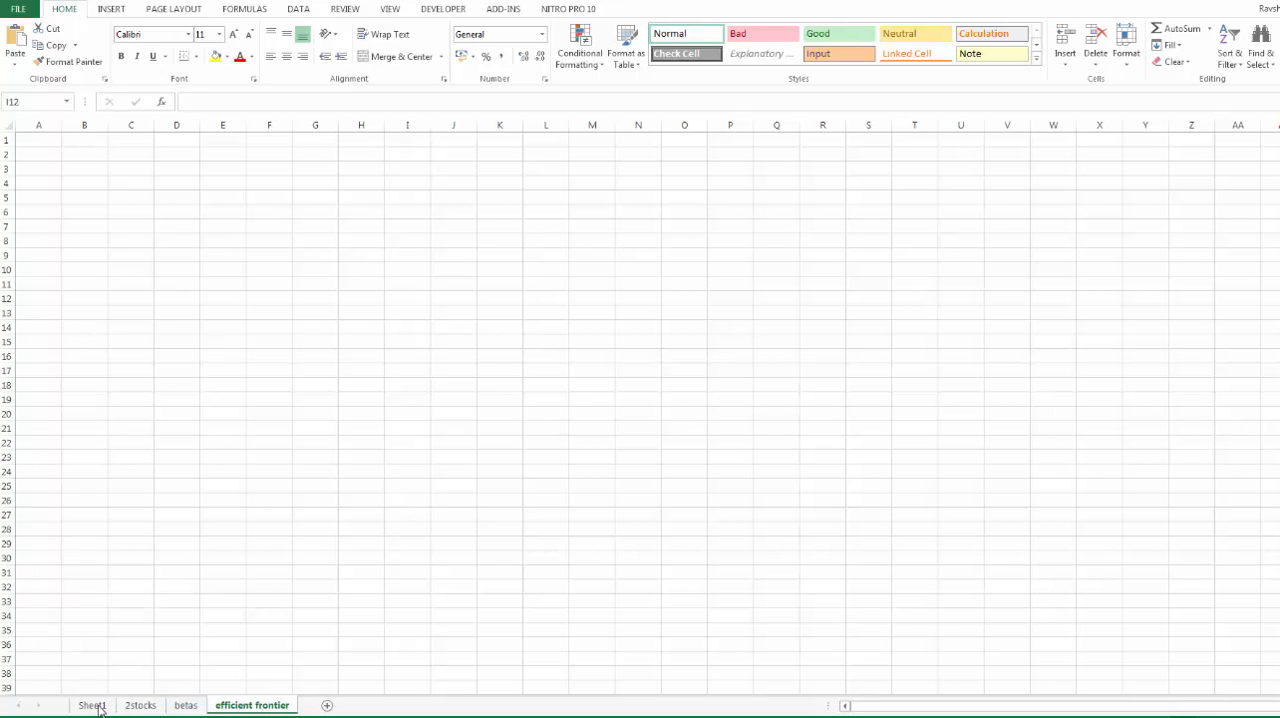
Copy the rio and vod weekly log-return columns, including headers, from Sheet1.
left_click(92, 705)
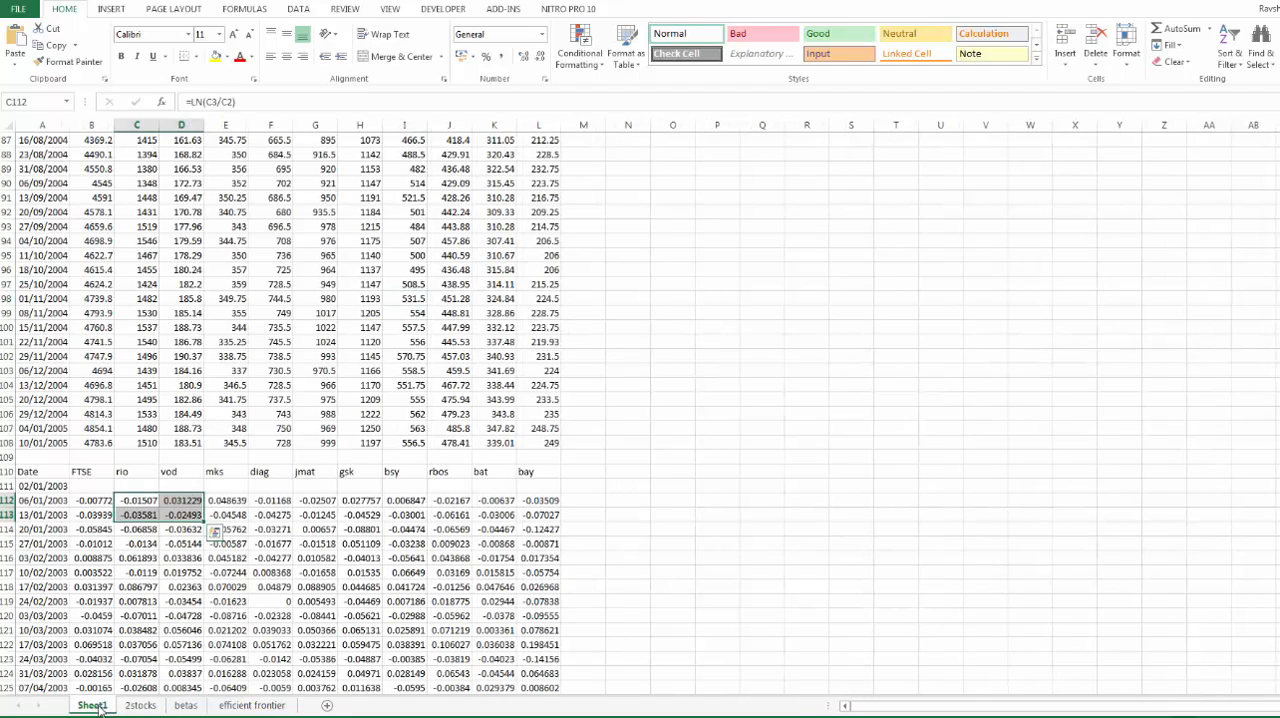
left_click(225, 615)
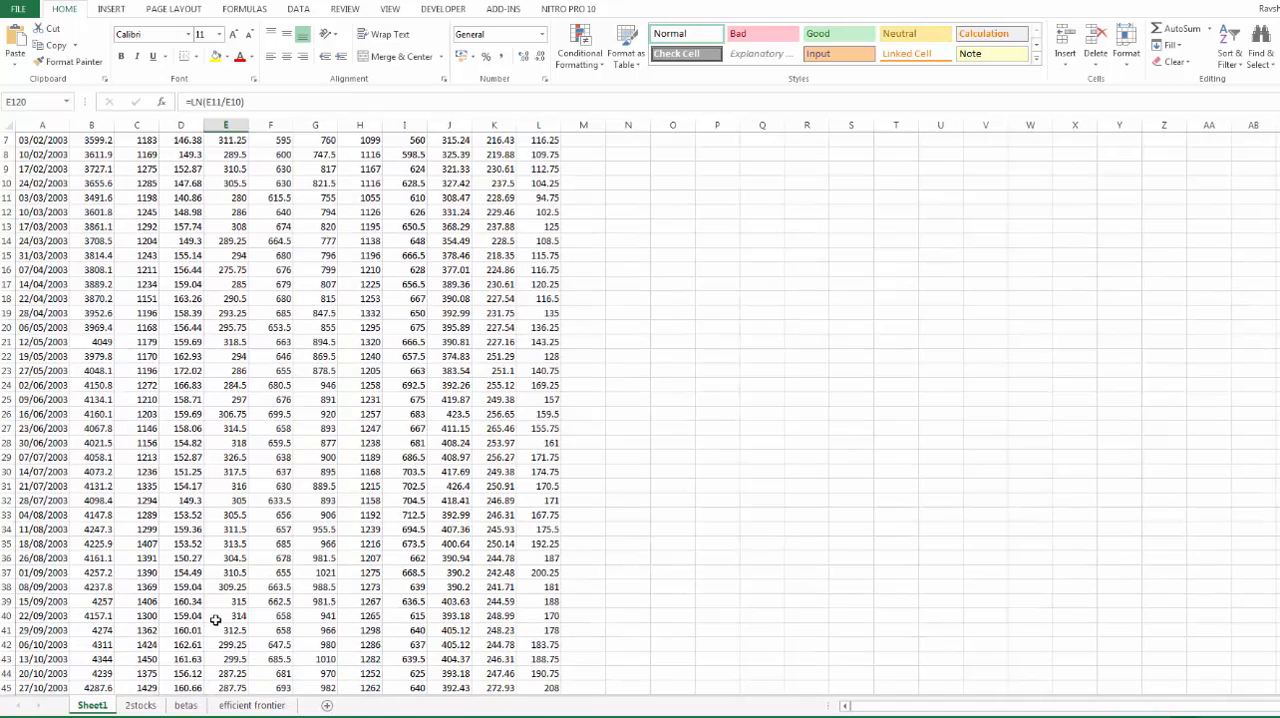
scroll("up", 3)
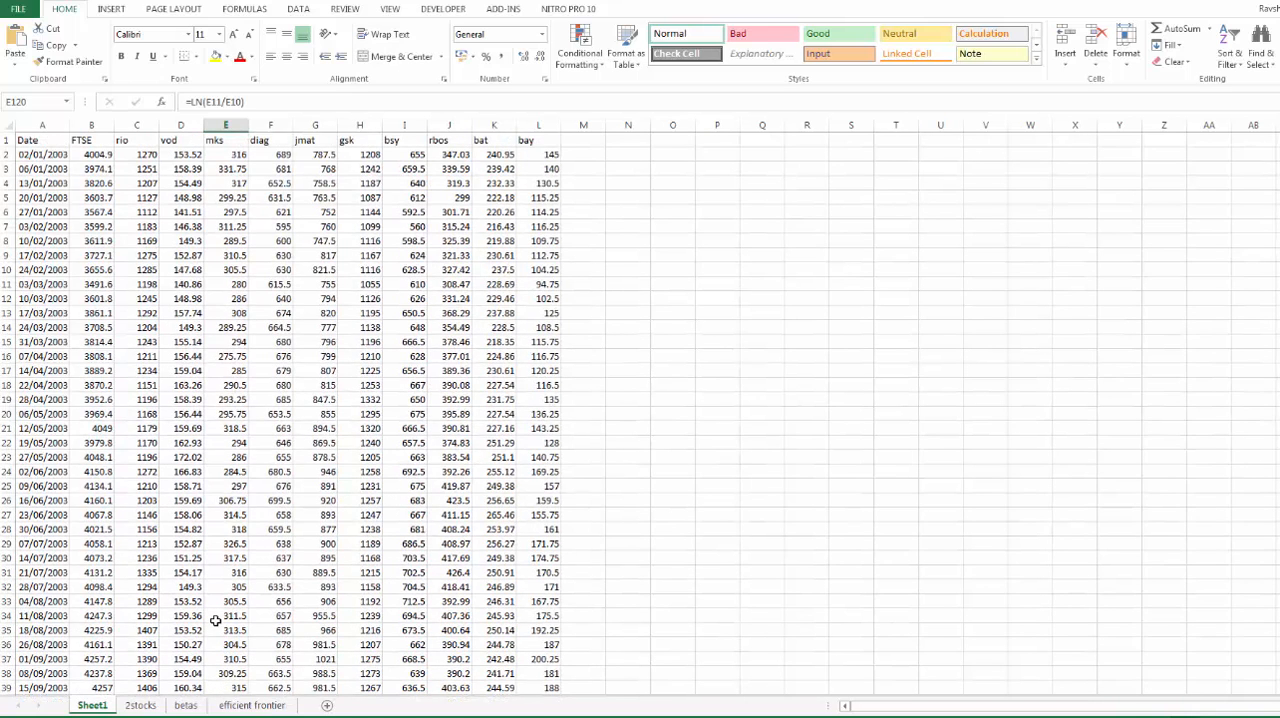
left_click(137, 140)
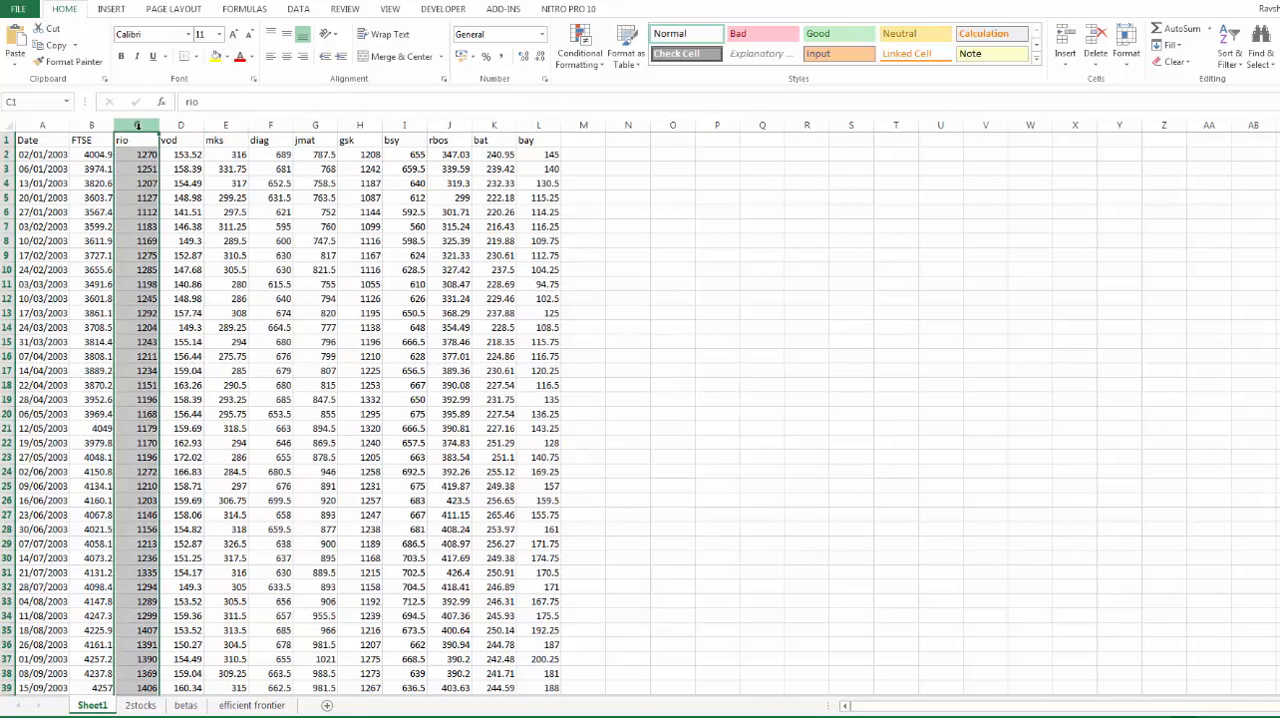
left_click(181, 140)
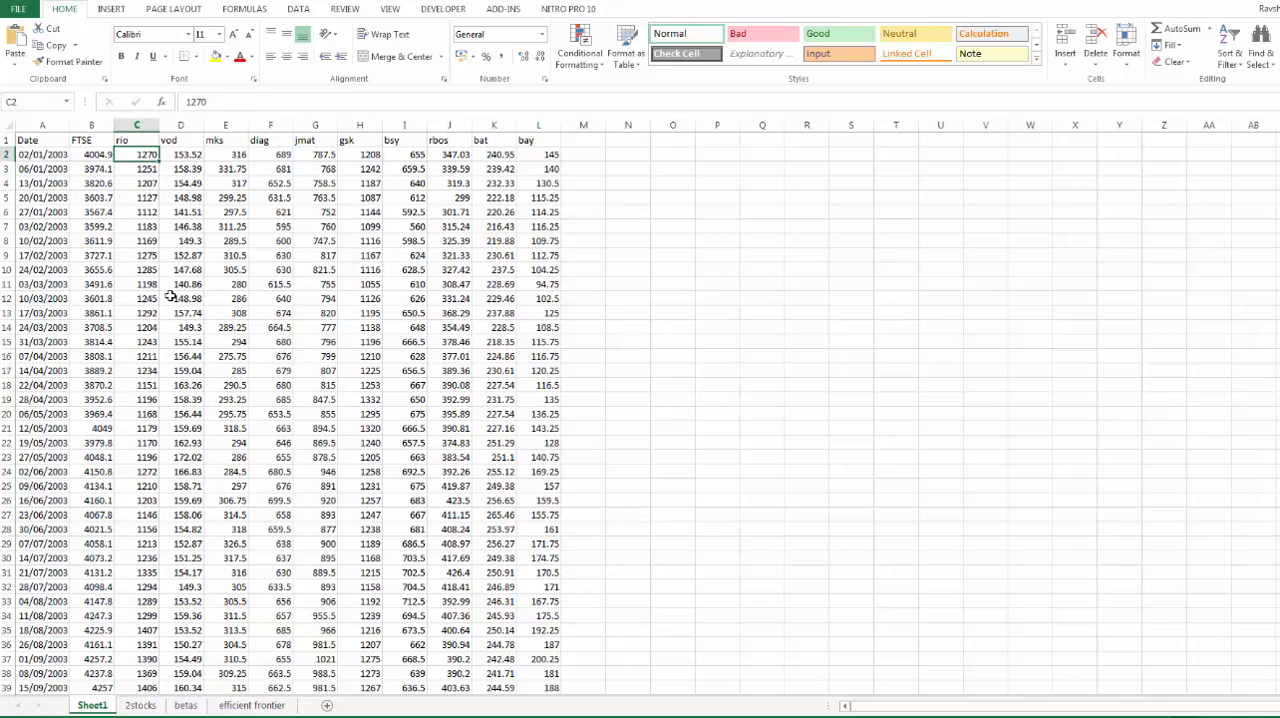
scroll("down", 3)
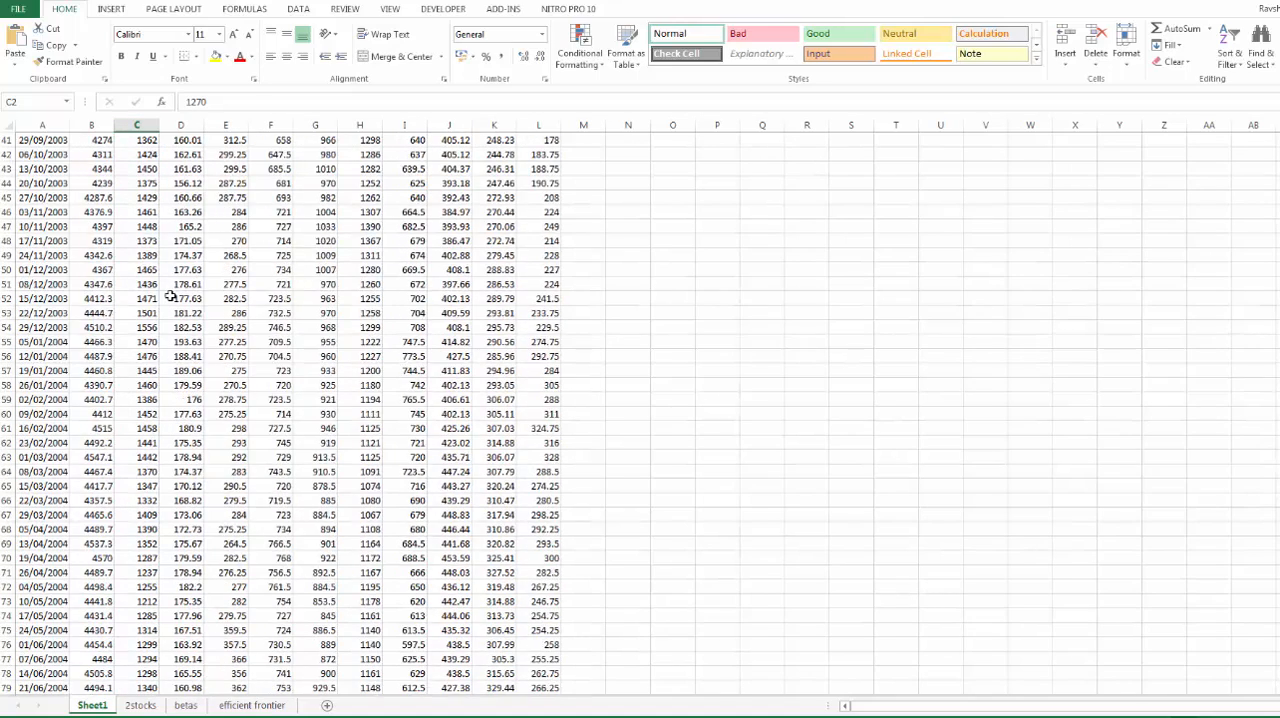
scroll("down", 3)
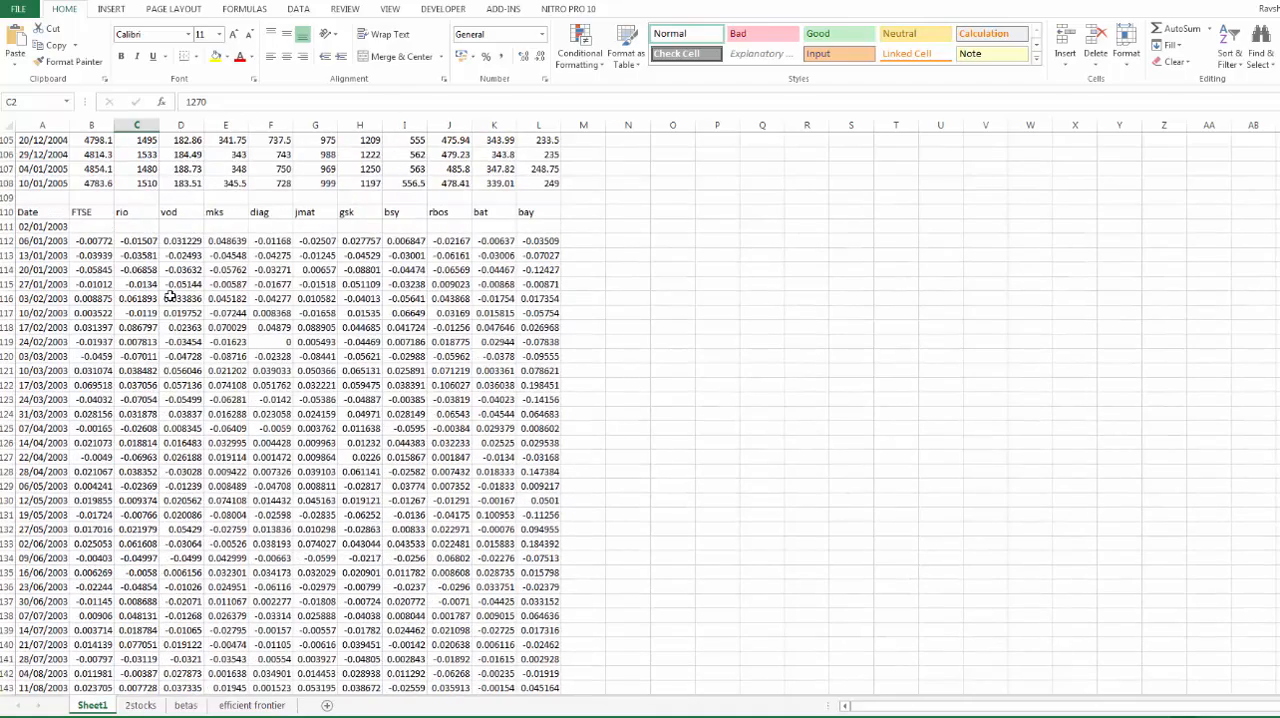
scroll("down", 3)
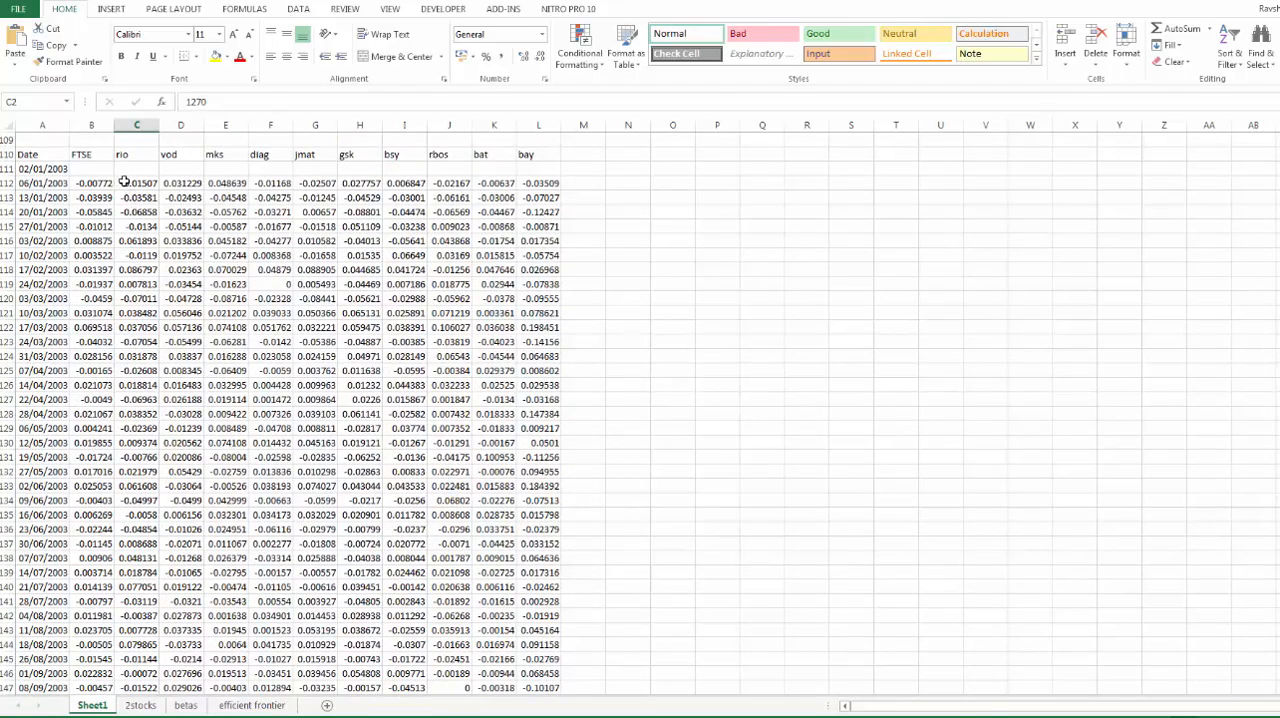
left_click(137, 183)
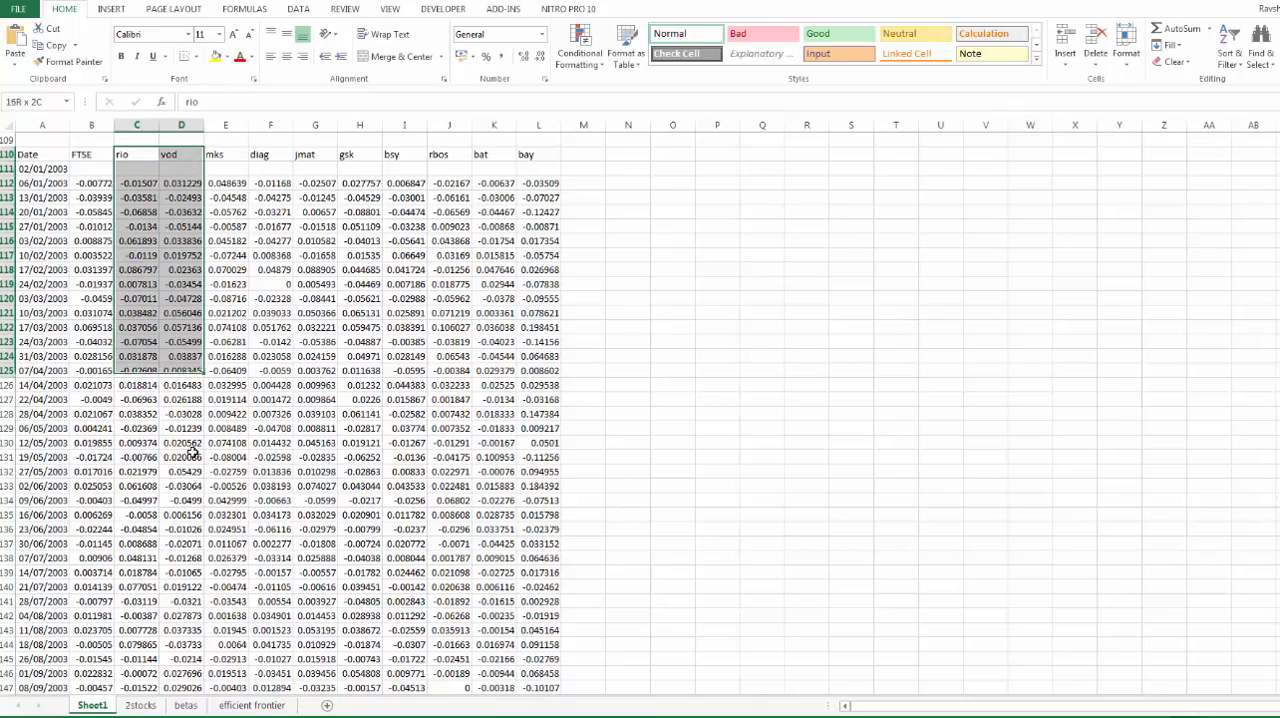
scroll("down", 3)
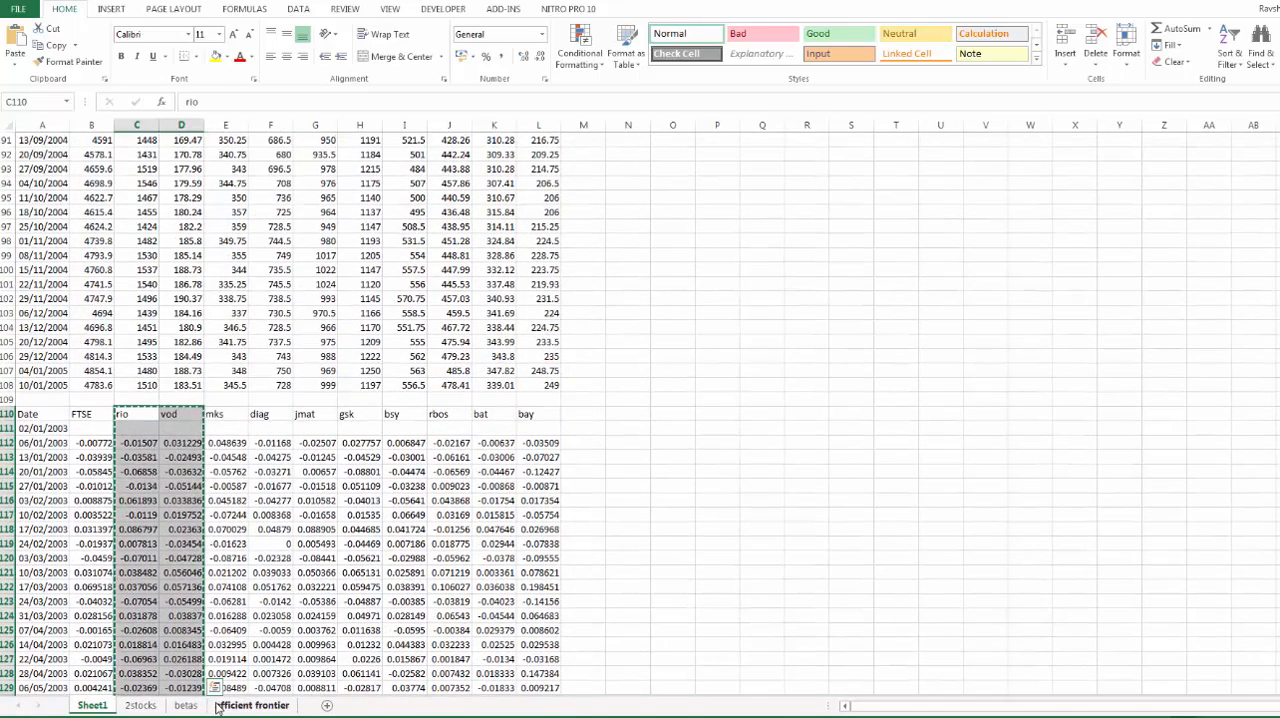
Paste the copied rio and vod returns at B2 of the efficient frontier sheet.
left_click(252, 705)
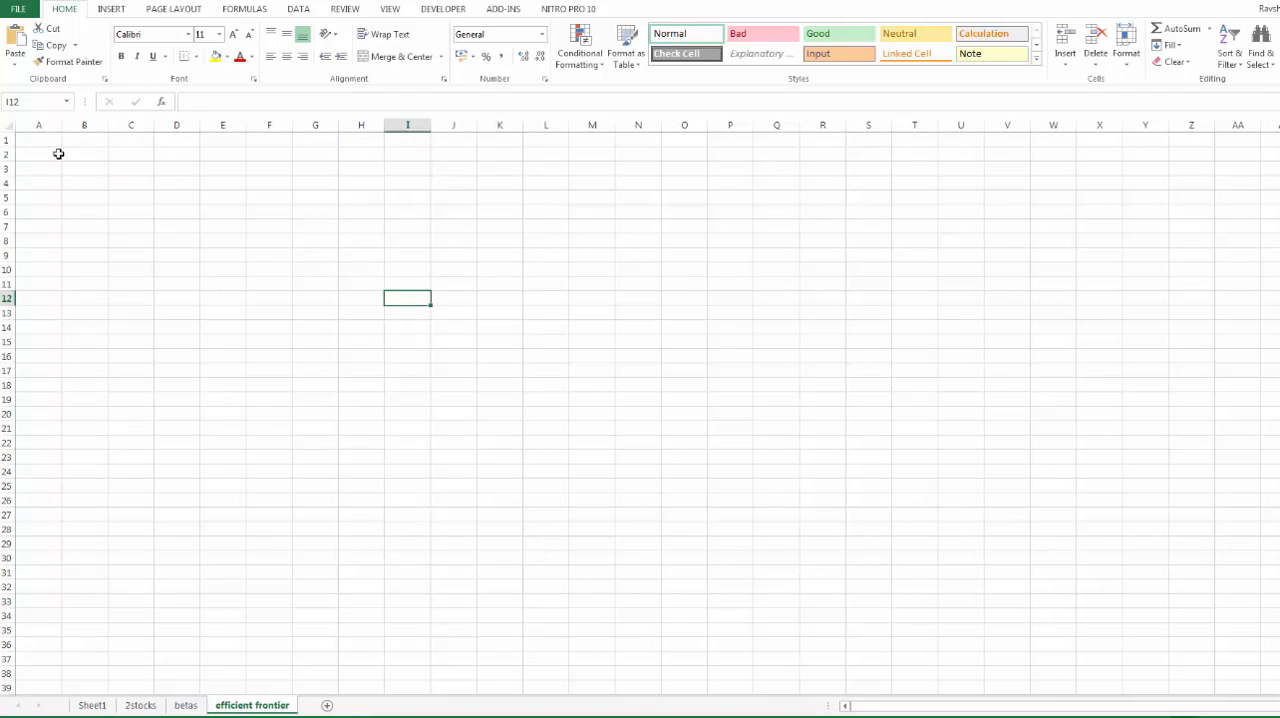
right_click(84, 154)
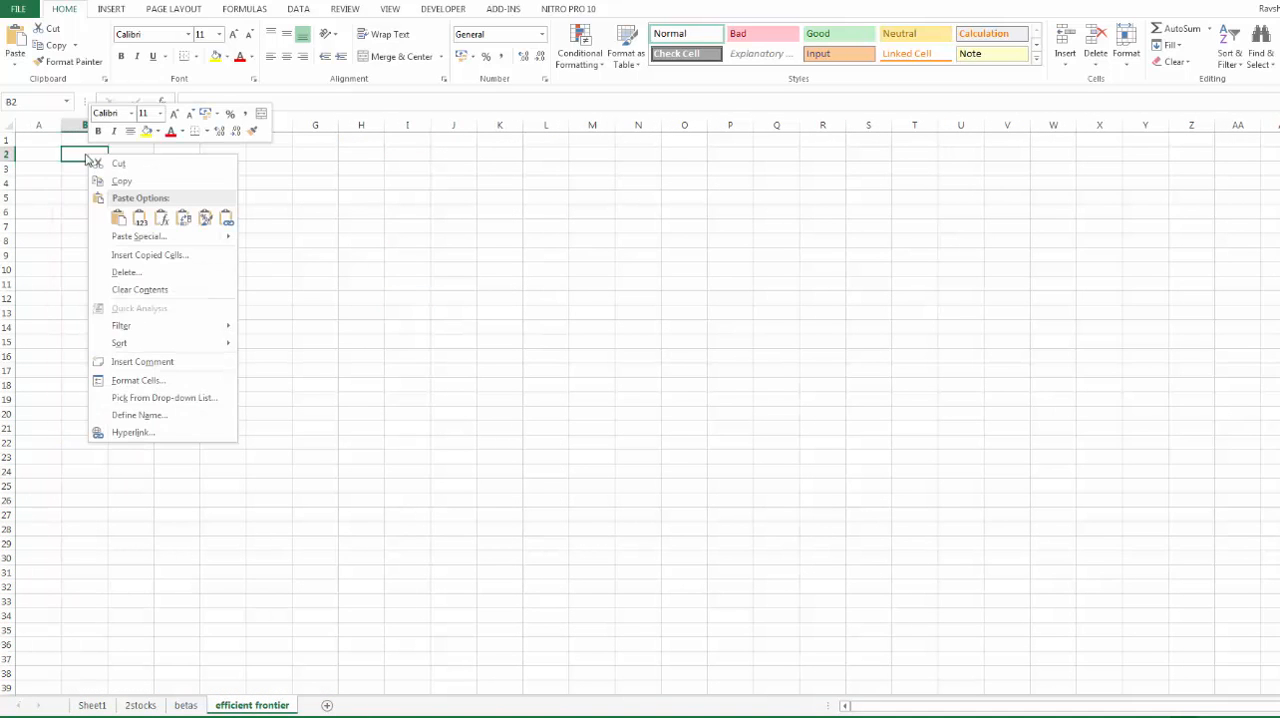
left_click(119, 217)
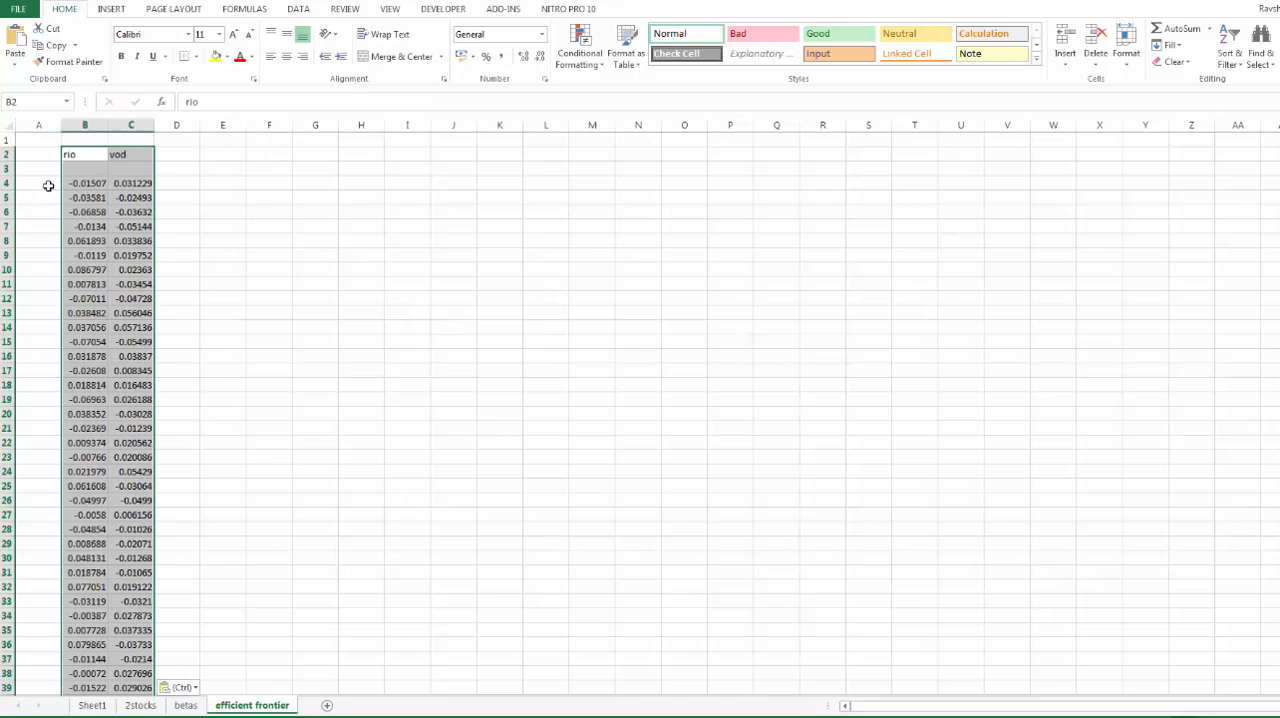
Delete the empty rows so the return headers start in row 1.
right_click(38, 167)
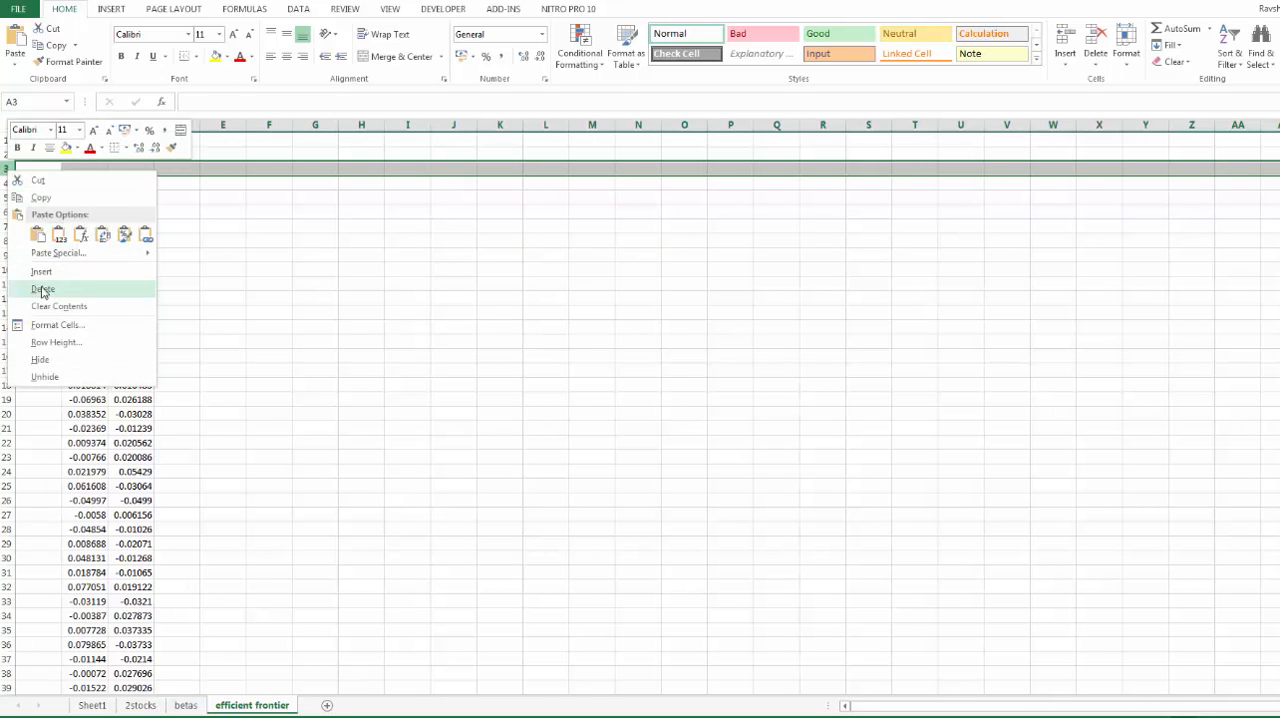
left_click(42, 289)
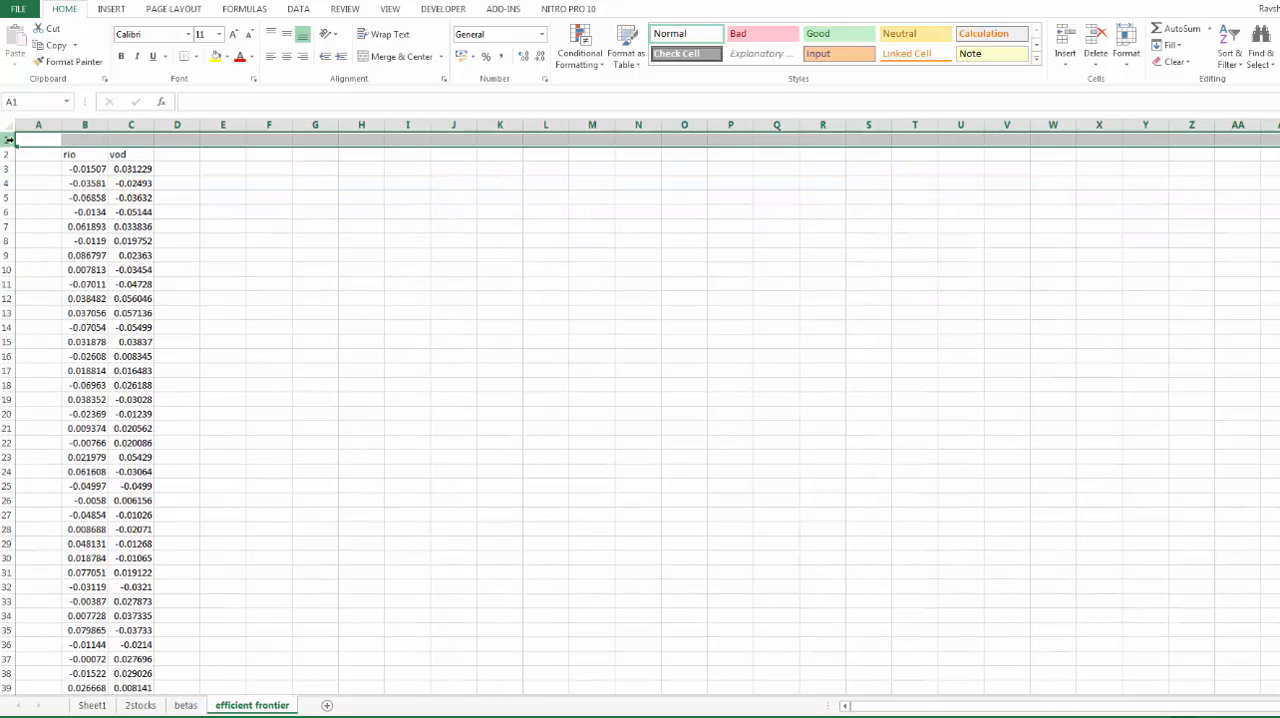
left_click(222, 255)
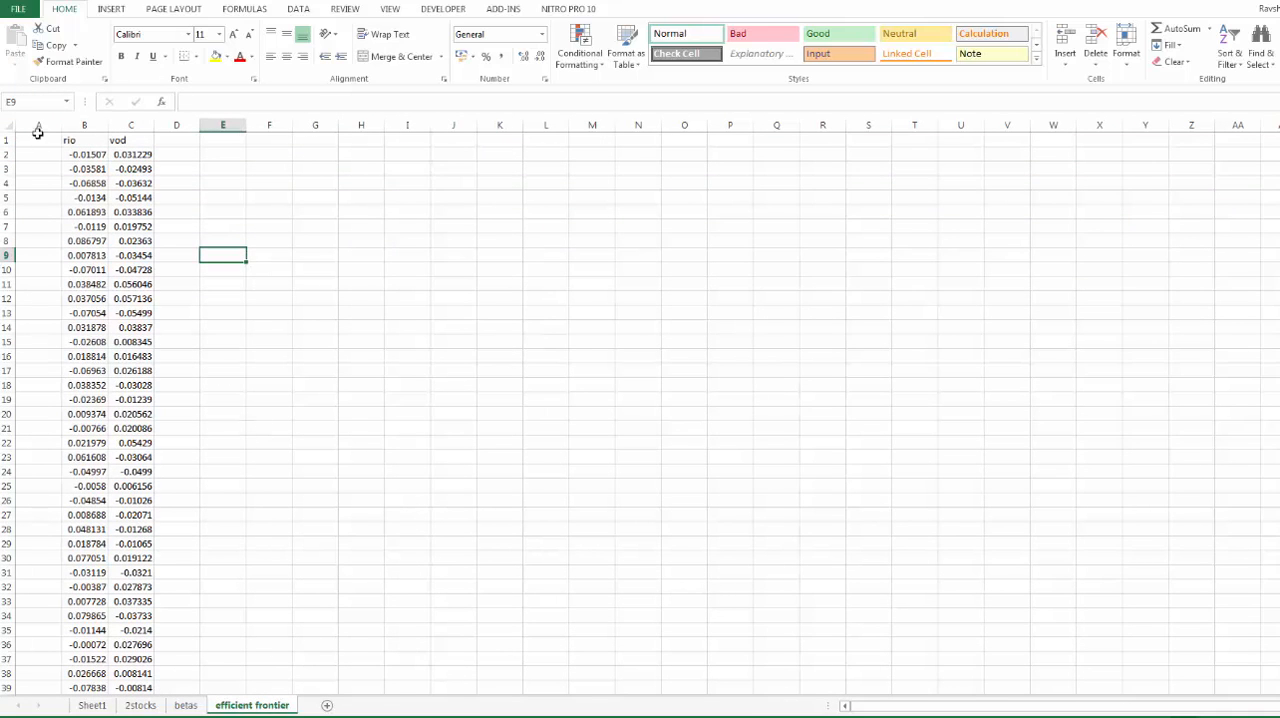
mouse_move(225, 163)
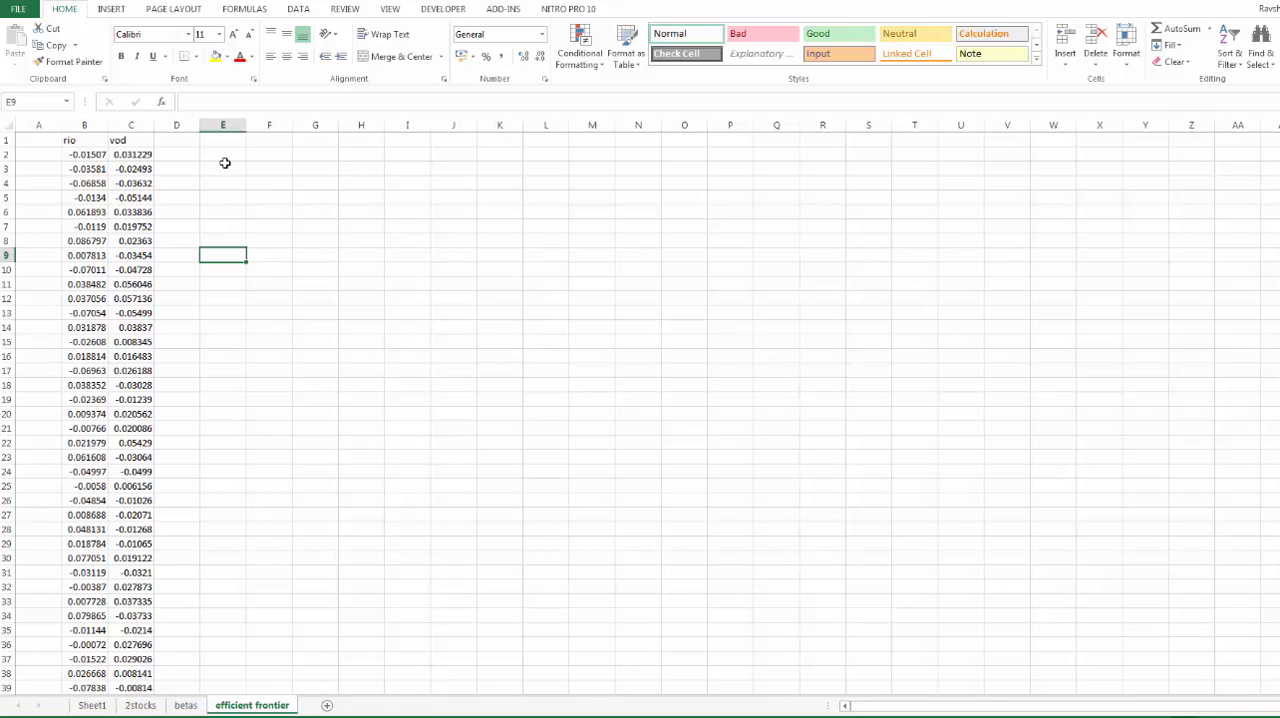
left_click(222, 154)
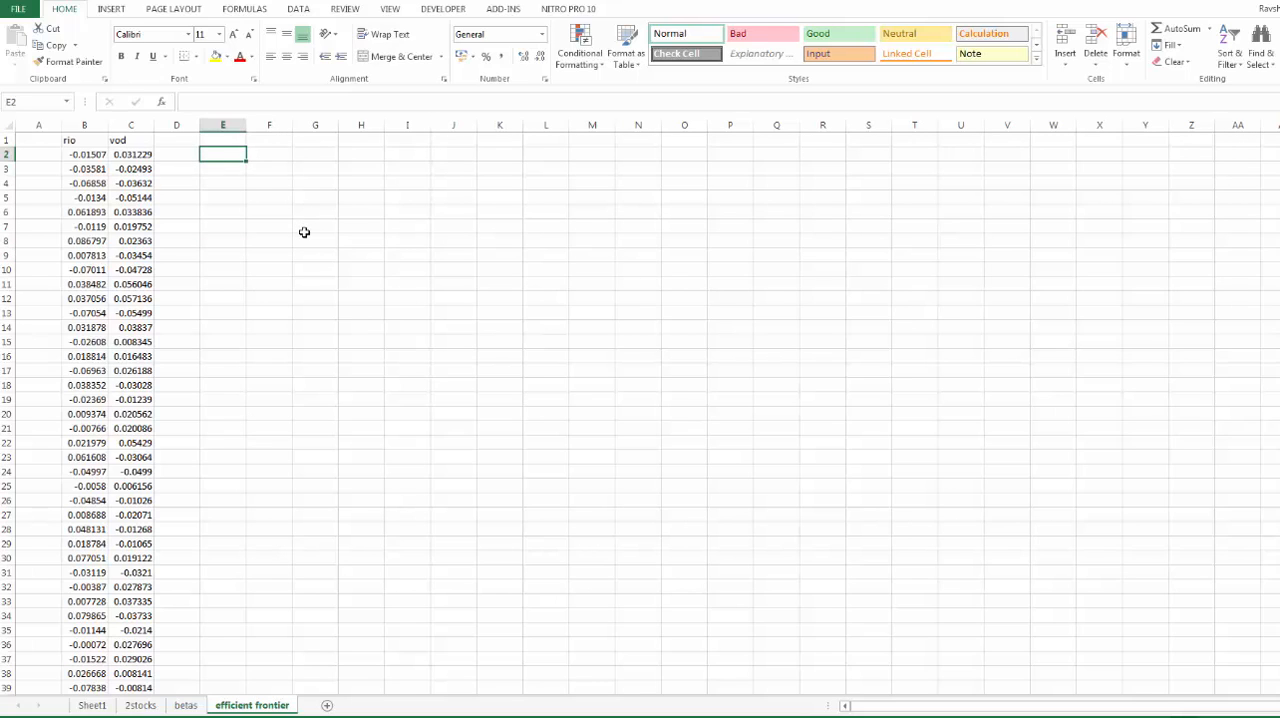
key("down")
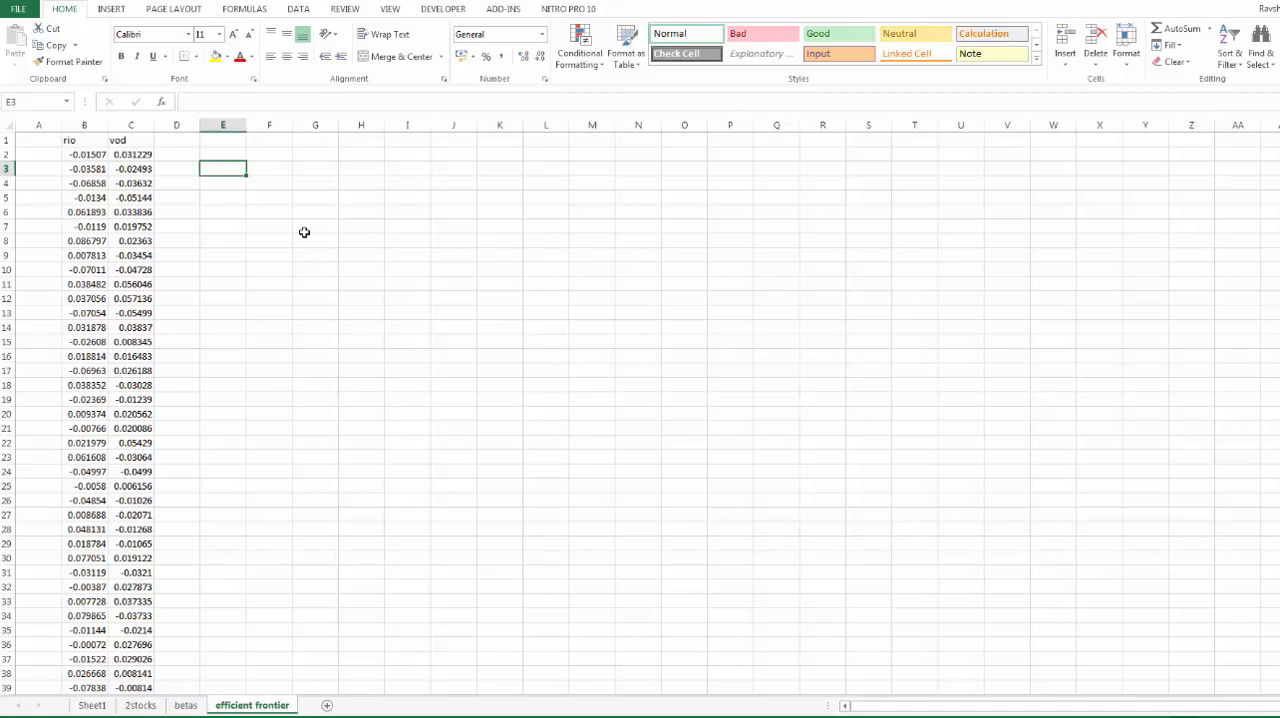
scroll("down", 3)
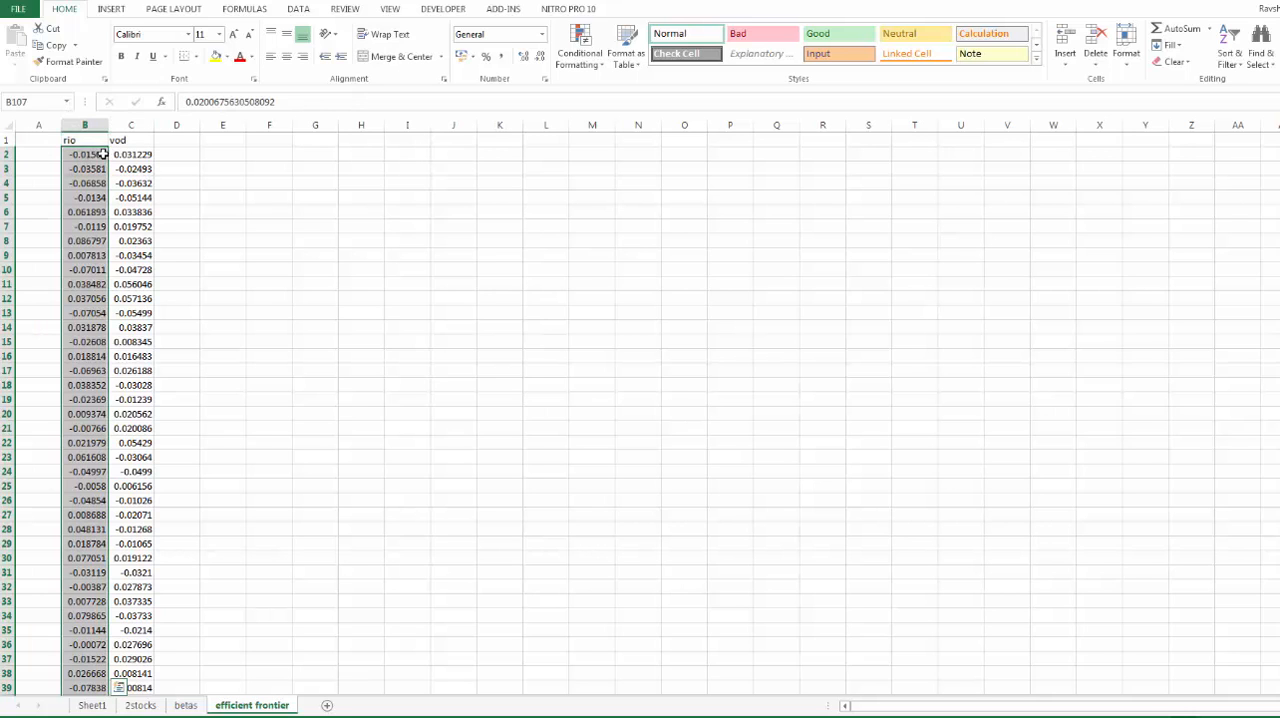
scroll("down", 3)
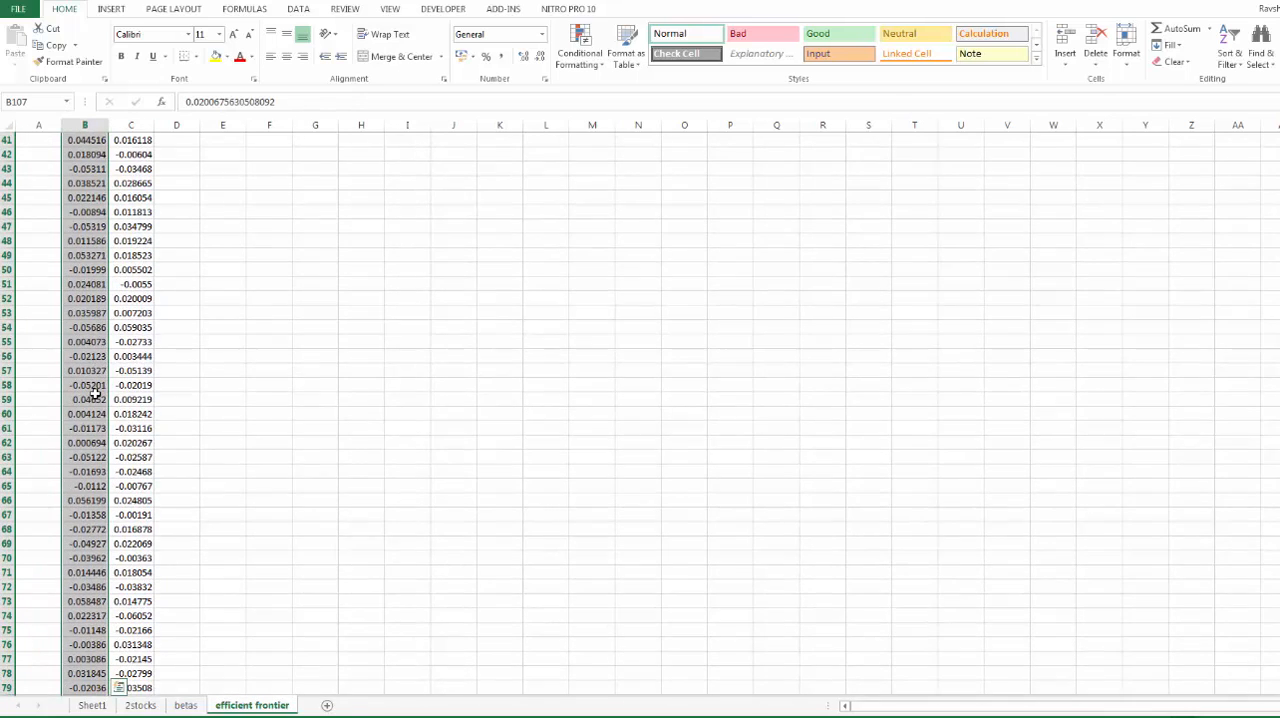
scroll("up", 3)
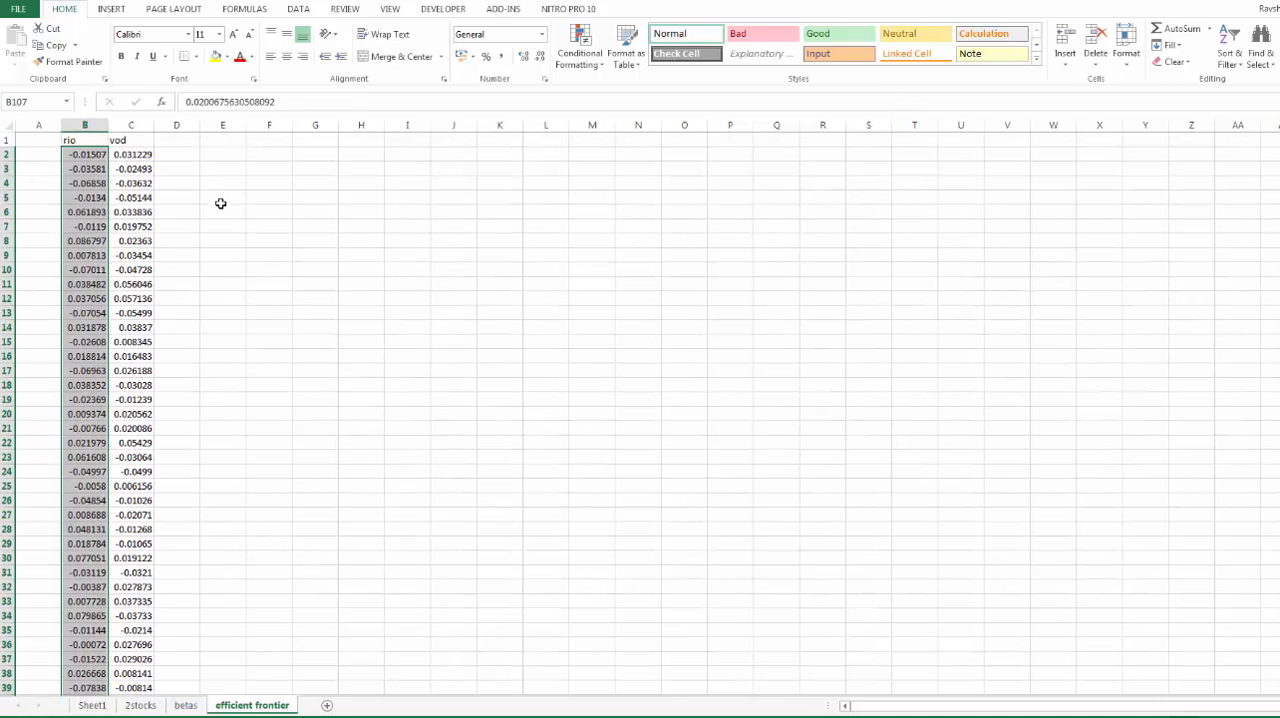
left_click(222, 153)
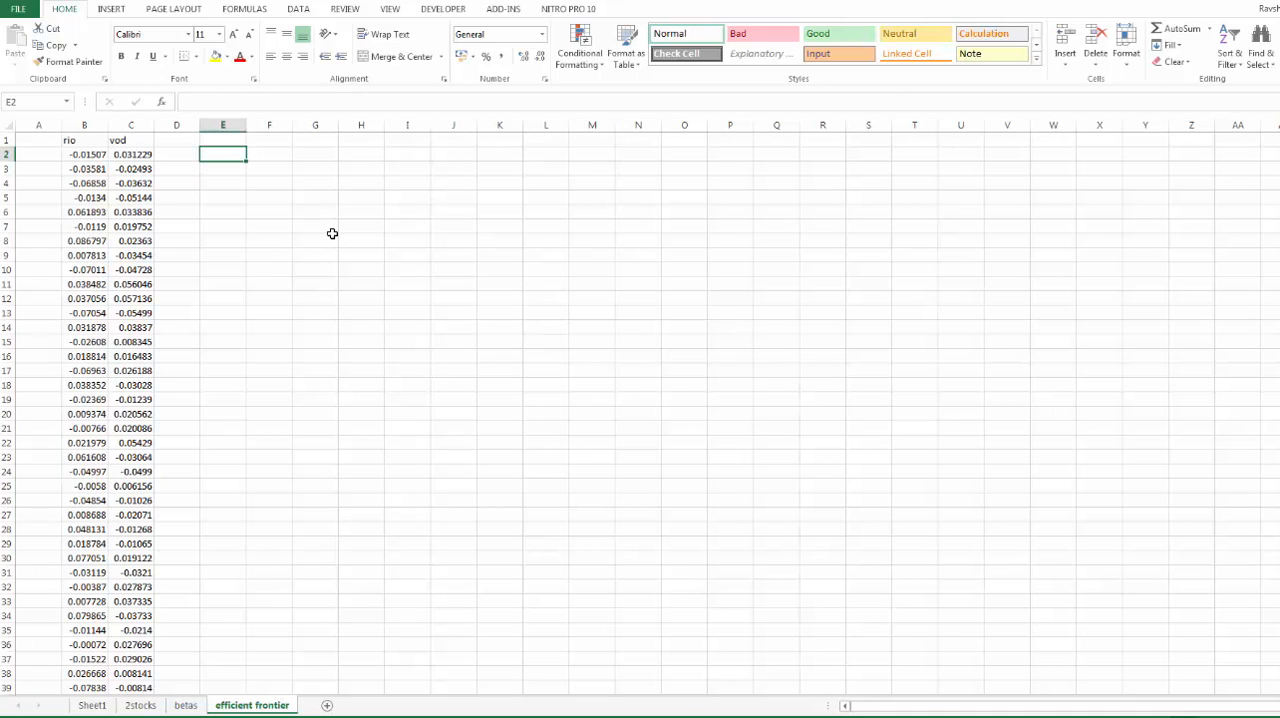
Add an Ex.returns row with =AVERAGE(B2:B107) for Rio (0.001633) and Vod (0.001683).
type("Ex.returns")
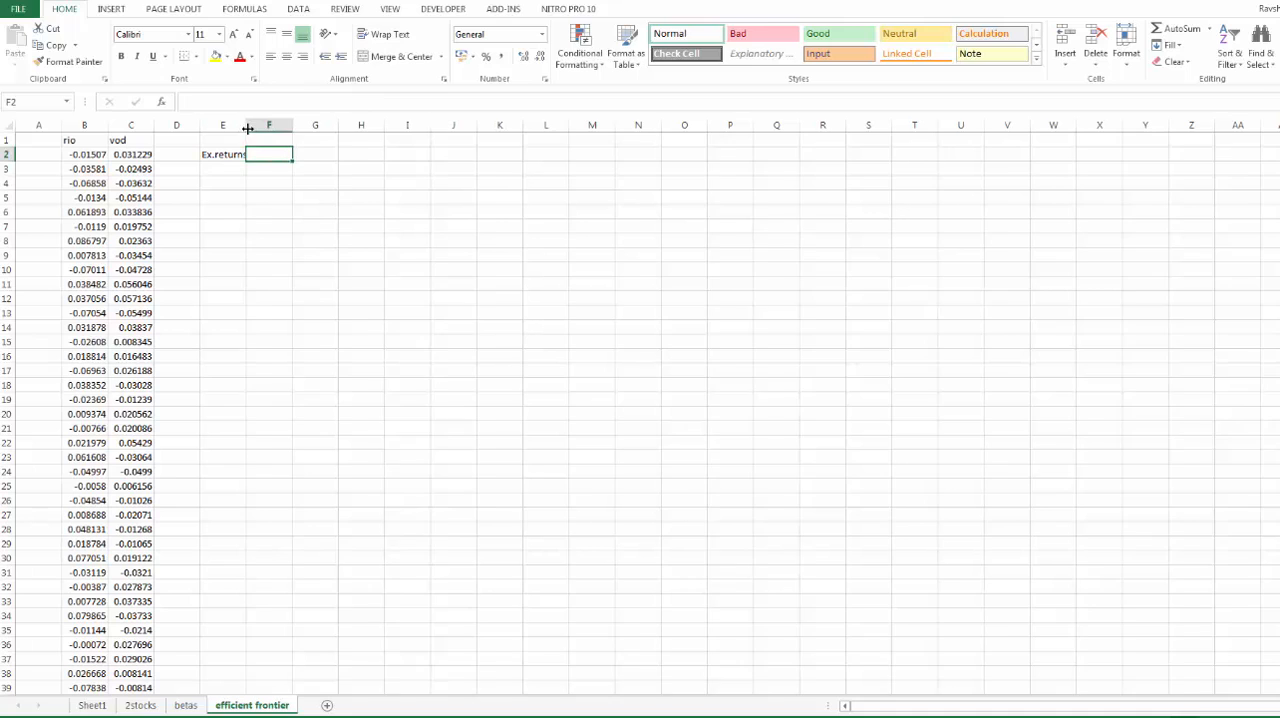
left_click(319, 139)
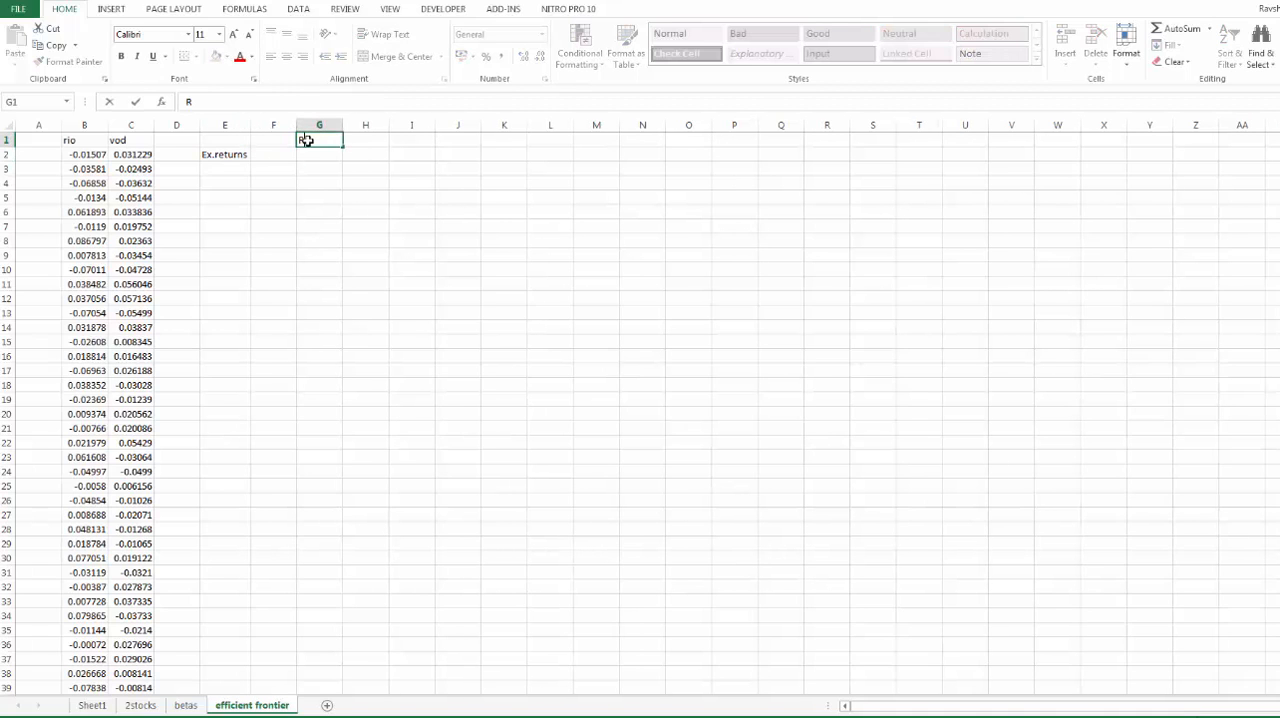
type("io")
left_click(366, 140)
type("Vod")
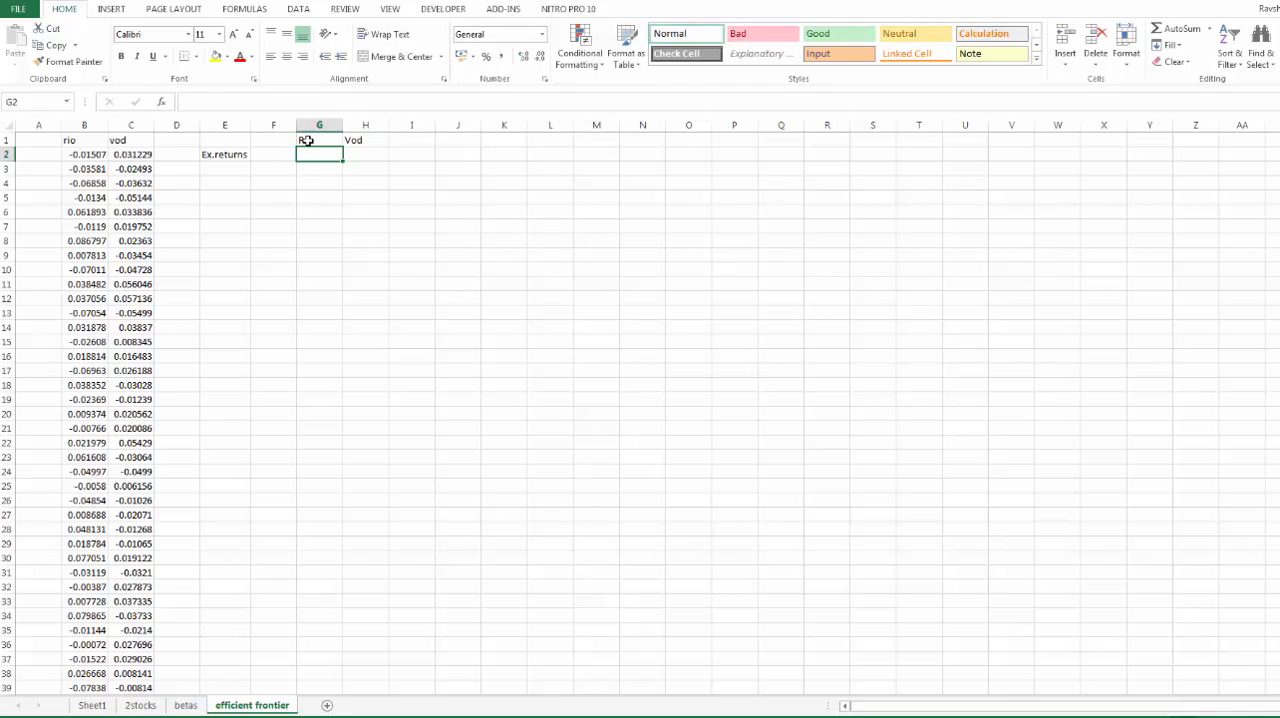
type("=average")
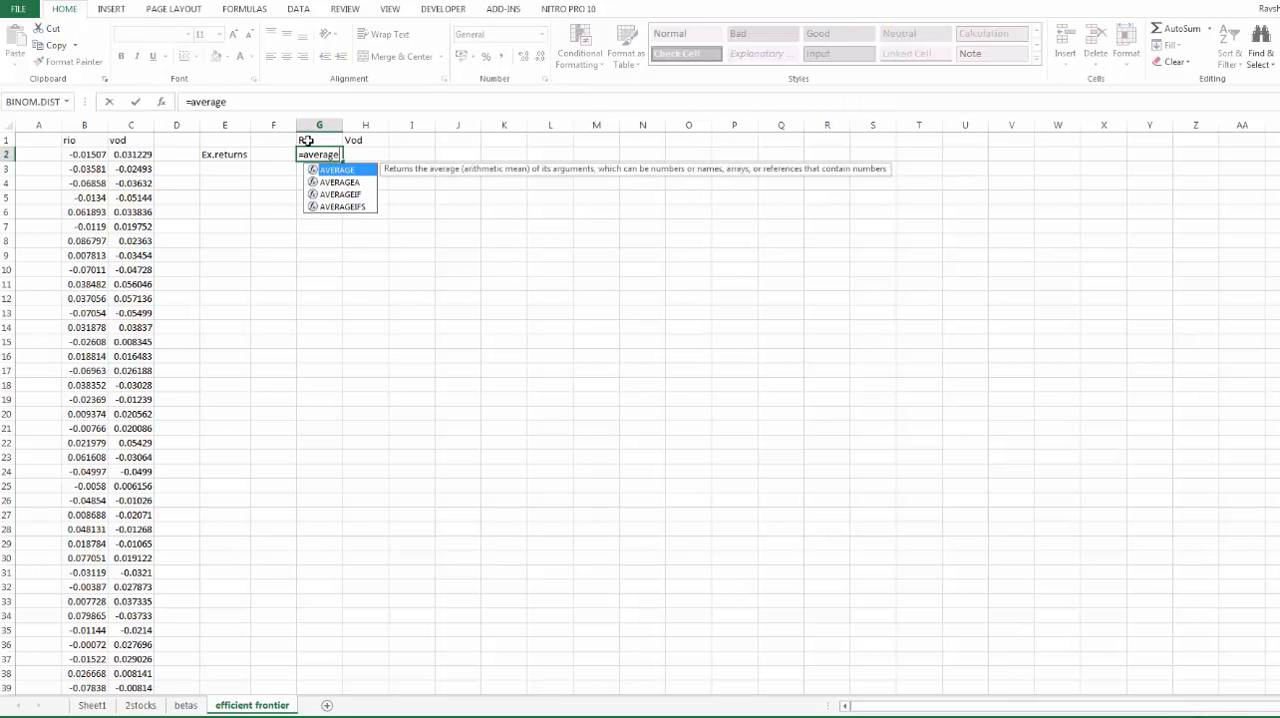
type("(")
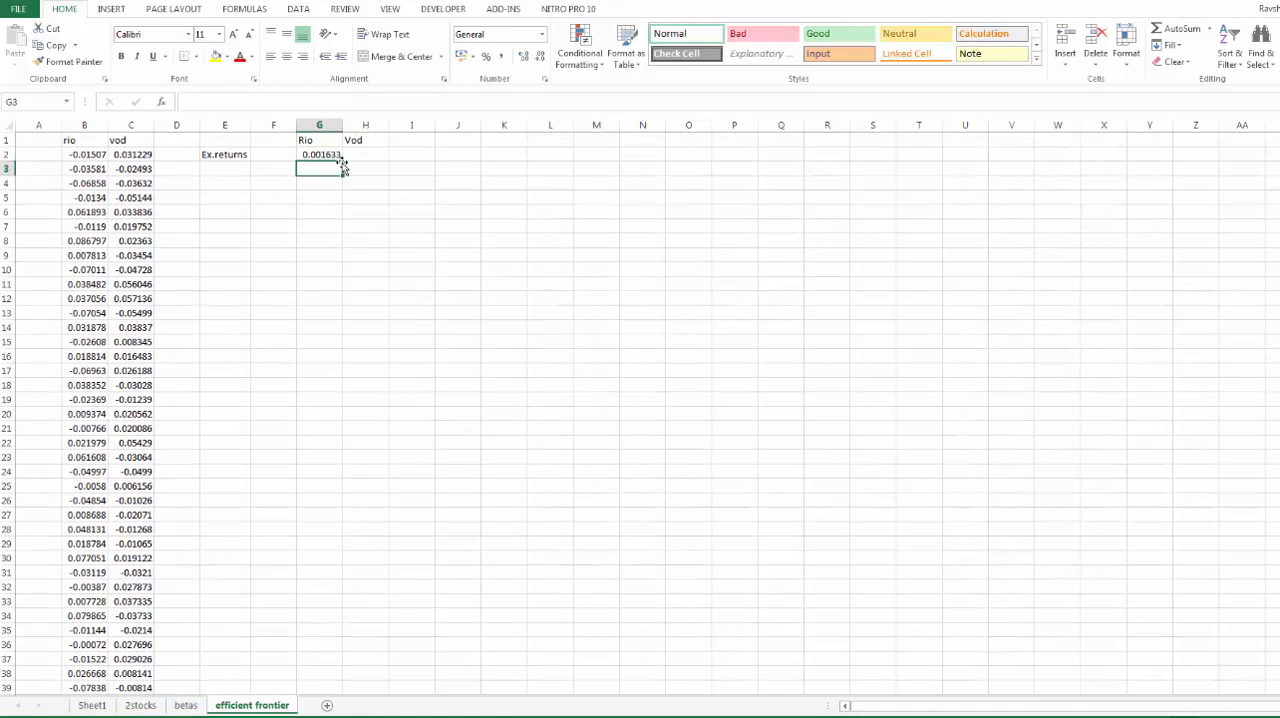
left_click(319, 154)
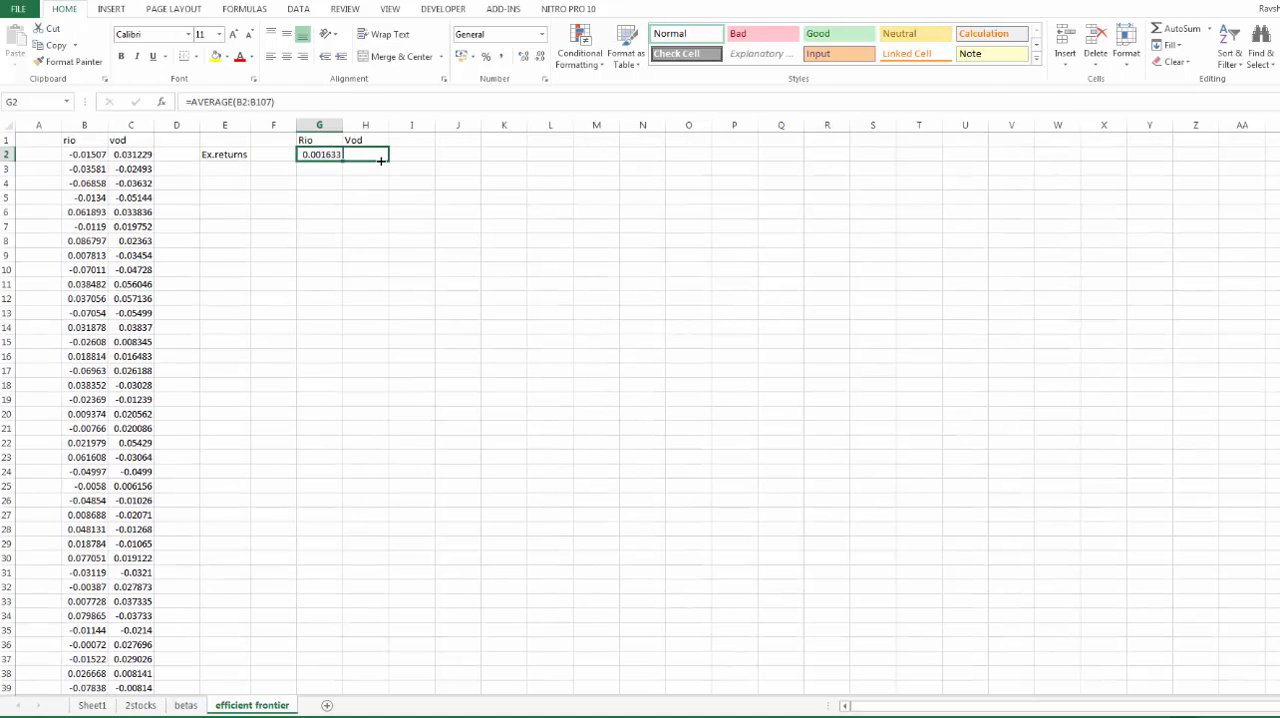
left_click_drag(380, 160, 390, 155)
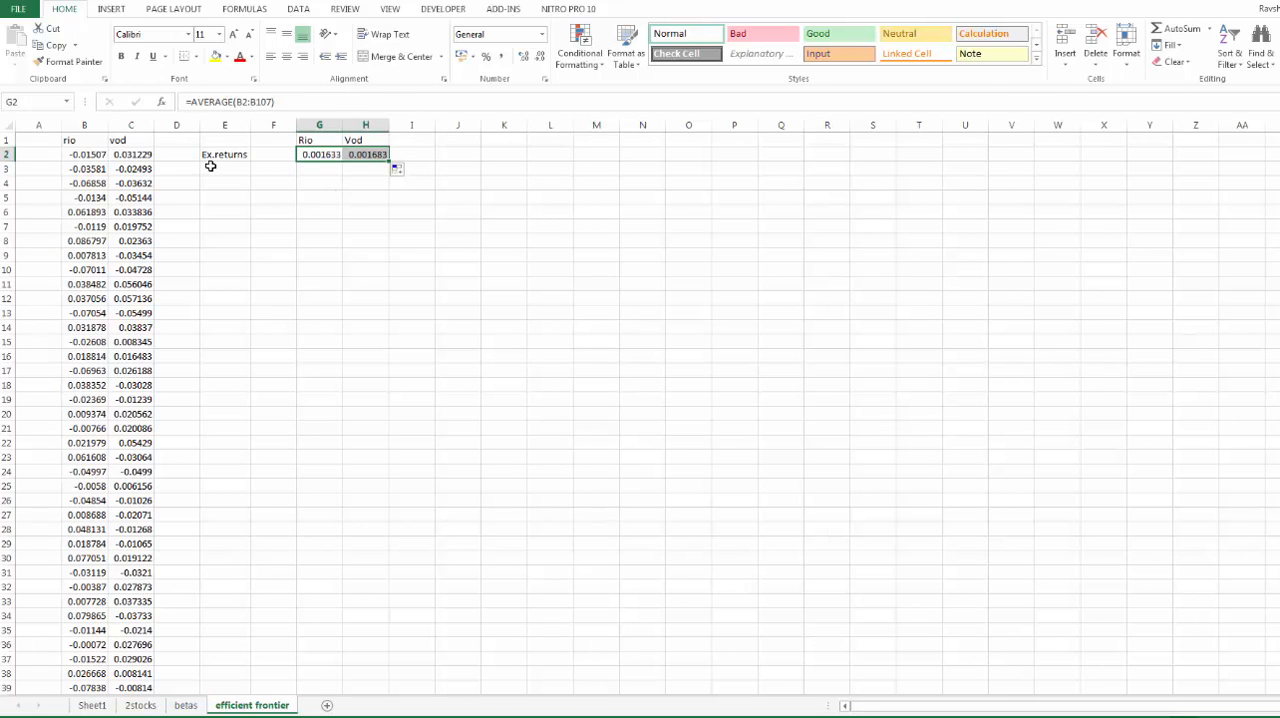
left_click(224, 168)
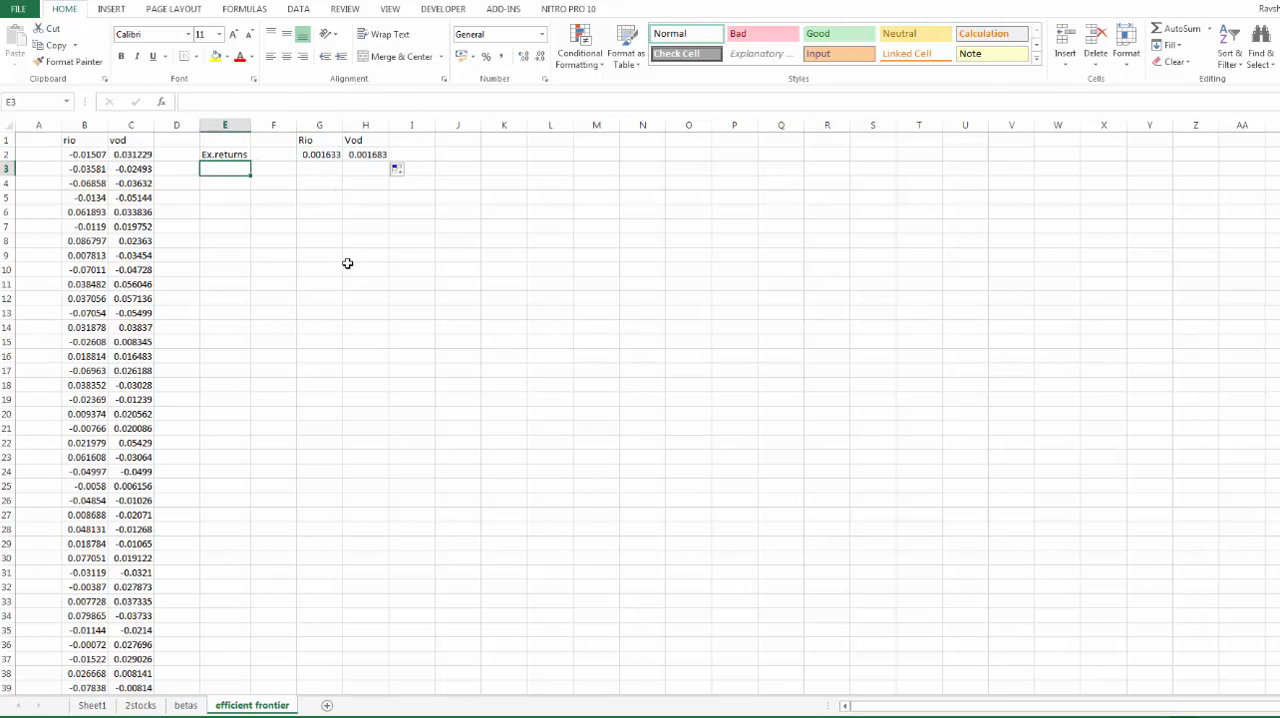
Label St.Dev and compute =STDEV(B2:B107) for Rio (0.038386) and Vod (0.027415).
type("St.Dev")
left_click(320, 169)
type("=")
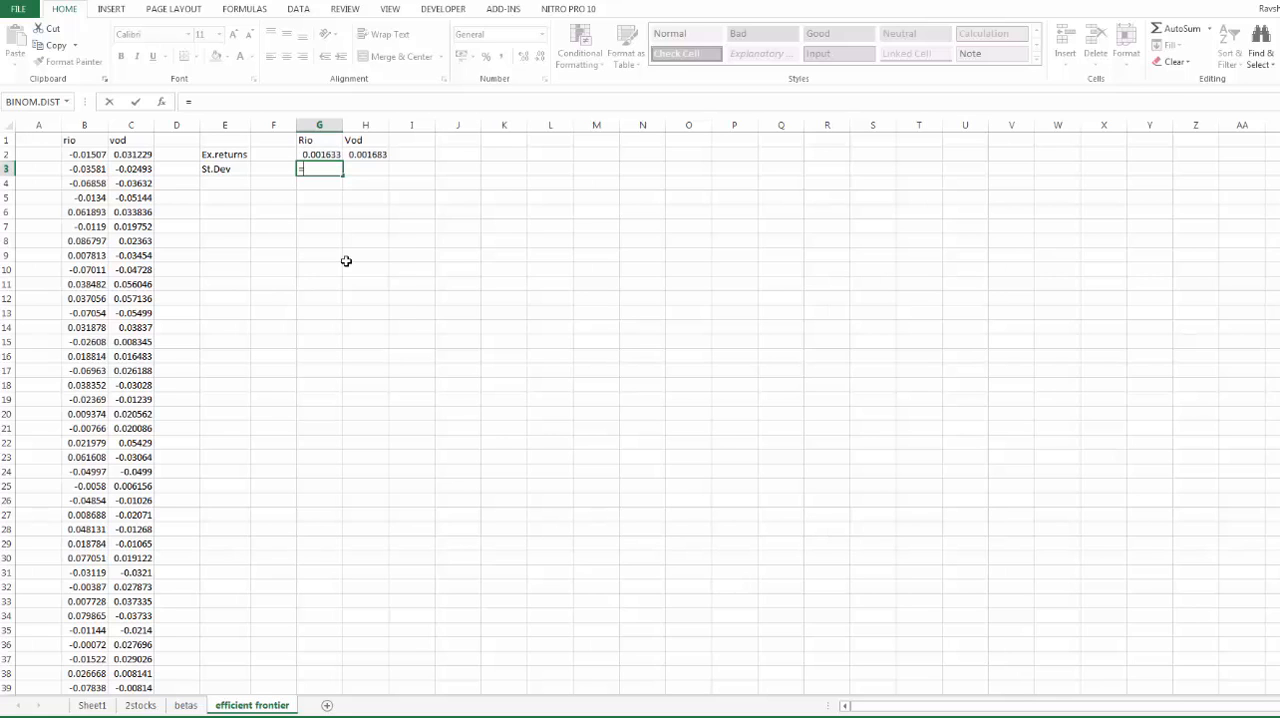
type("st")
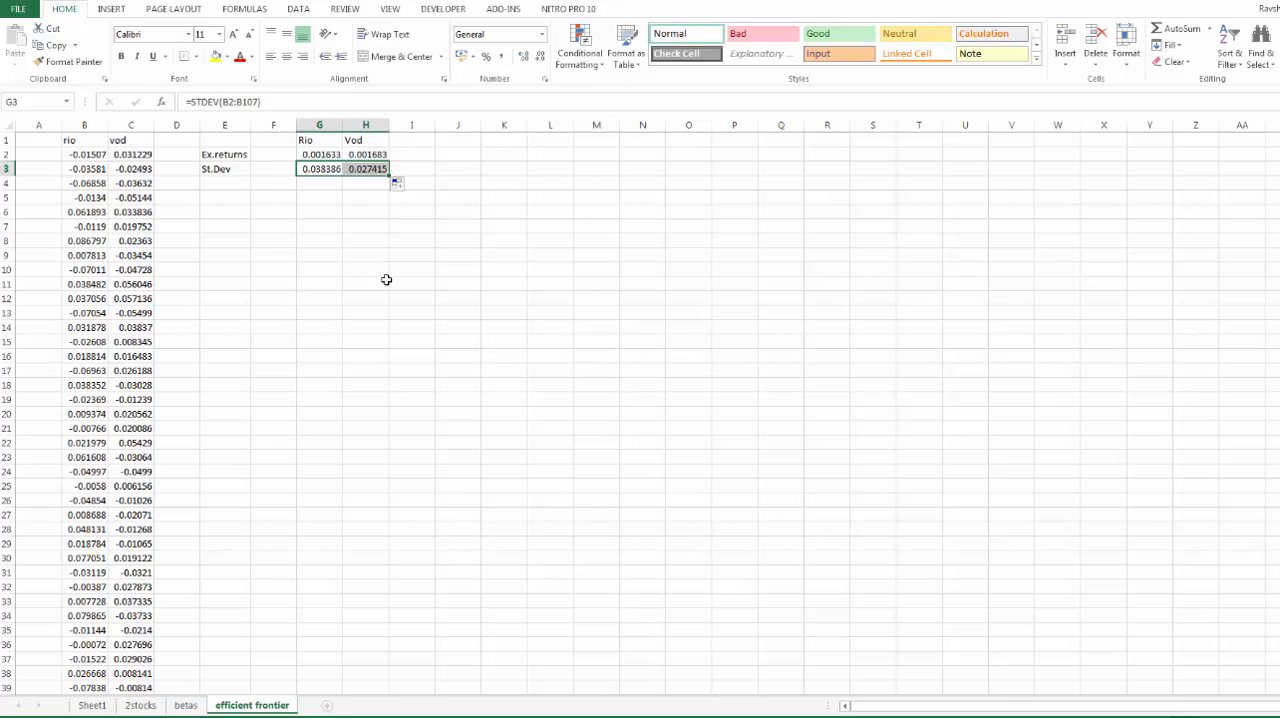
left_click(224, 183)
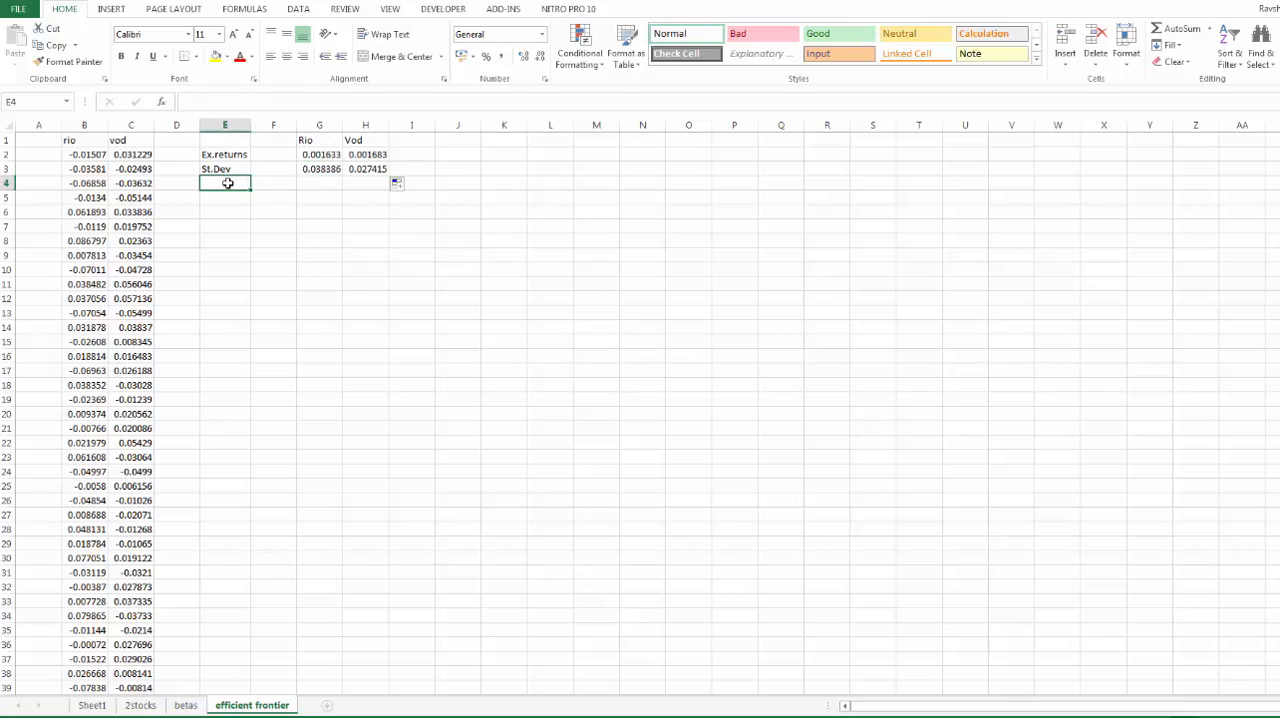
Label Covar and enter =COVARIANCE.S(B2:B107,C2:C107), giving 0.000275.
type("Covar")
left_click(412, 183)
type("=")
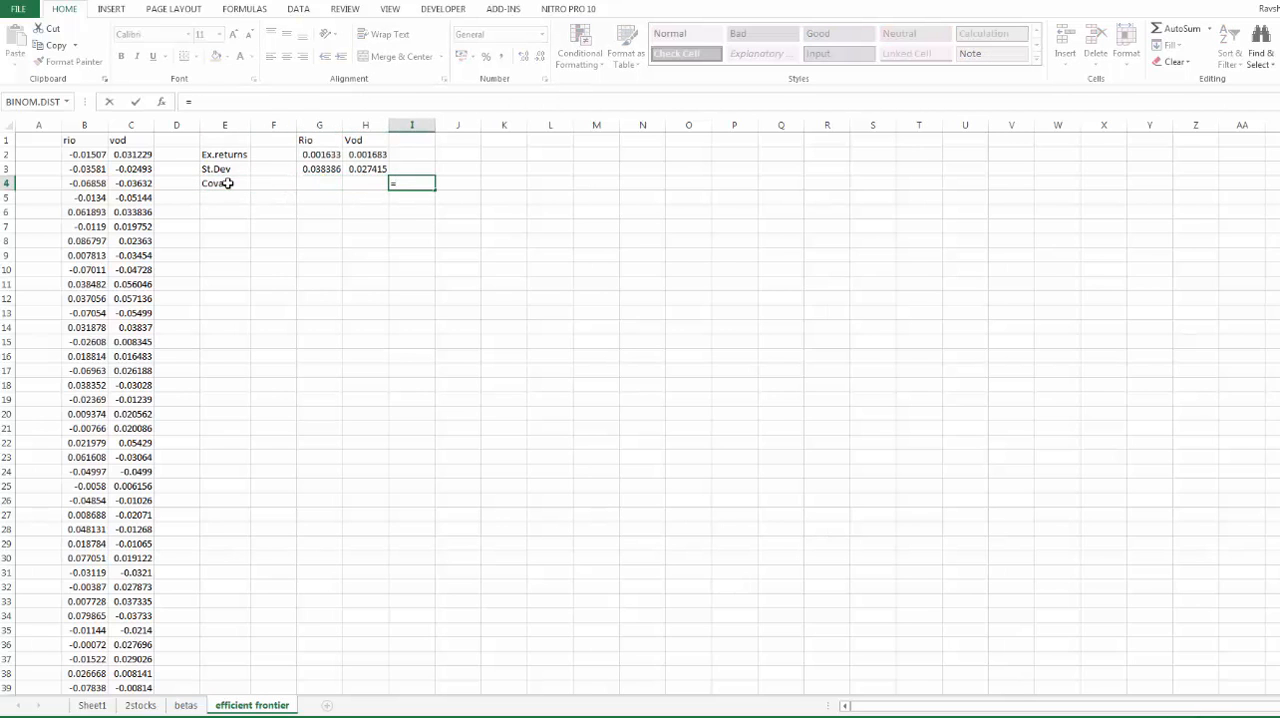
type("c")
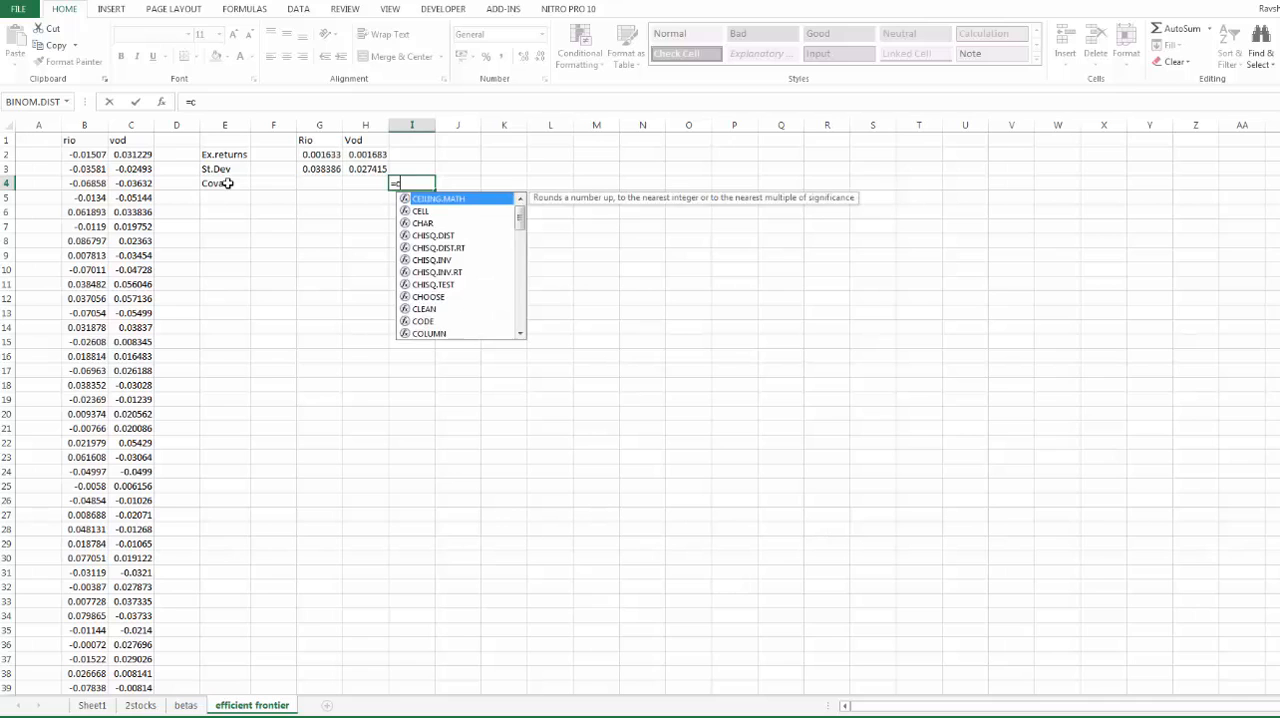
type("ov")
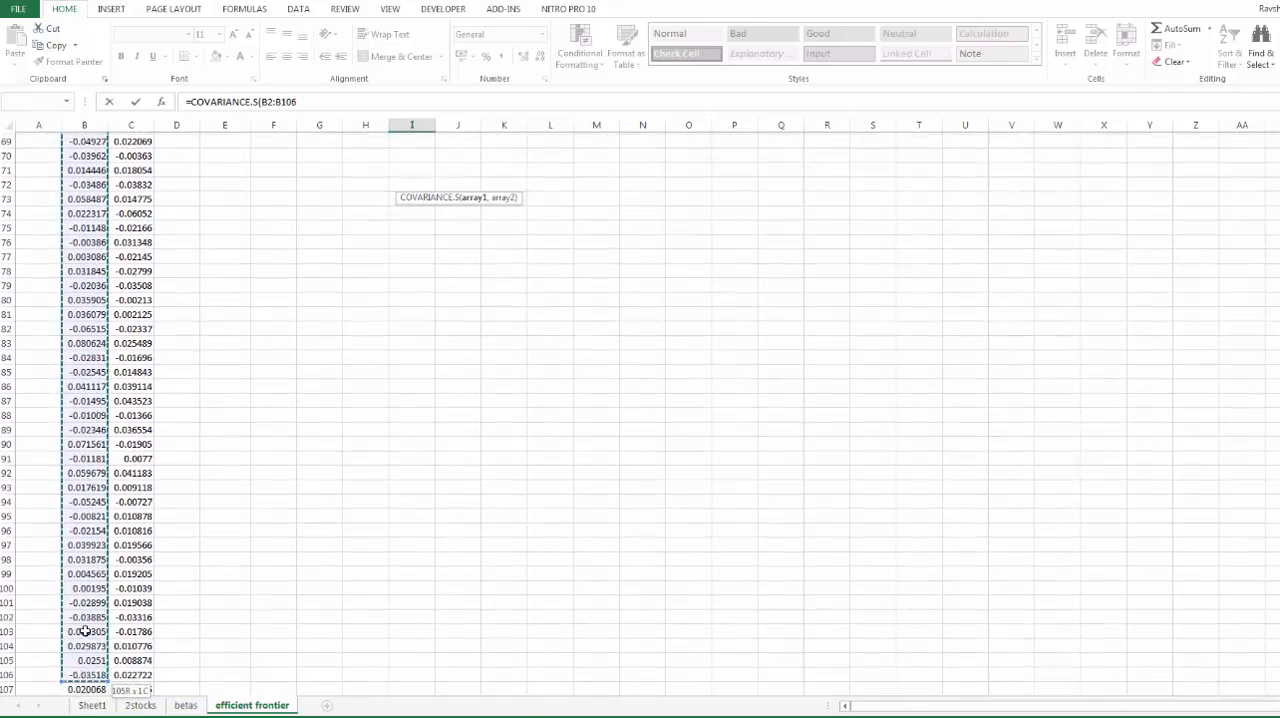
scroll("down", 3)
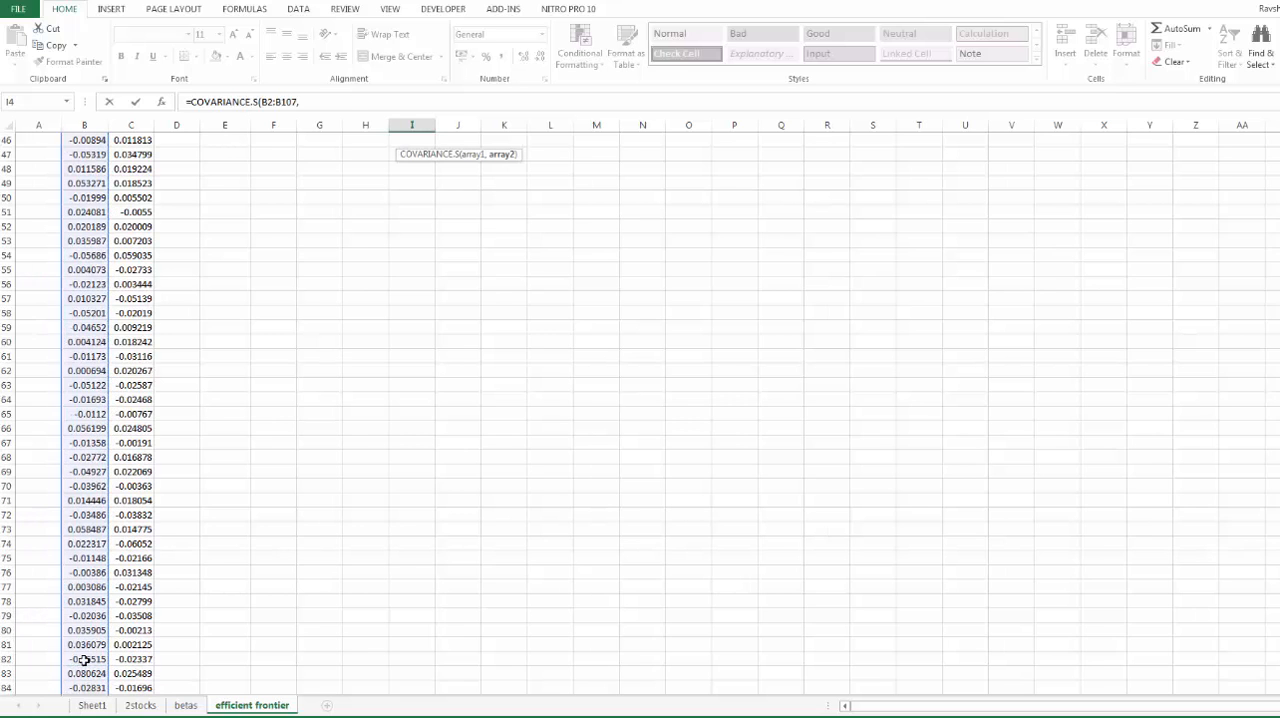
scroll("up", 3)
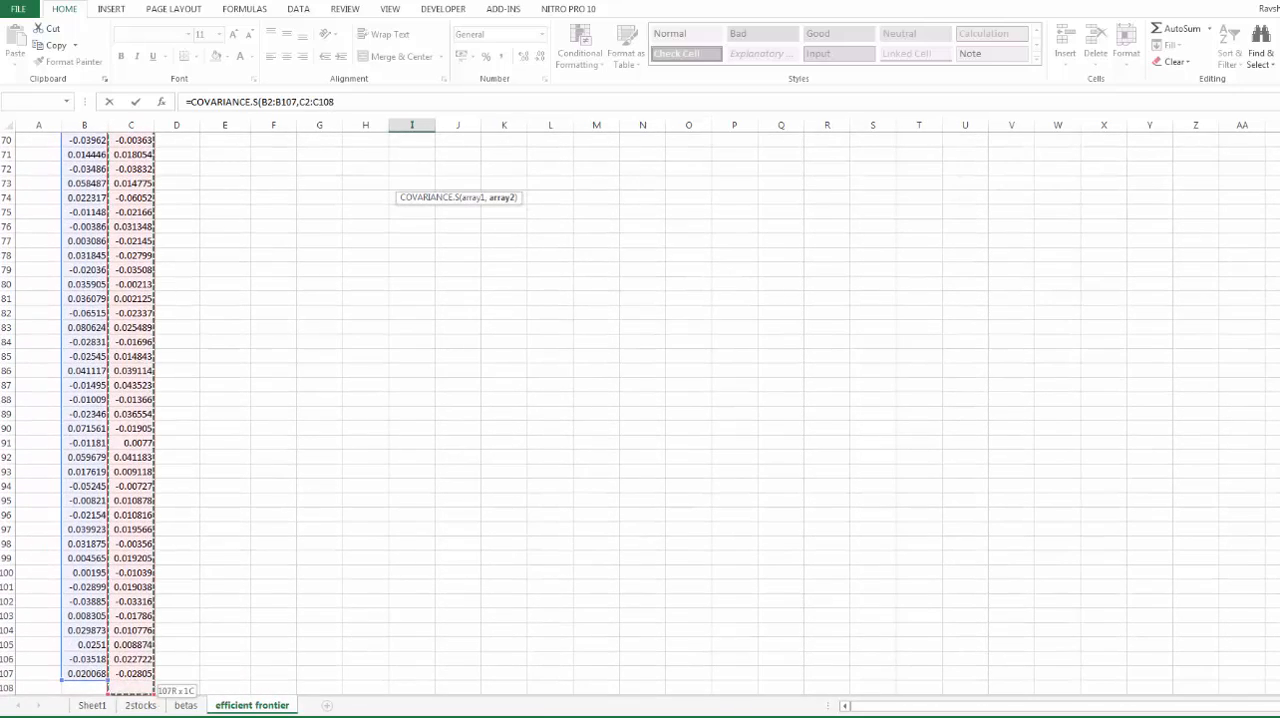
left_click(130, 673)
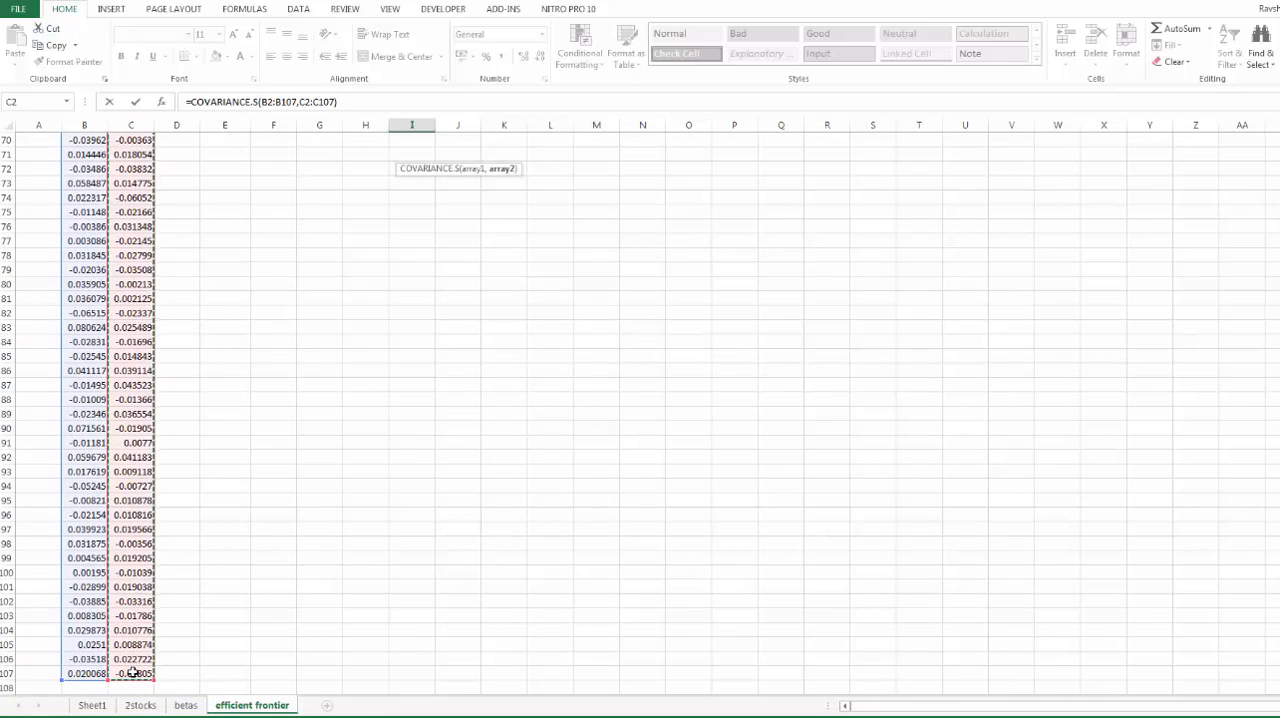
scroll("up", 3)
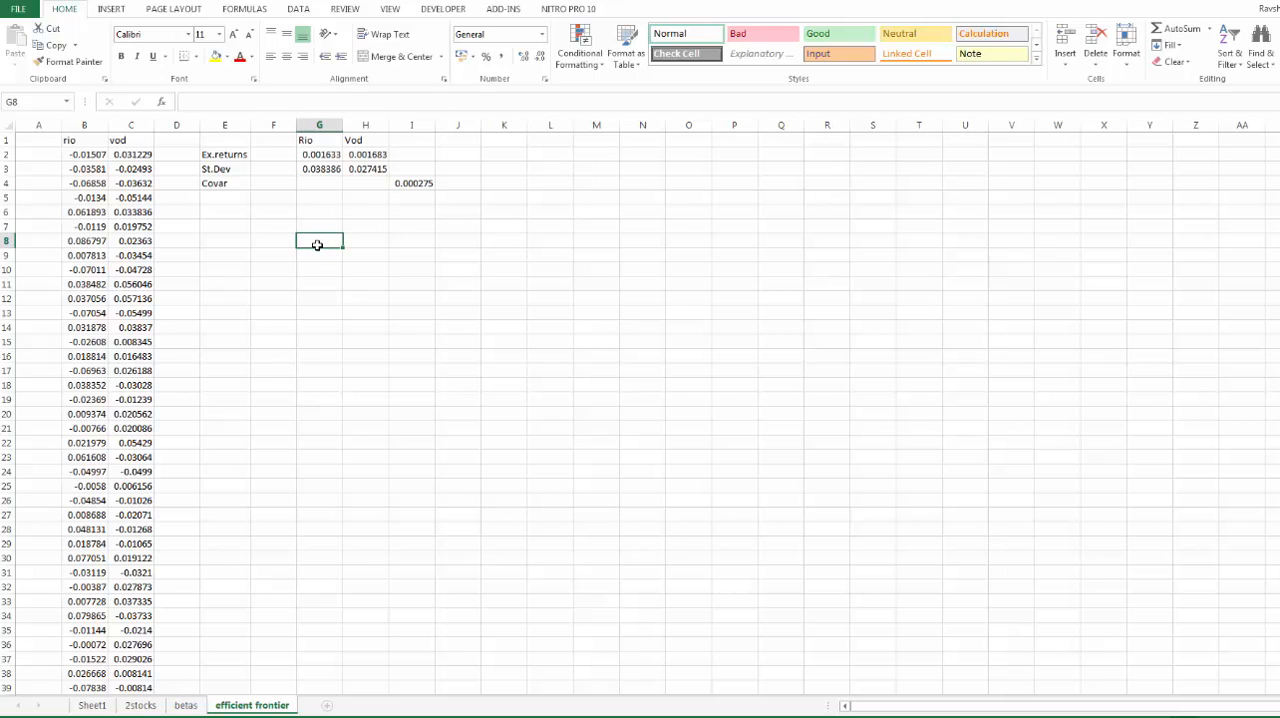
Add Weight 1 and Weight 2 headings, with Weight 2 computed as =1-Weight 1.
type("Weight 1")
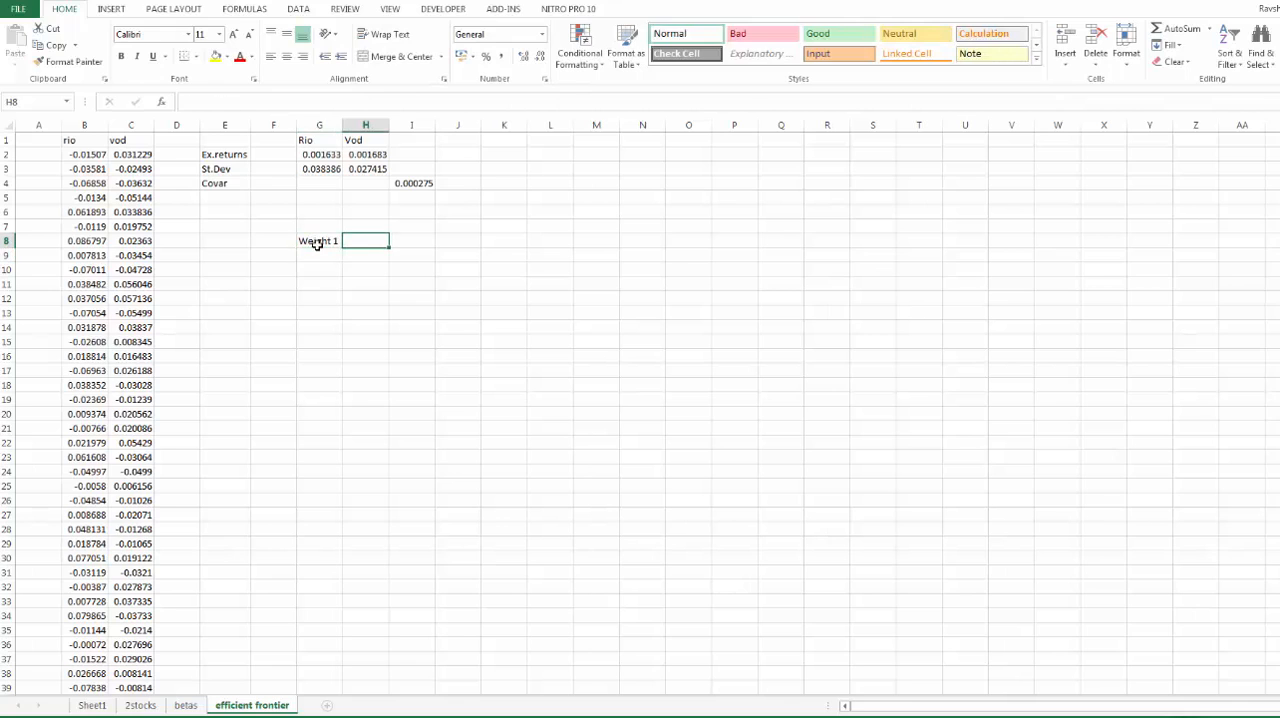
type("Weight 2")
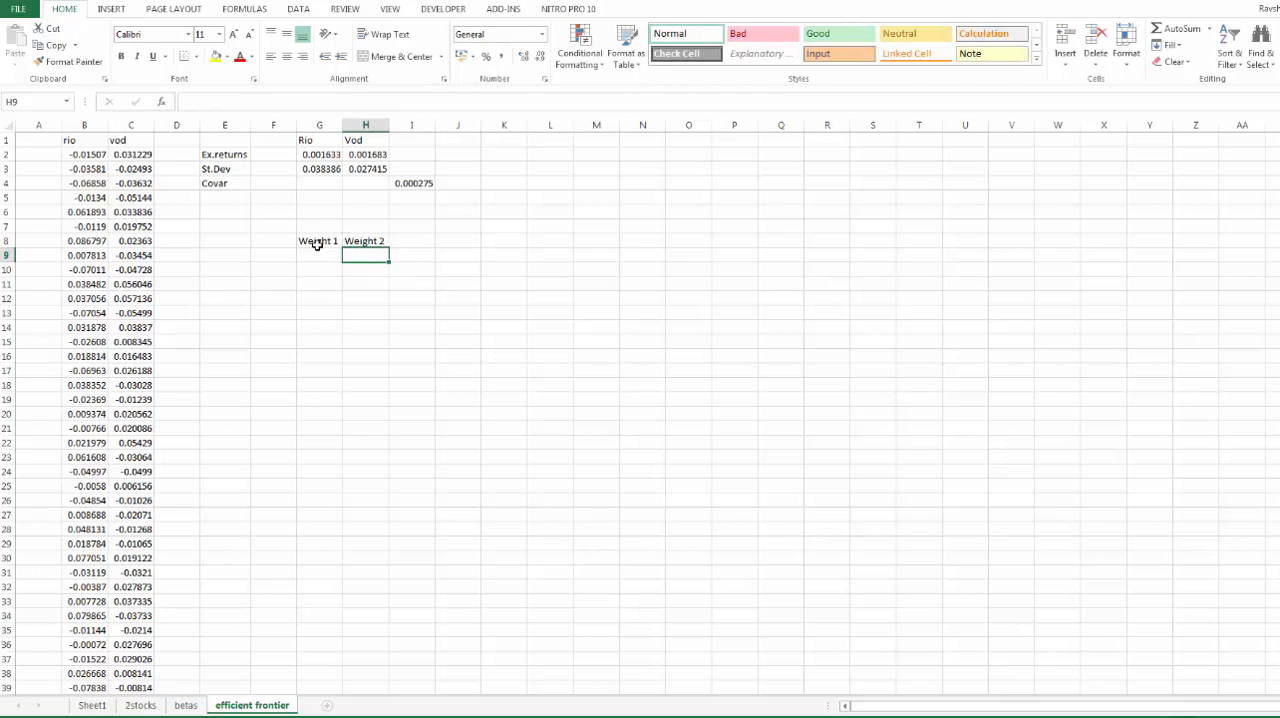
left_click(319, 255)
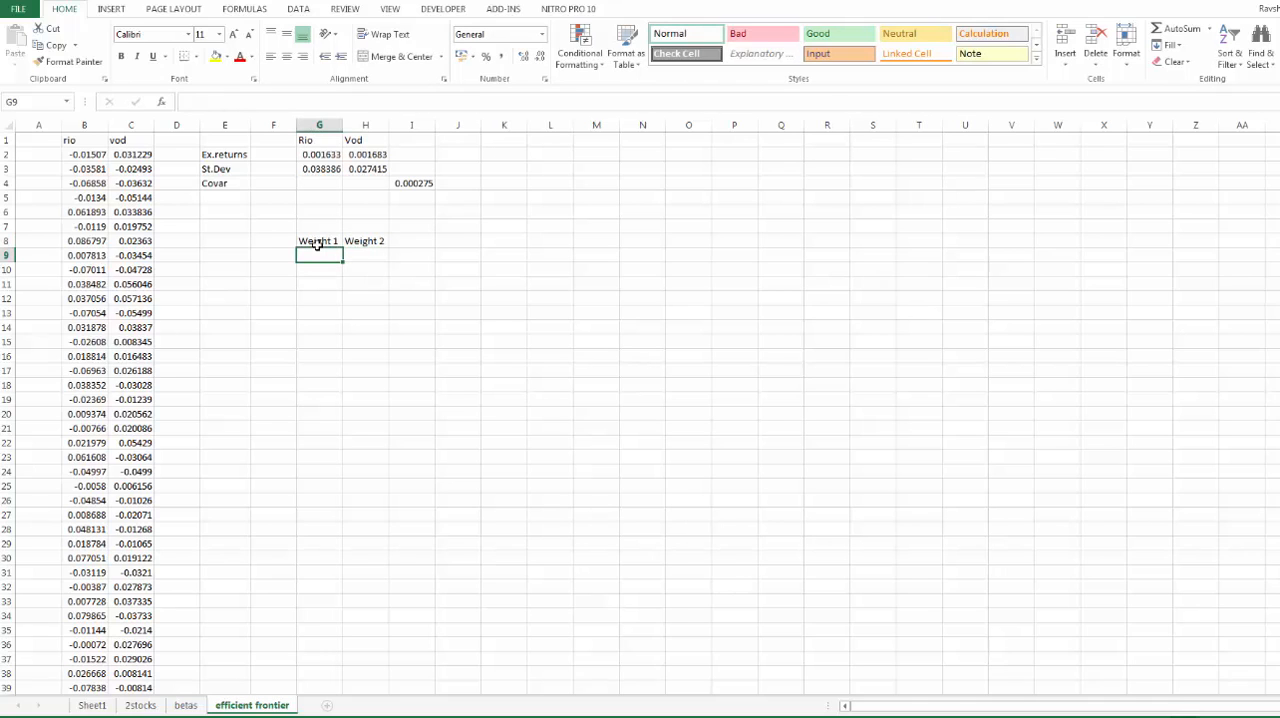
type("=")
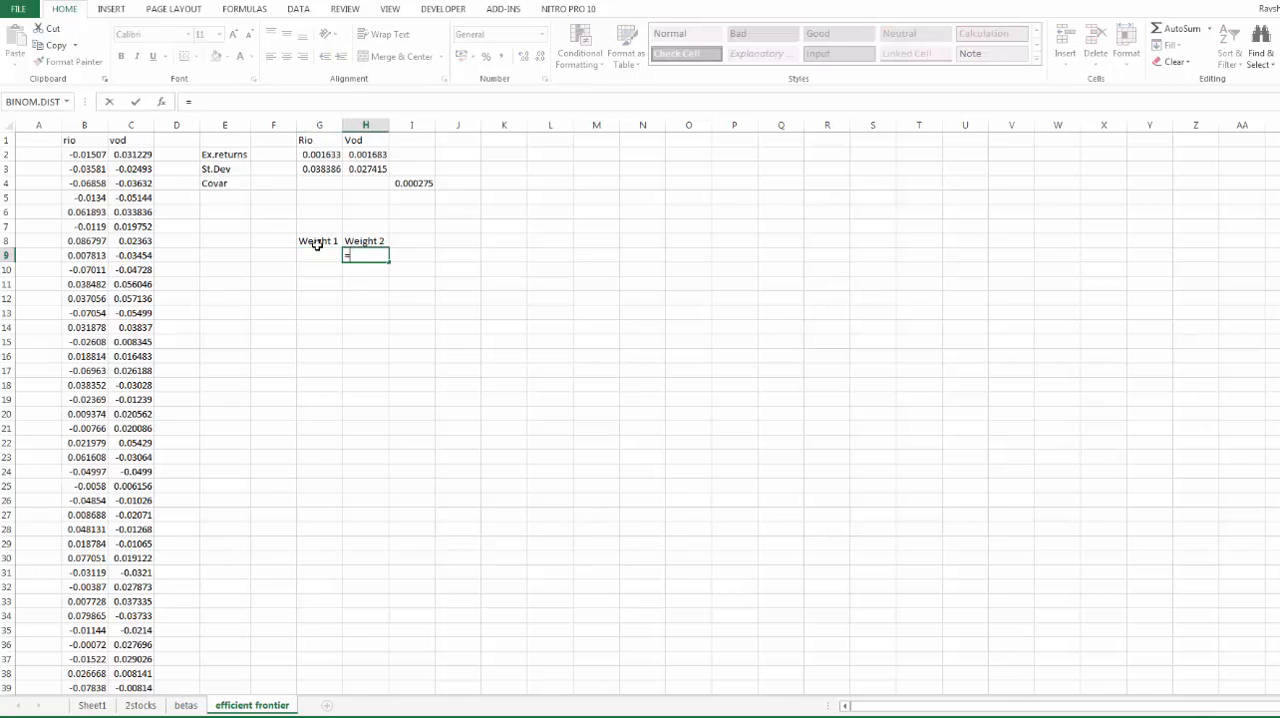
type("1")
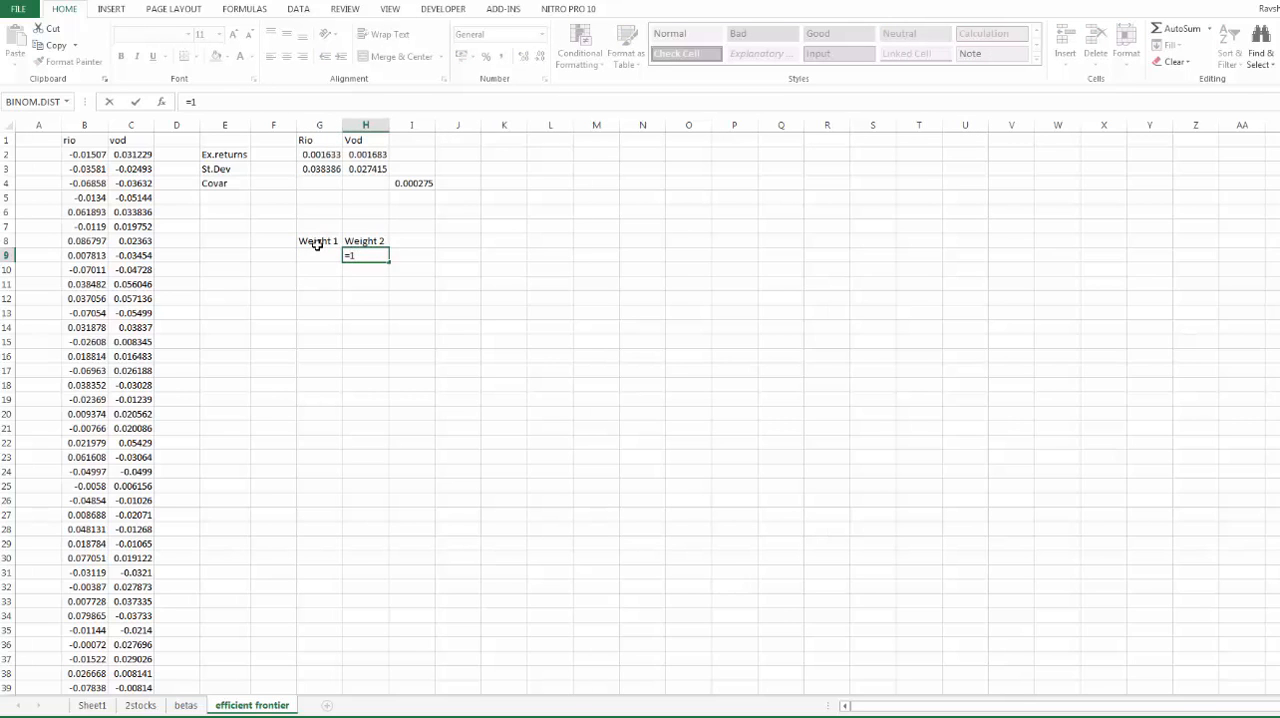
type("-")
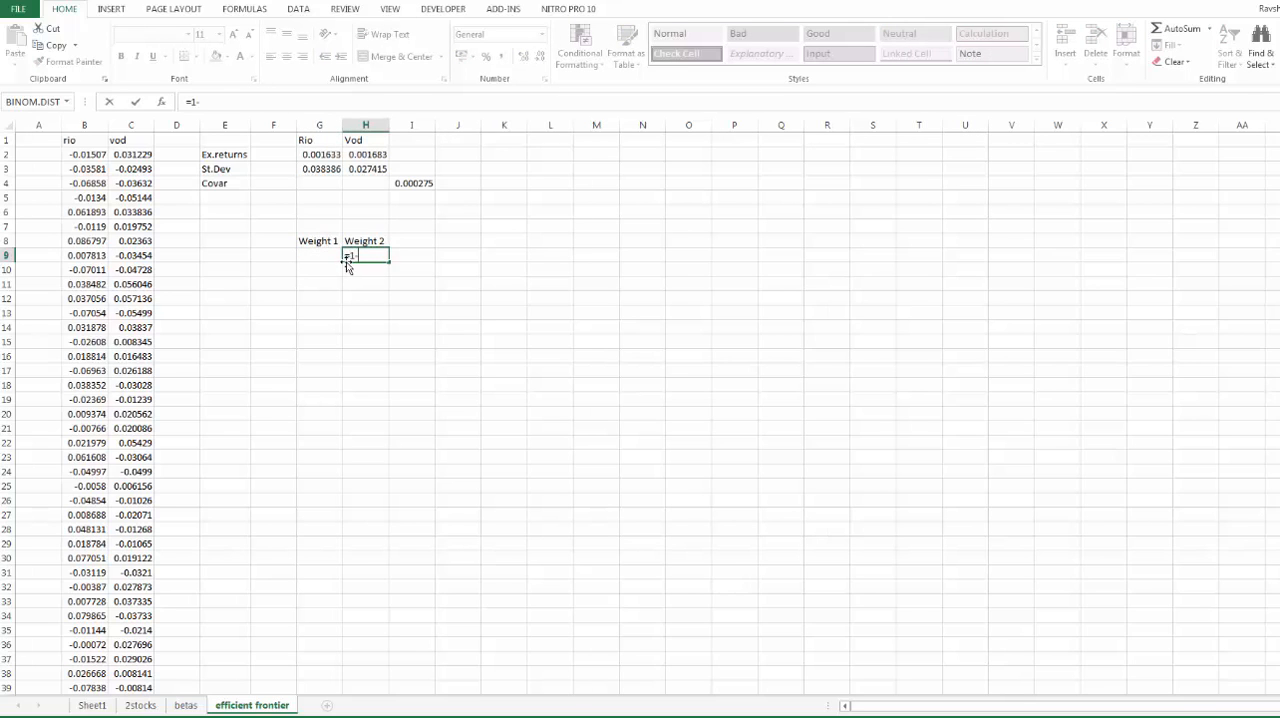
left_click(319, 255)
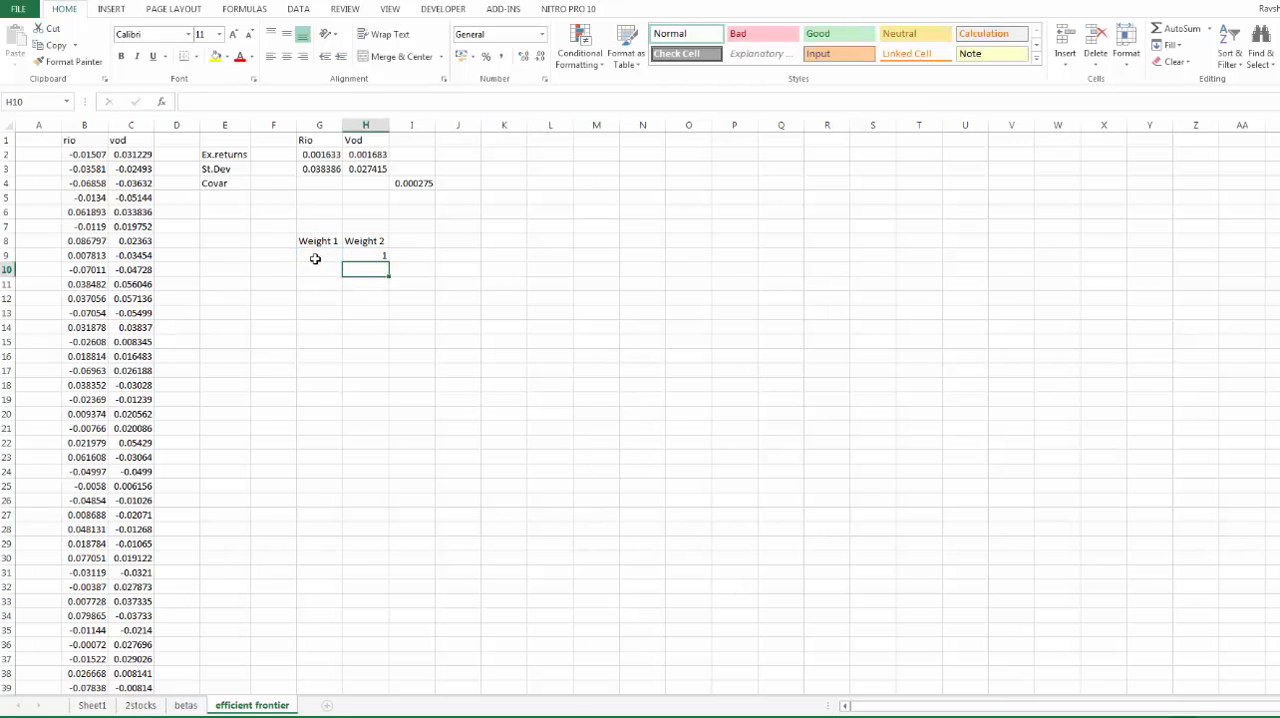
Enter 0 as Weight 1 and move the weight pair down to row 10.
left_click(319, 255)
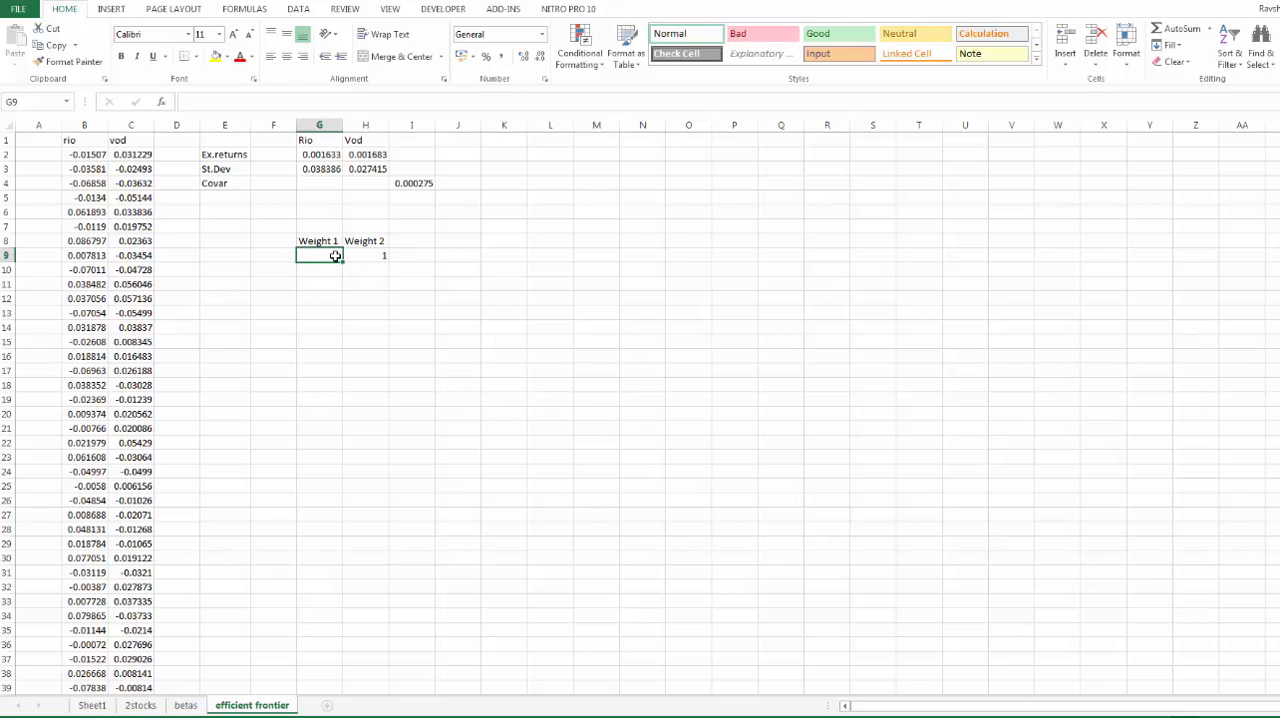
type("0")
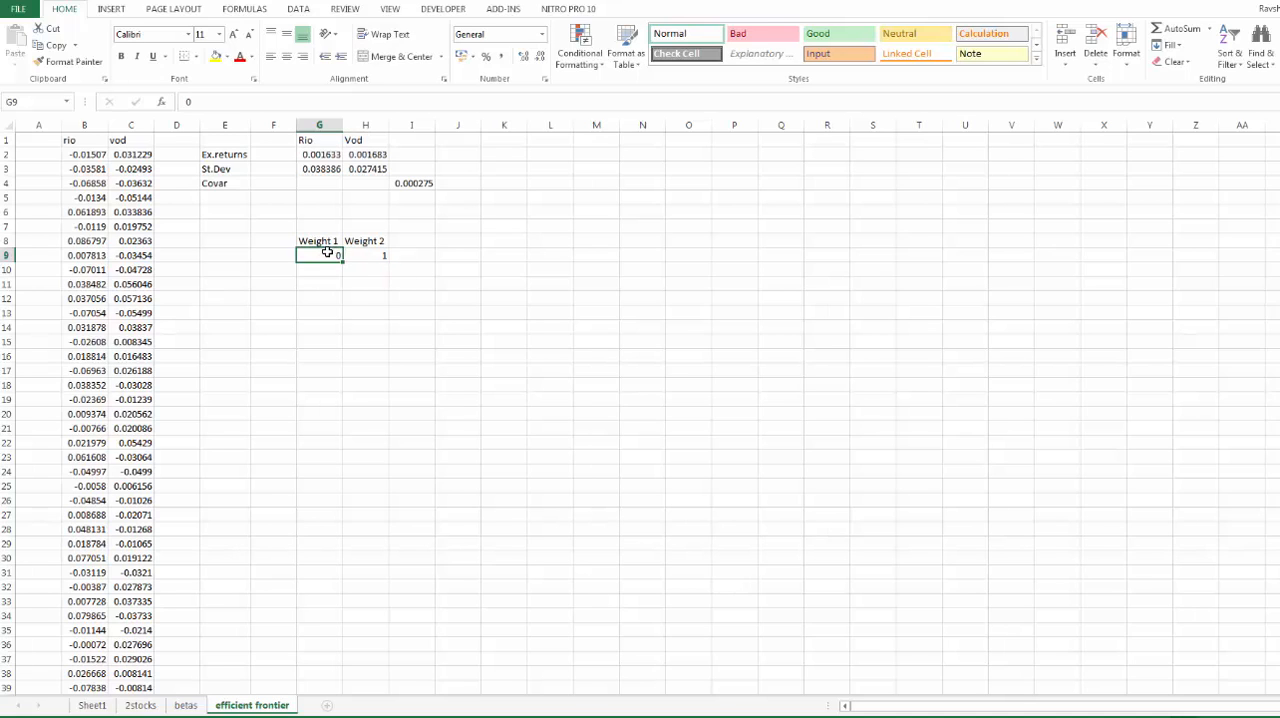
left_click(365, 255)
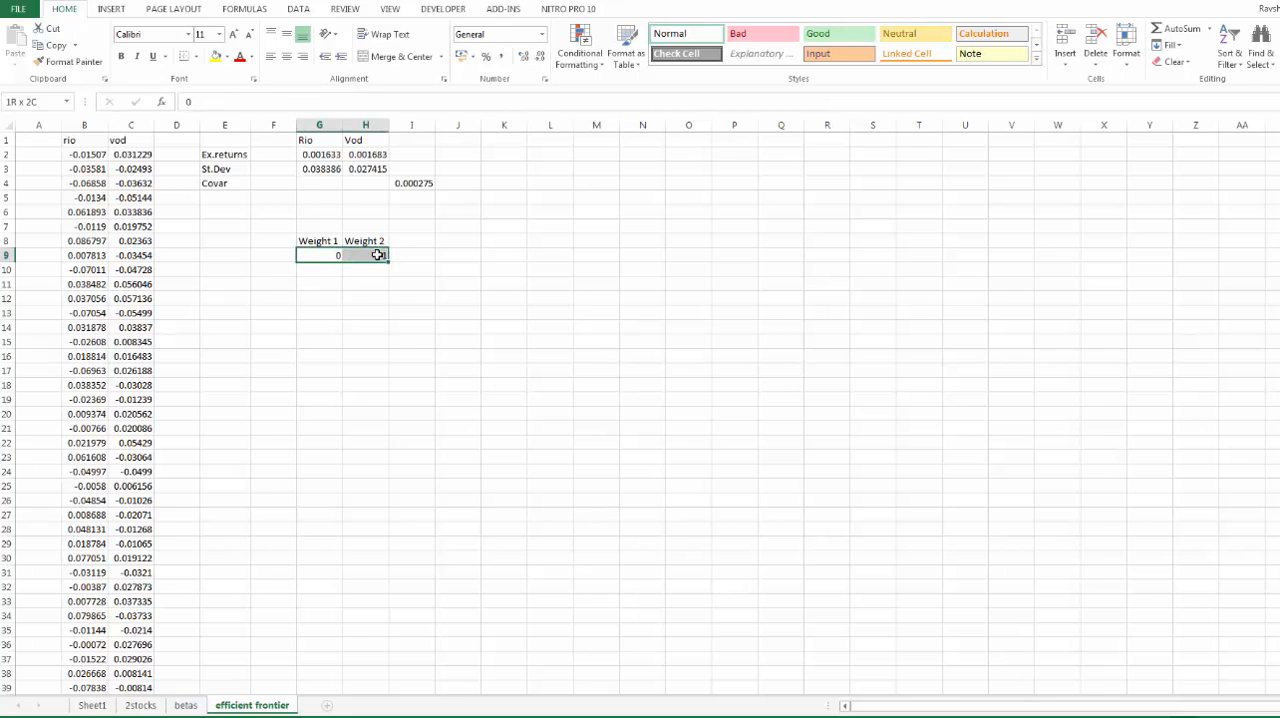
left_click(365, 255)
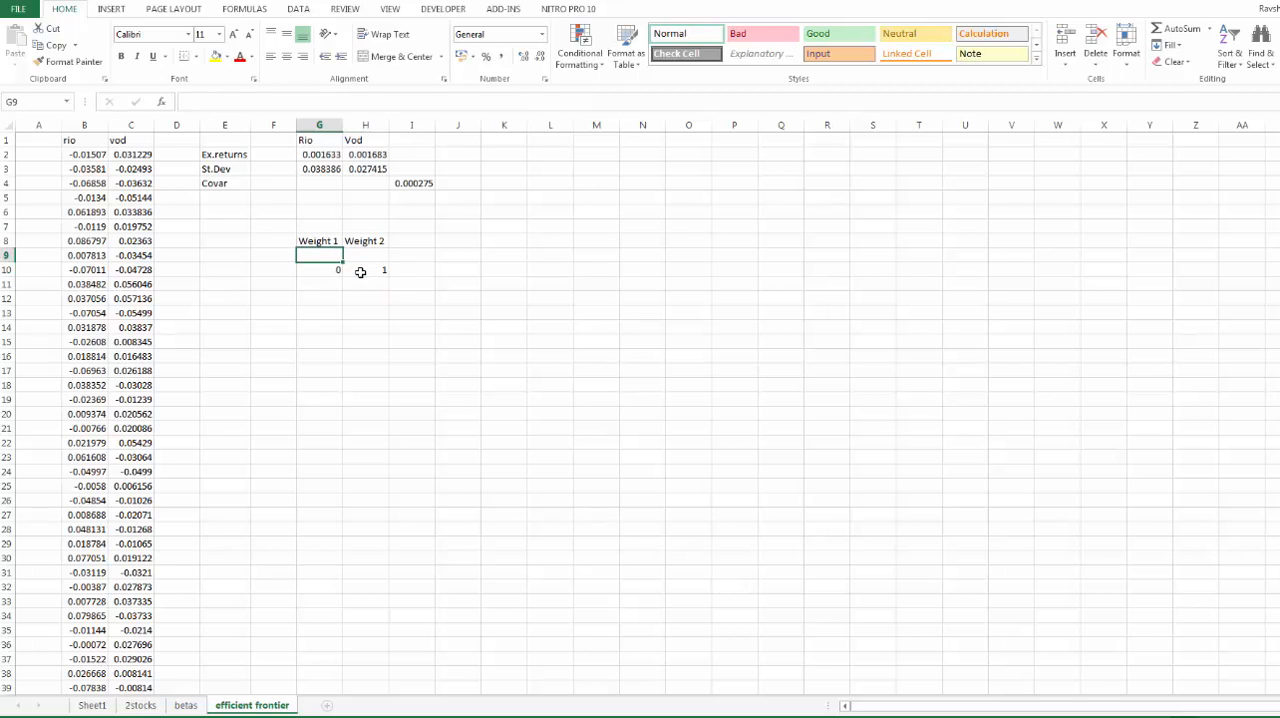
Enter Weight 1 values -2 in G10 and -1.9 in G11, giving 3 and 2.9.
left_click(319, 269)
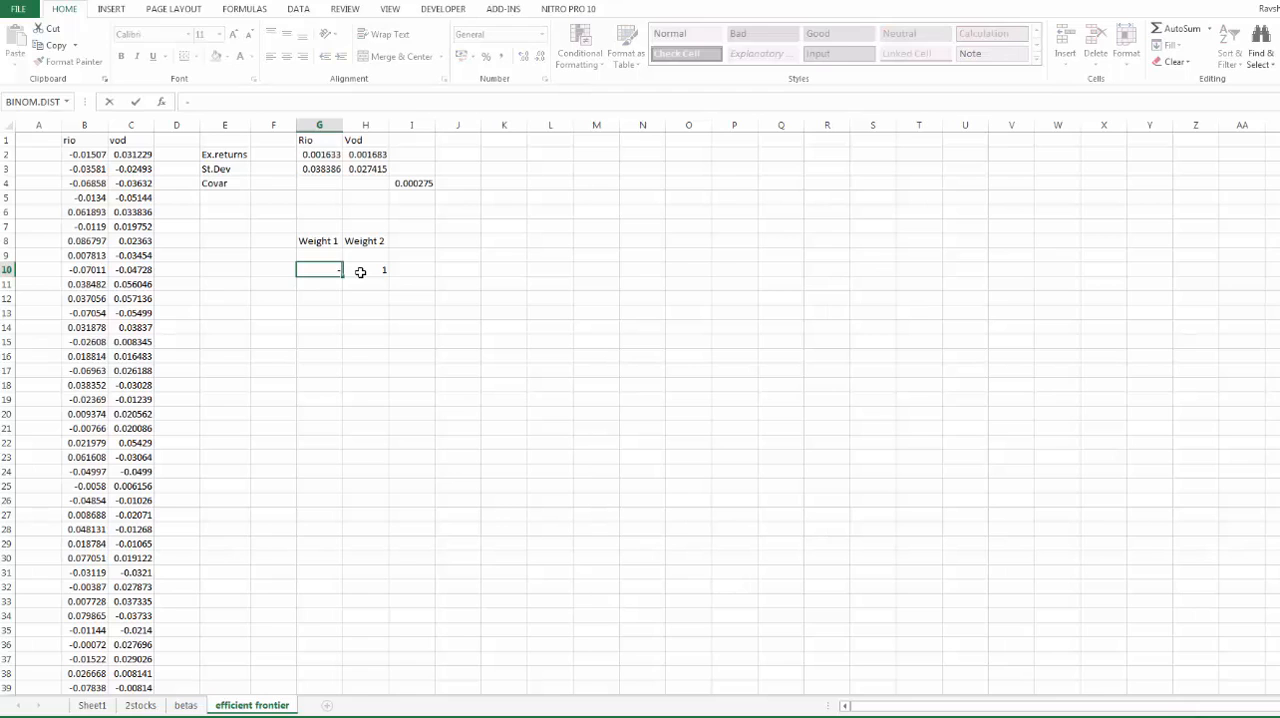
type("-2")
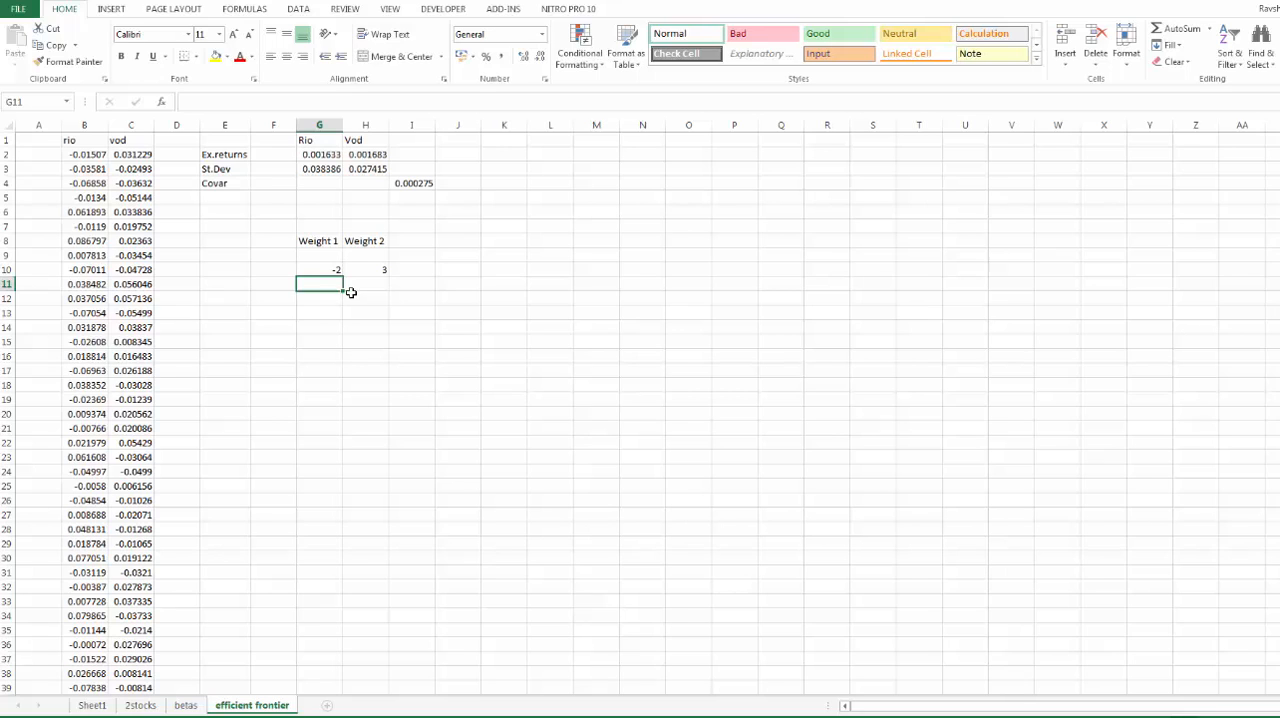
type("-1.")
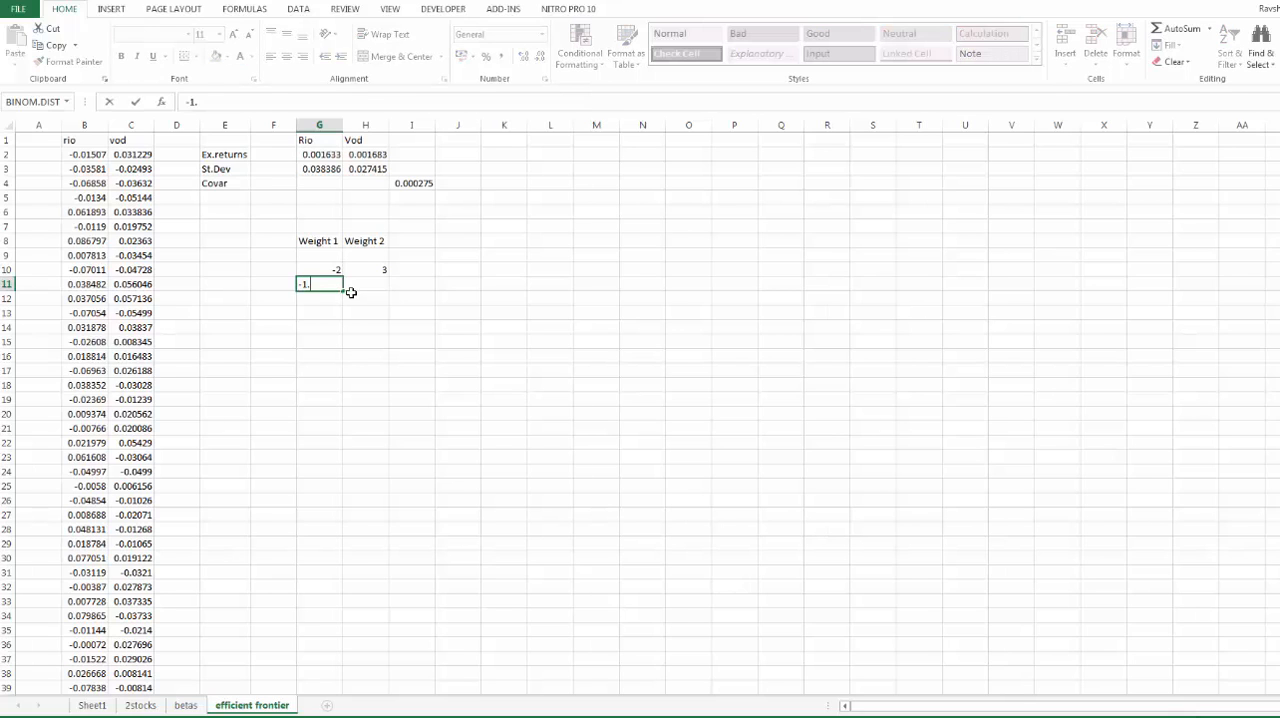
type("-1.9")
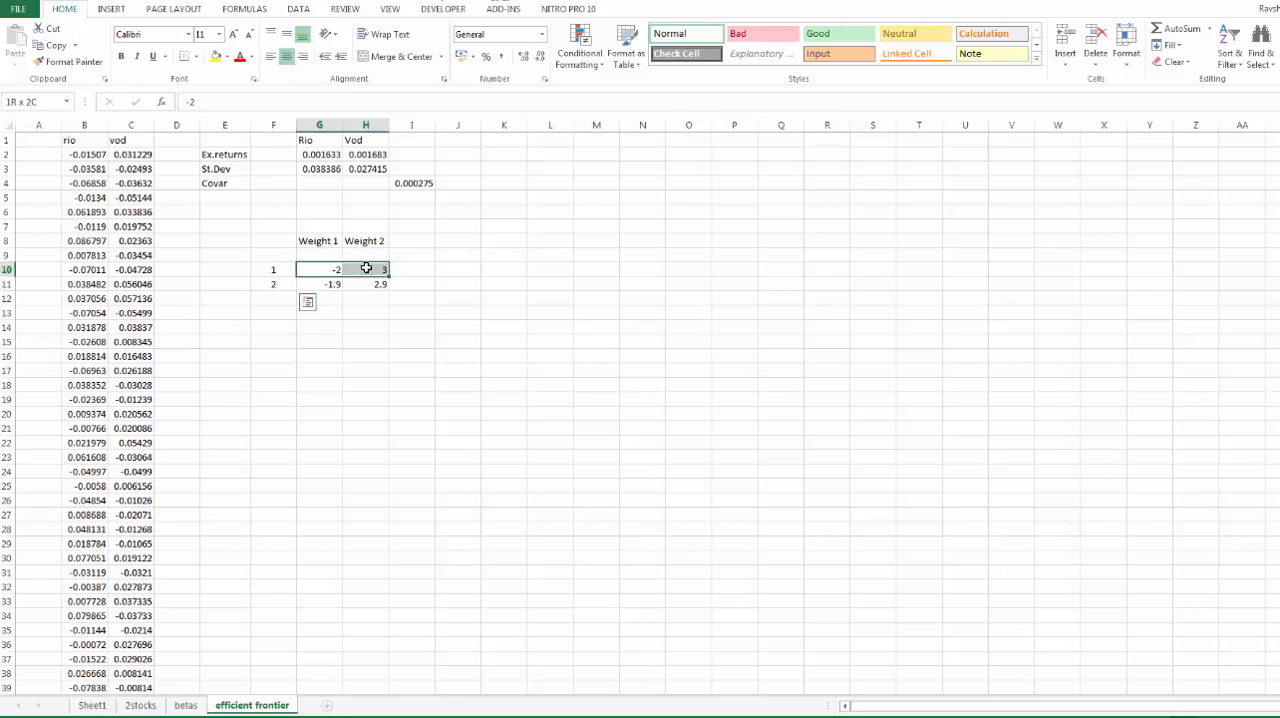
Fill the numbered weight rows down to row 40, Weight 1 from -2 to 1.
left_click(319, 269)
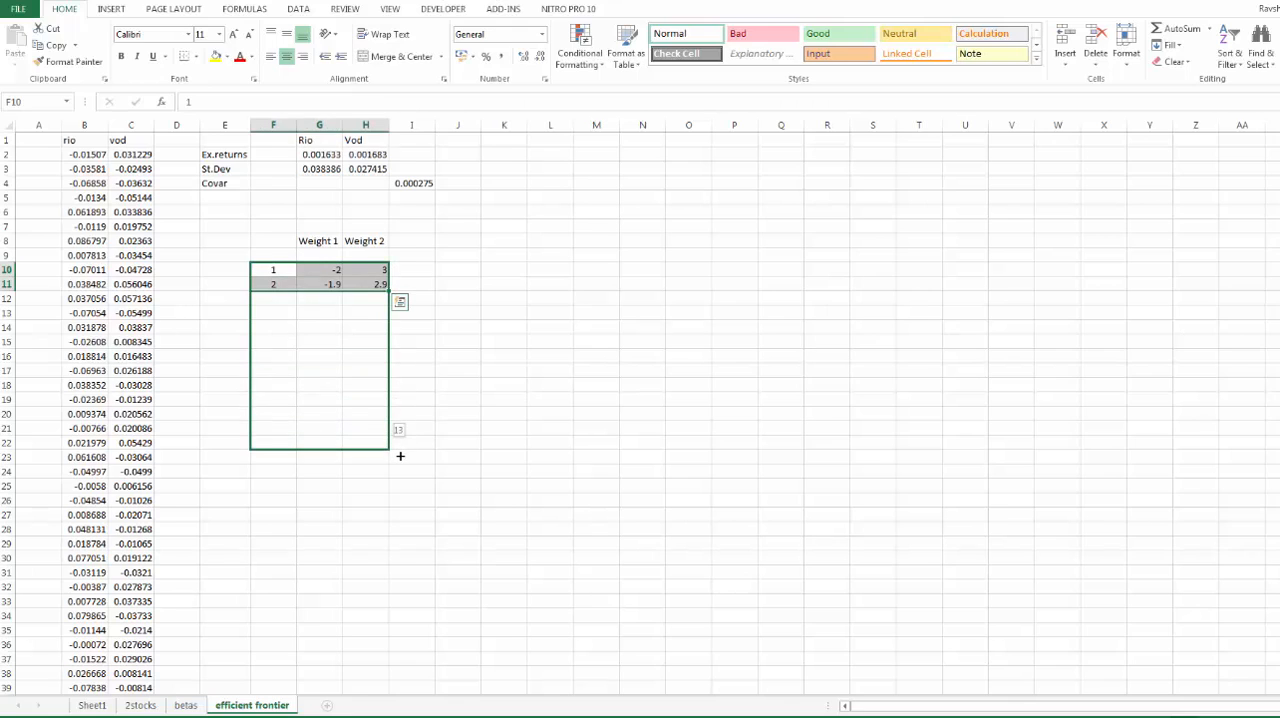
left_click_drag(388, 284, 388, 448)
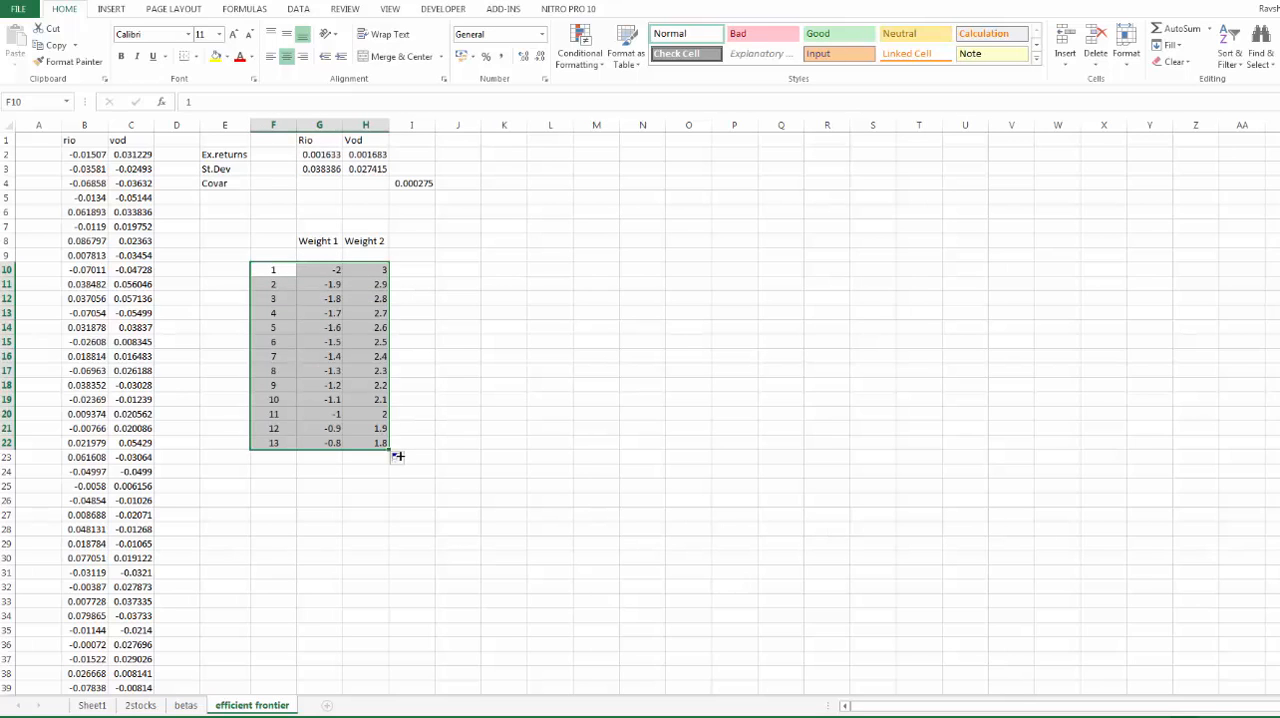
mouse_move(385, 470)
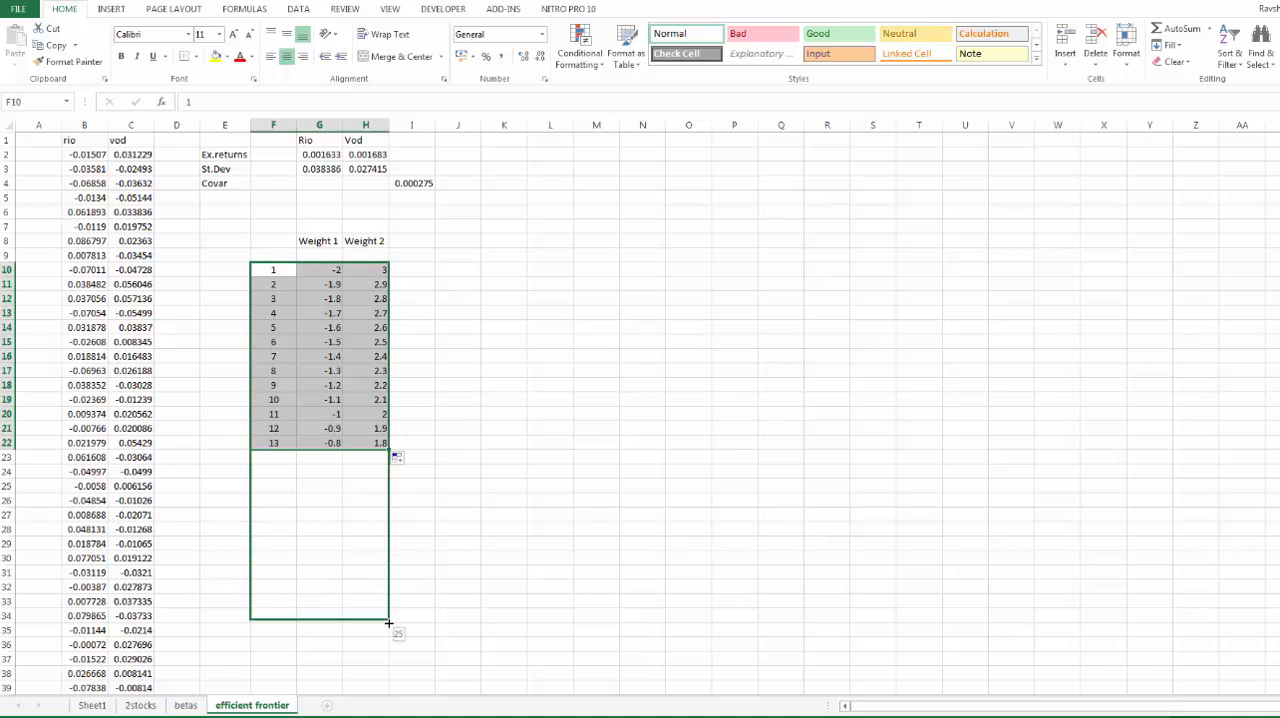
scroll("down", 3)
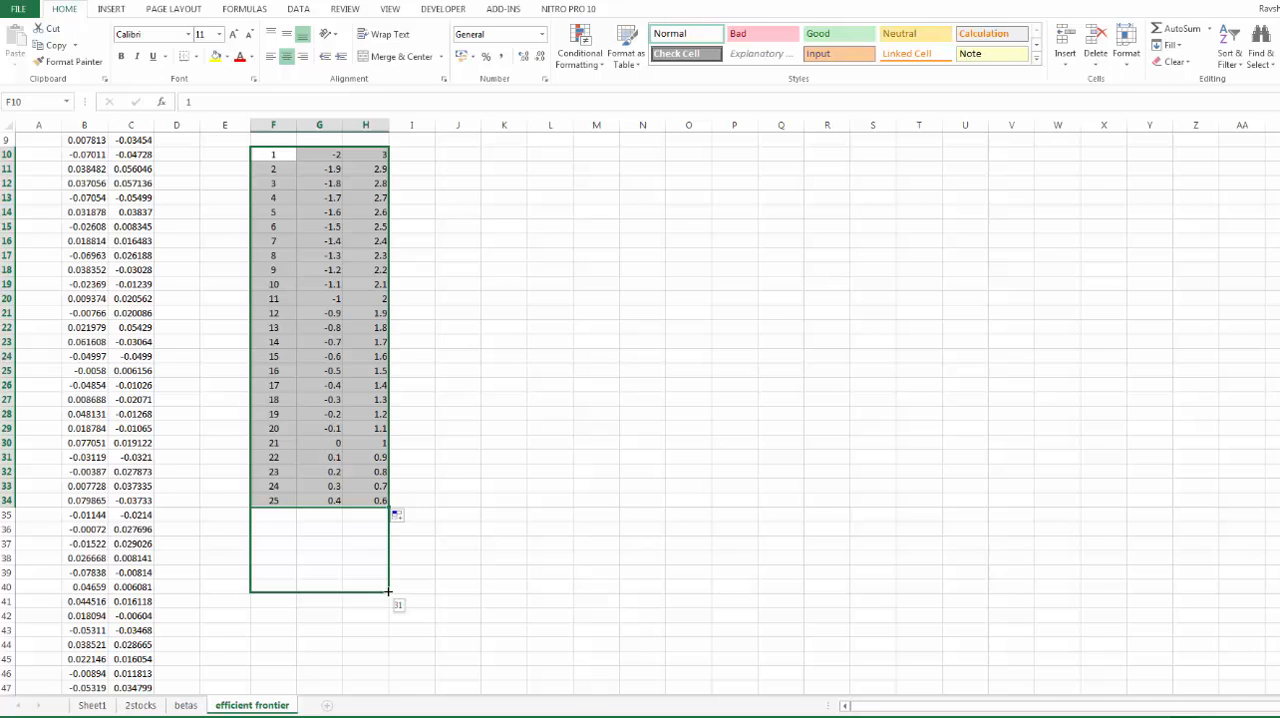
scroll("down", 3)
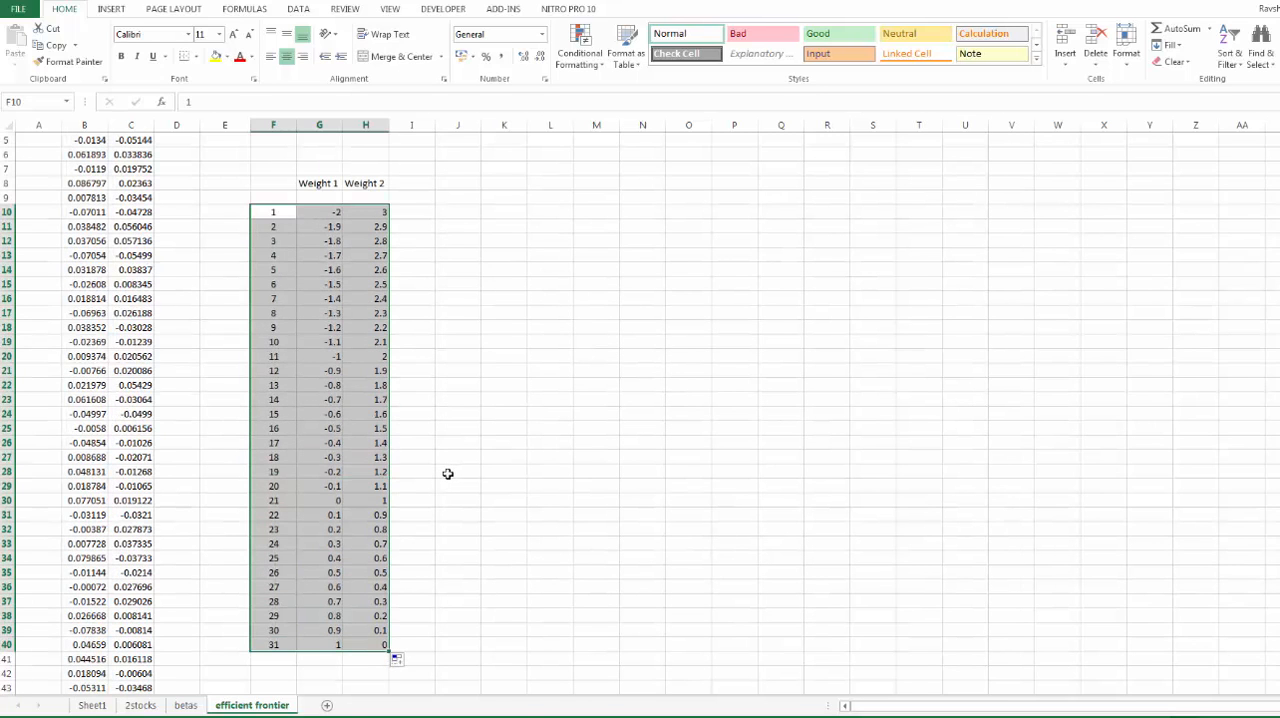
mouse_move(440, 475)
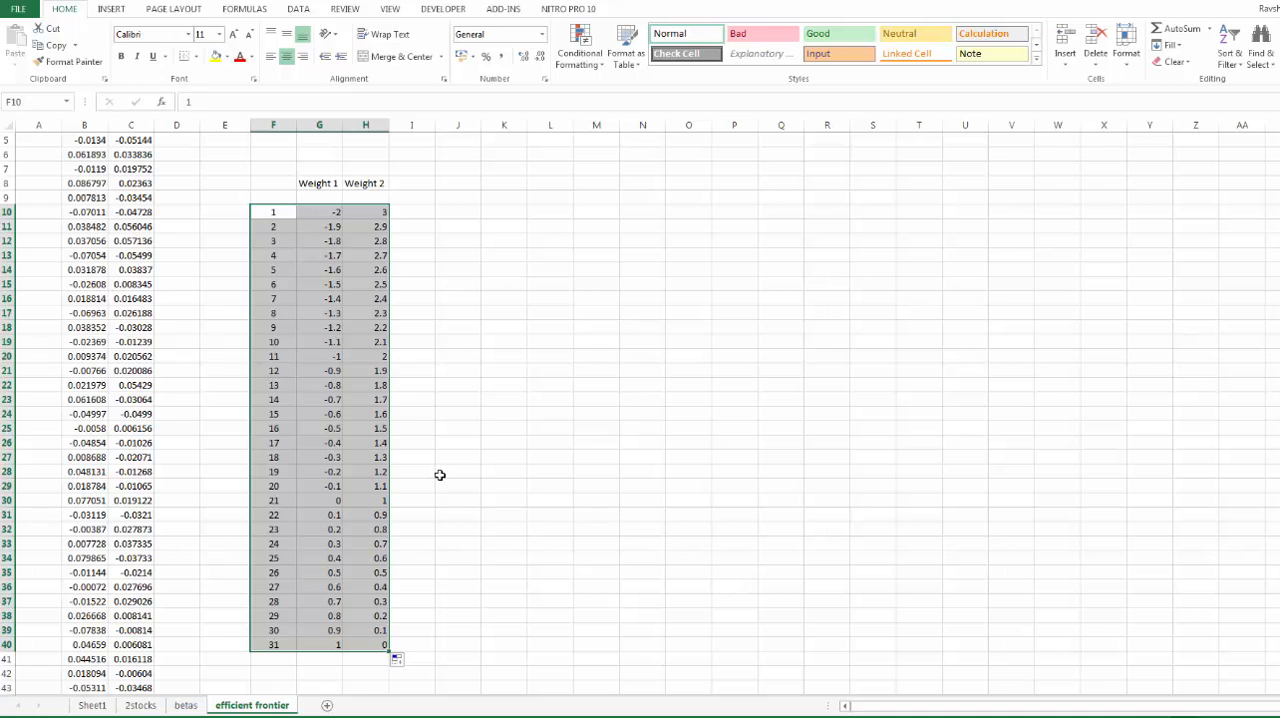
mouse_move(435, 473)
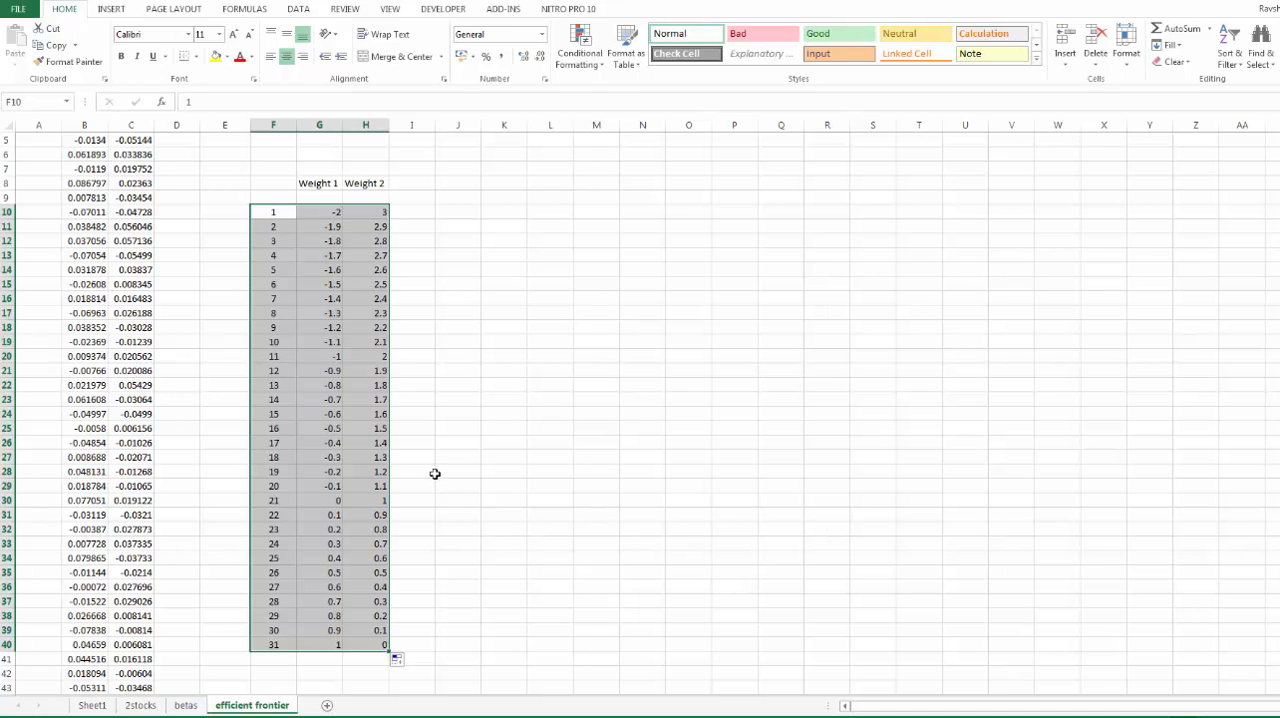
mouse_move(467, 380)
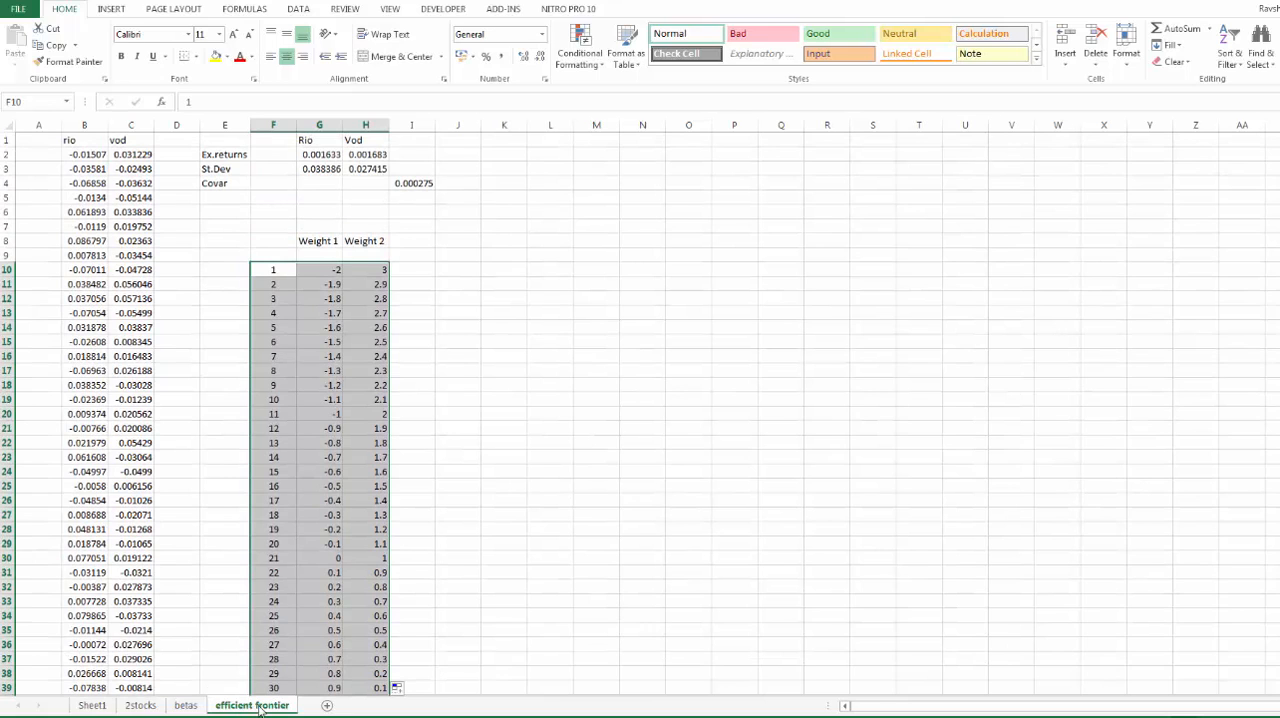
mouse_move(558, 326)
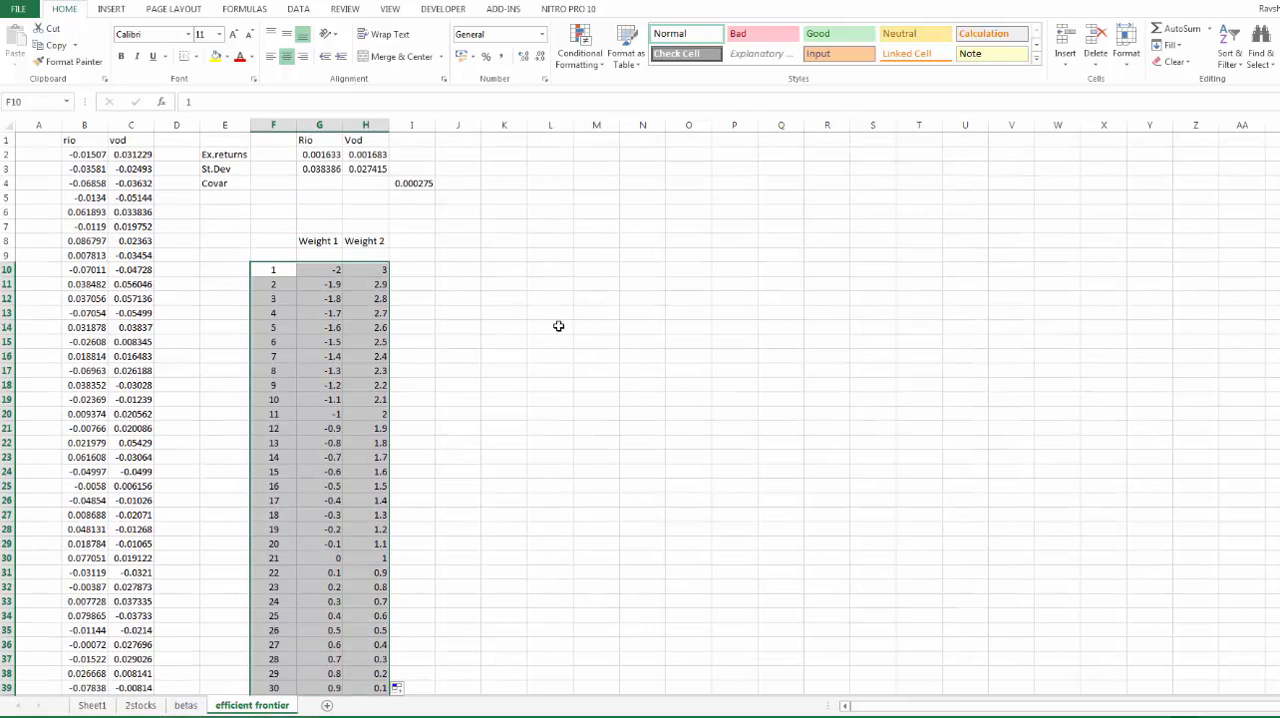
mouse_move(490, 316)
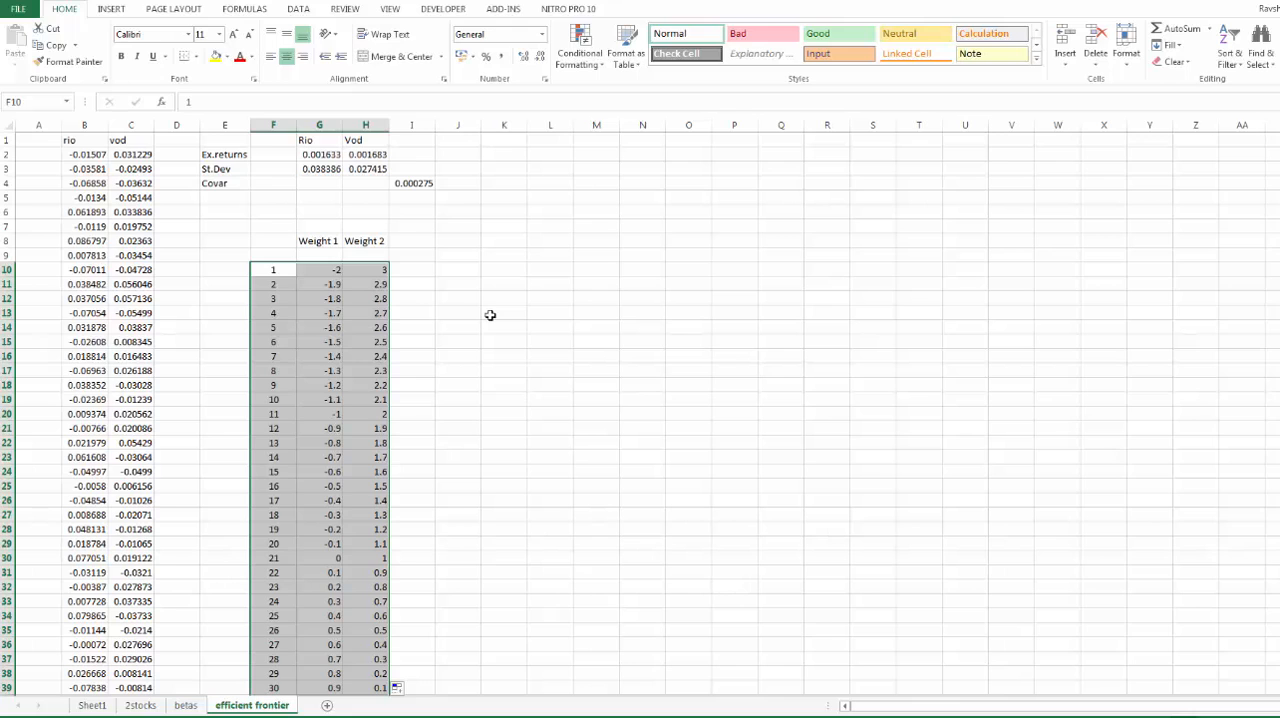
mouse_move(500, 280)
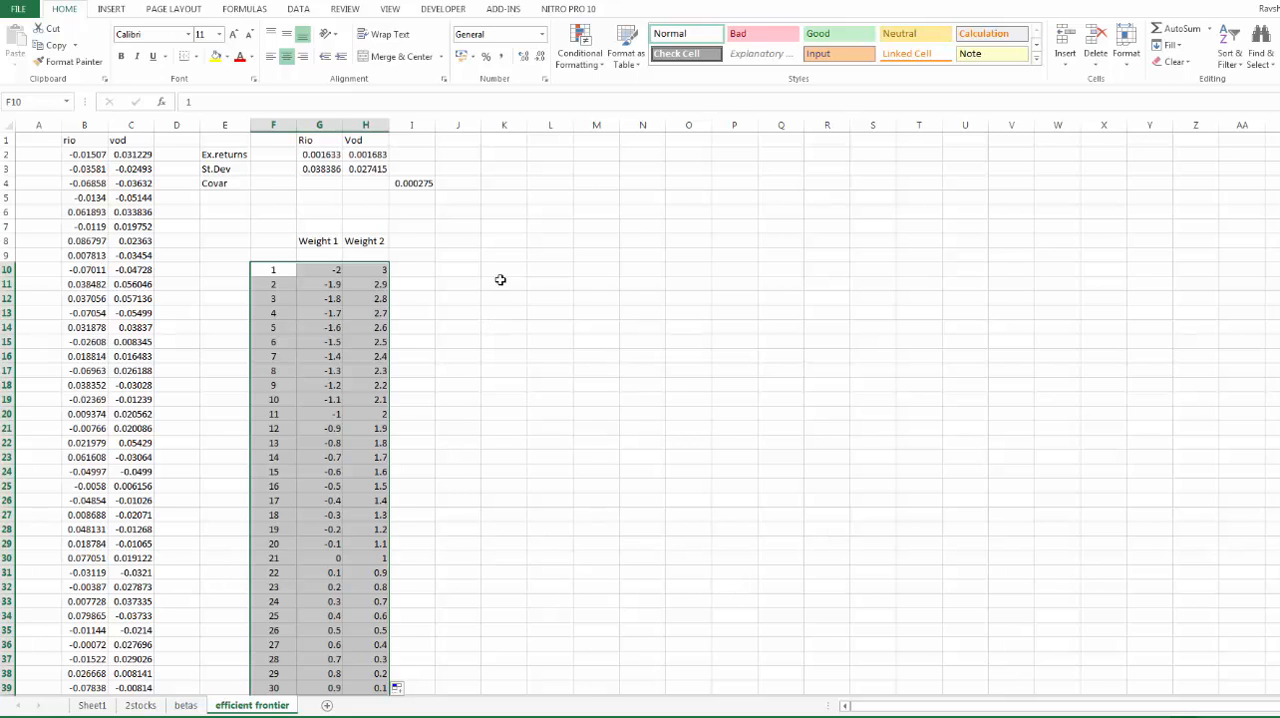
Label the St.Dev column and start its SQRT formula with the weighted Rio and Vod variances.
left_click(457, 269)
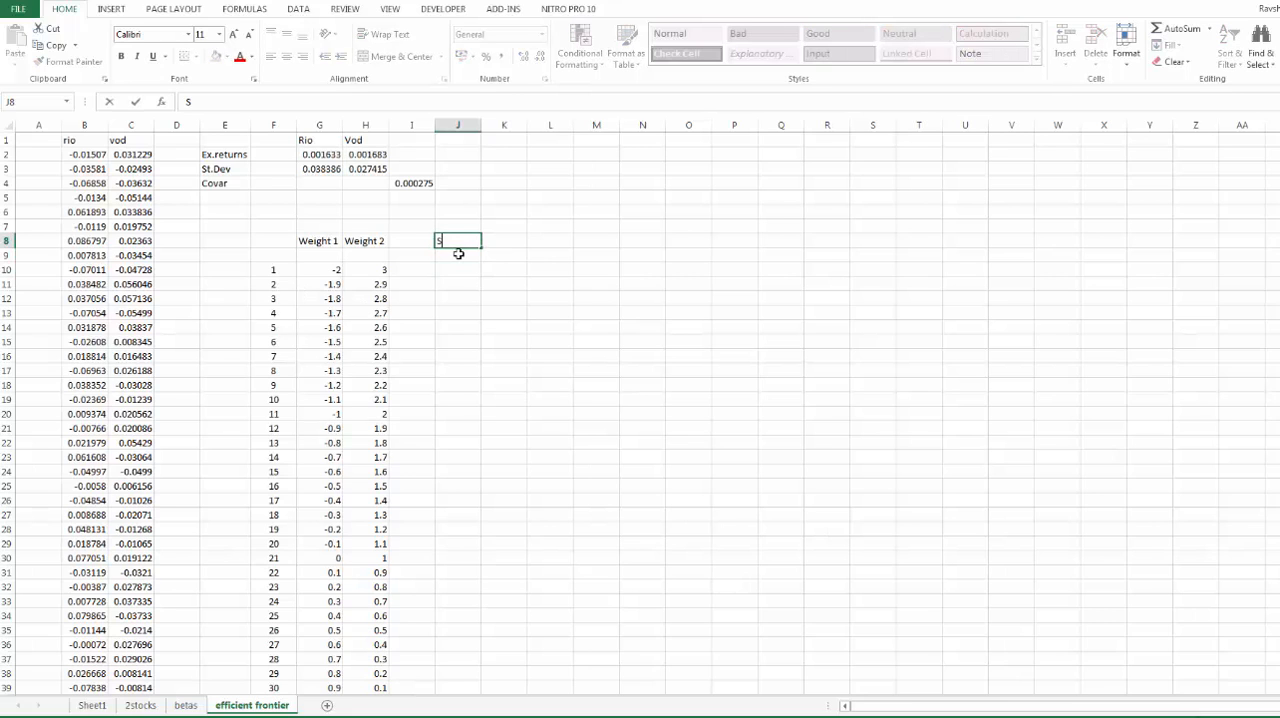
type("St.Devg")
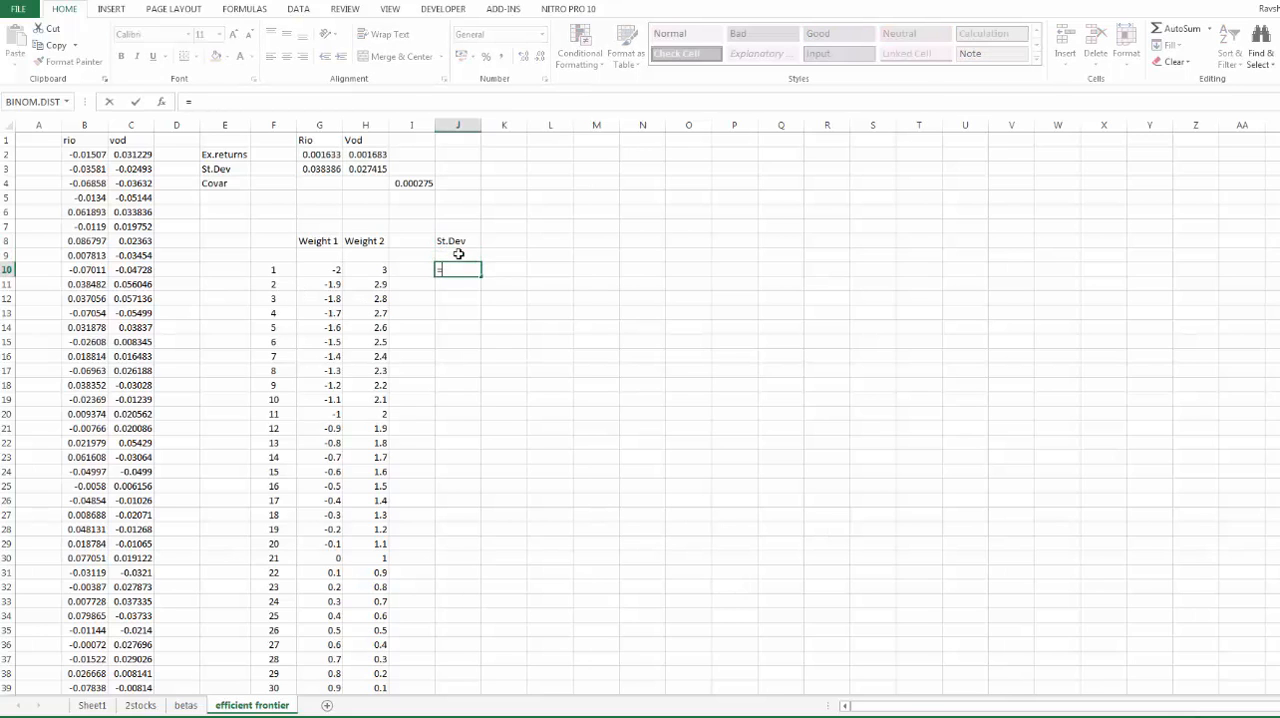
type("=sqrt")
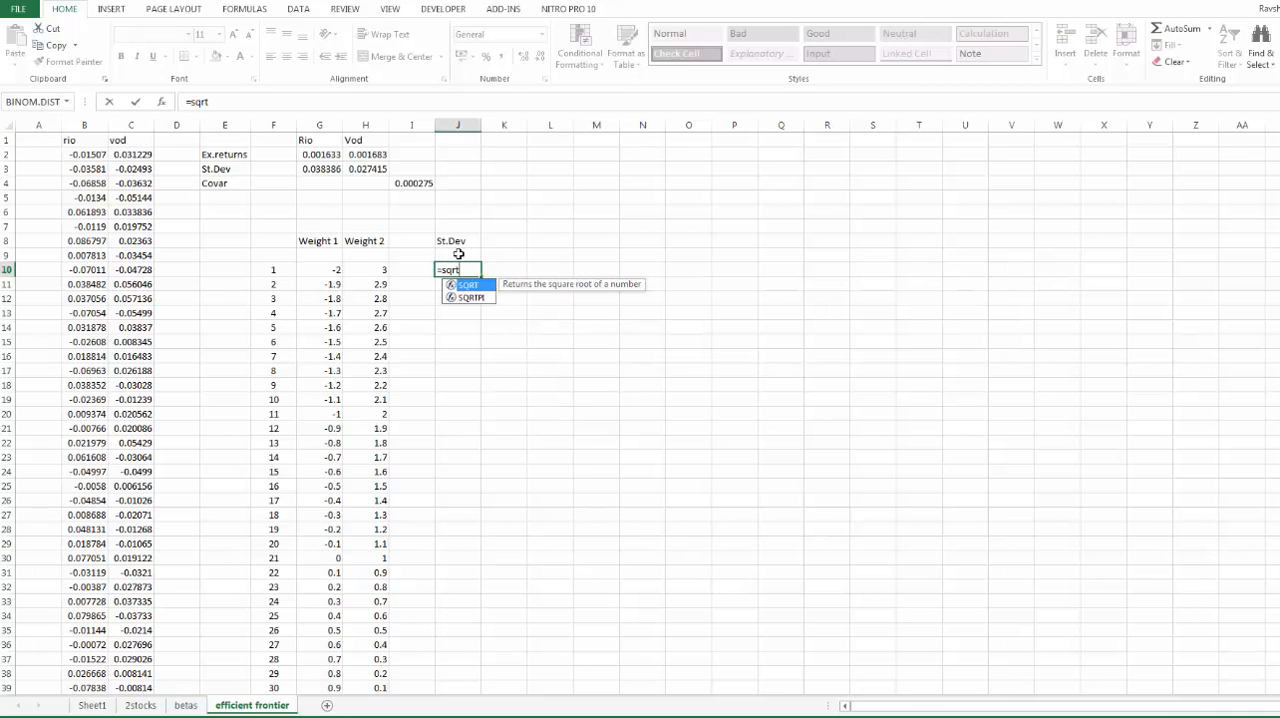
type("((G10*")
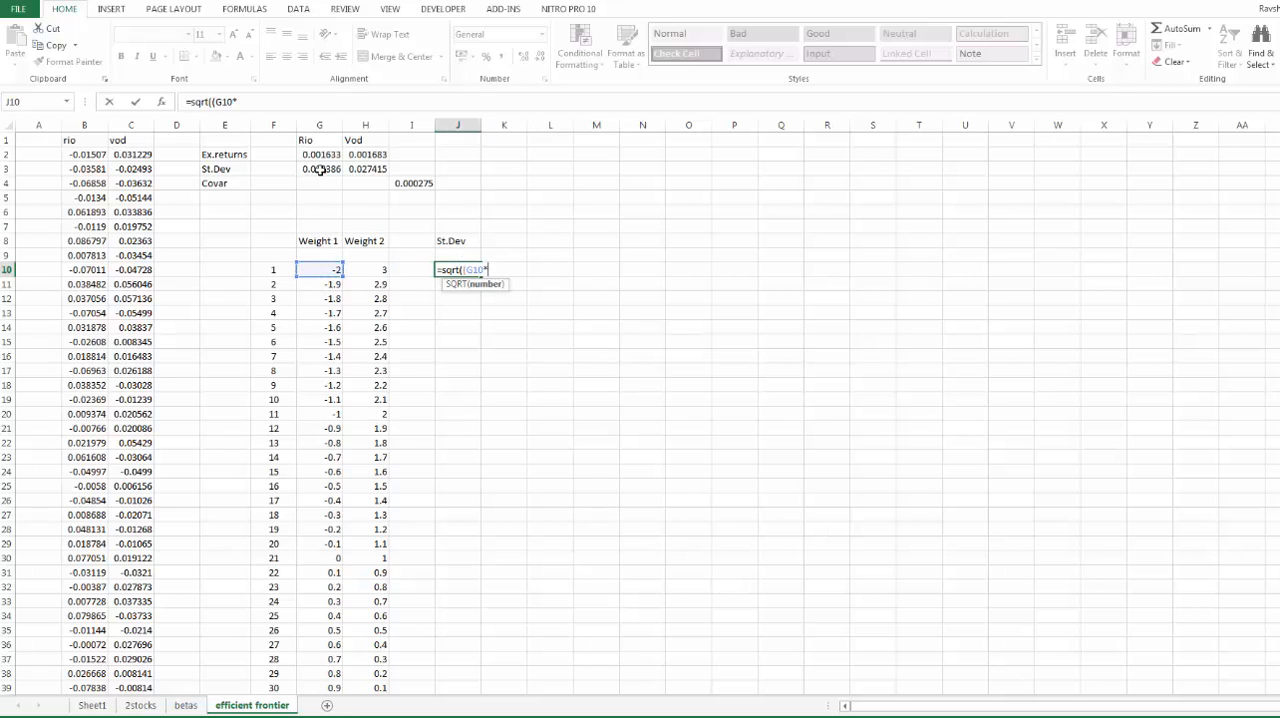
left_click(319, 168)
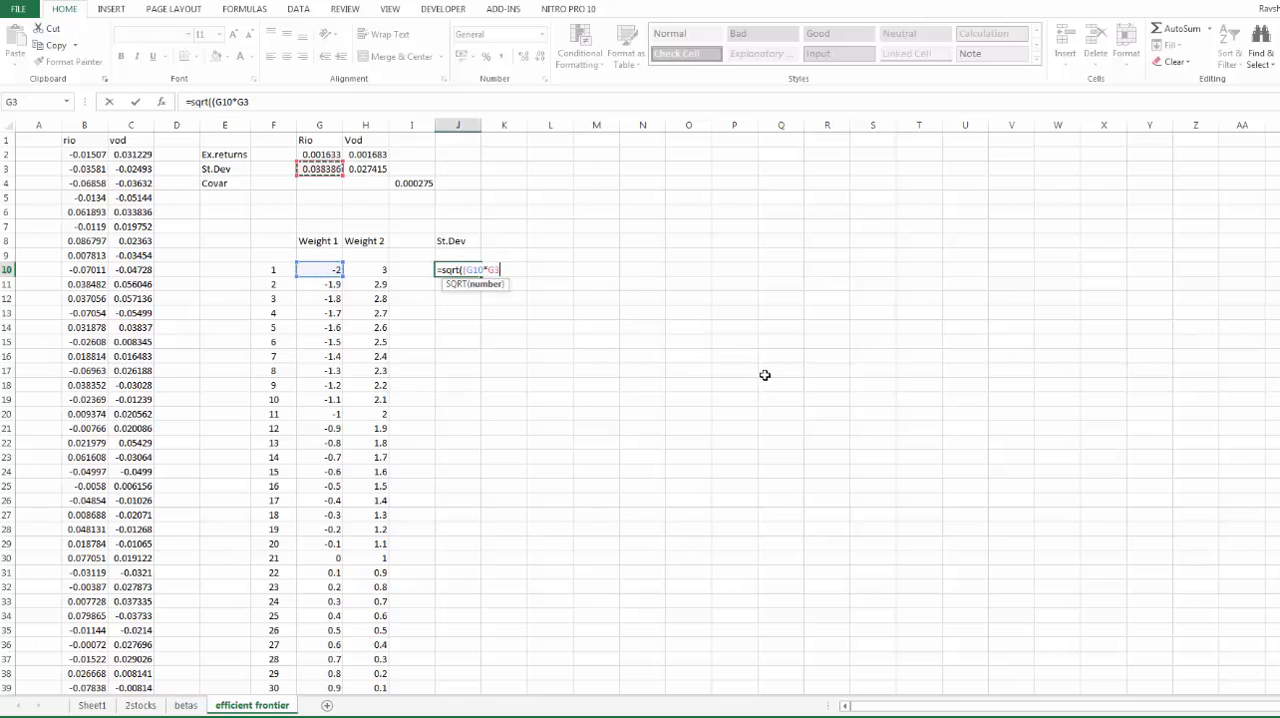
type(")^2+")
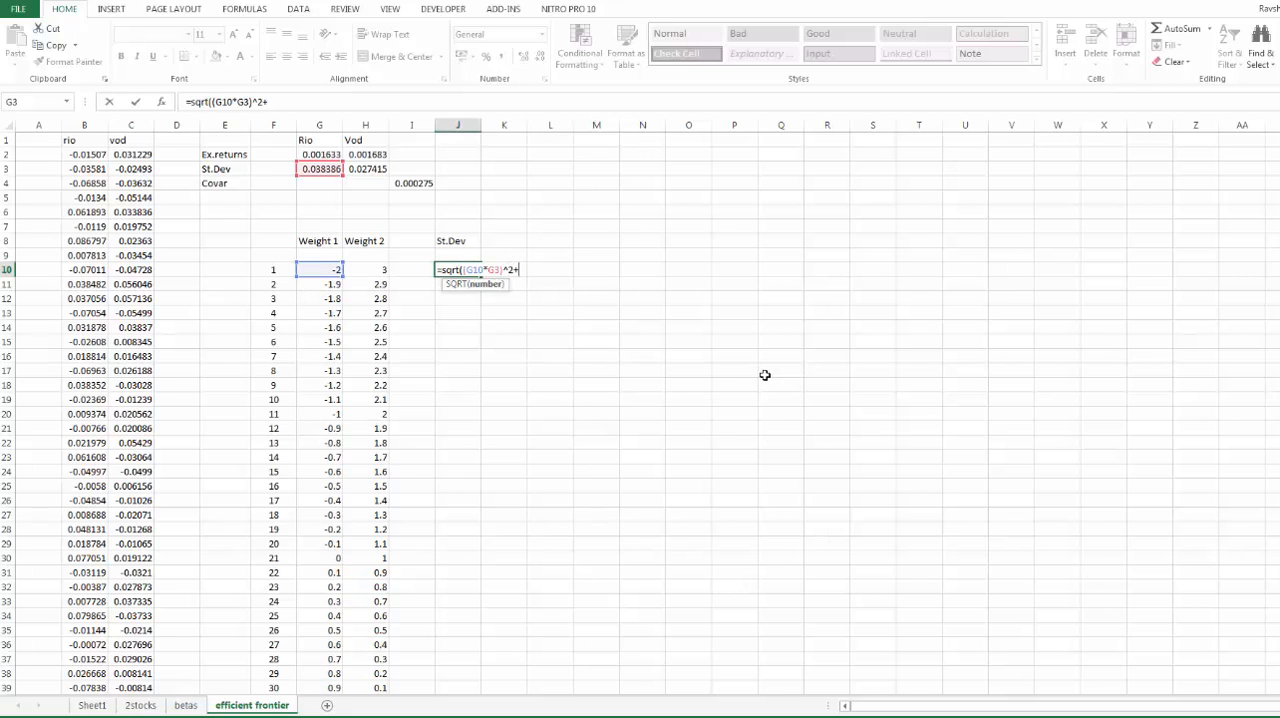
mouse_move(494, 269)
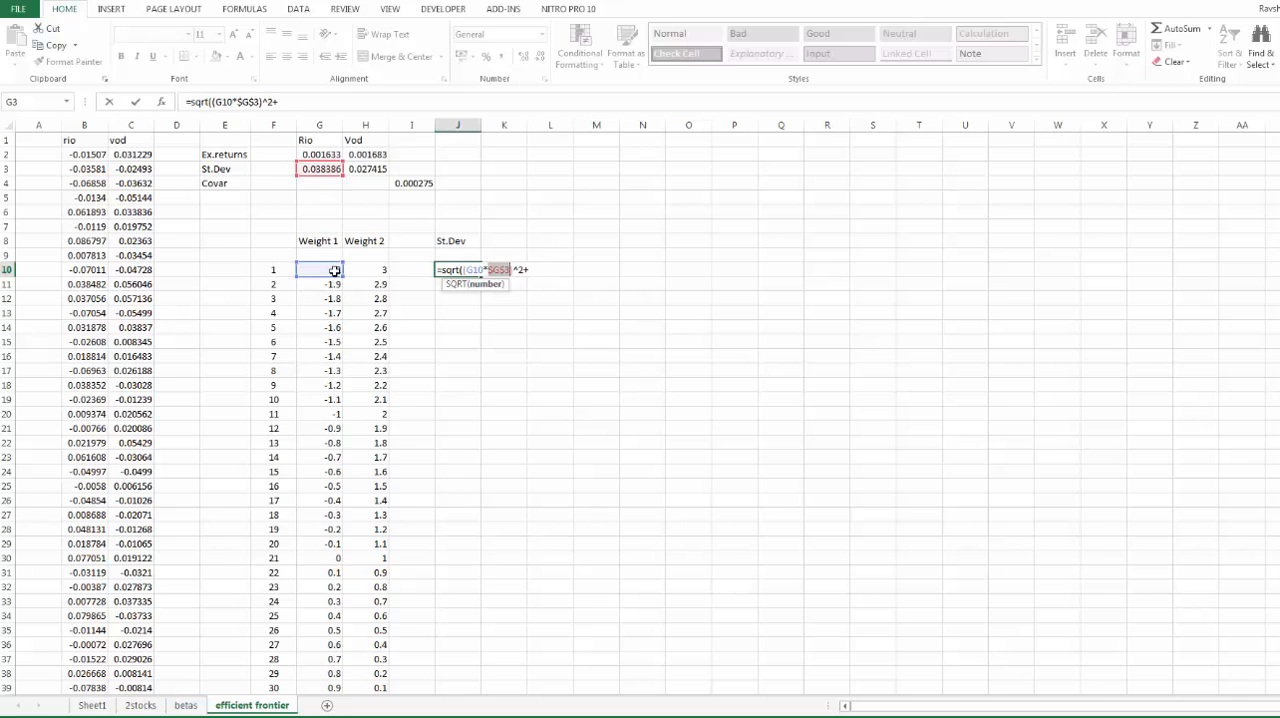
type("-2")
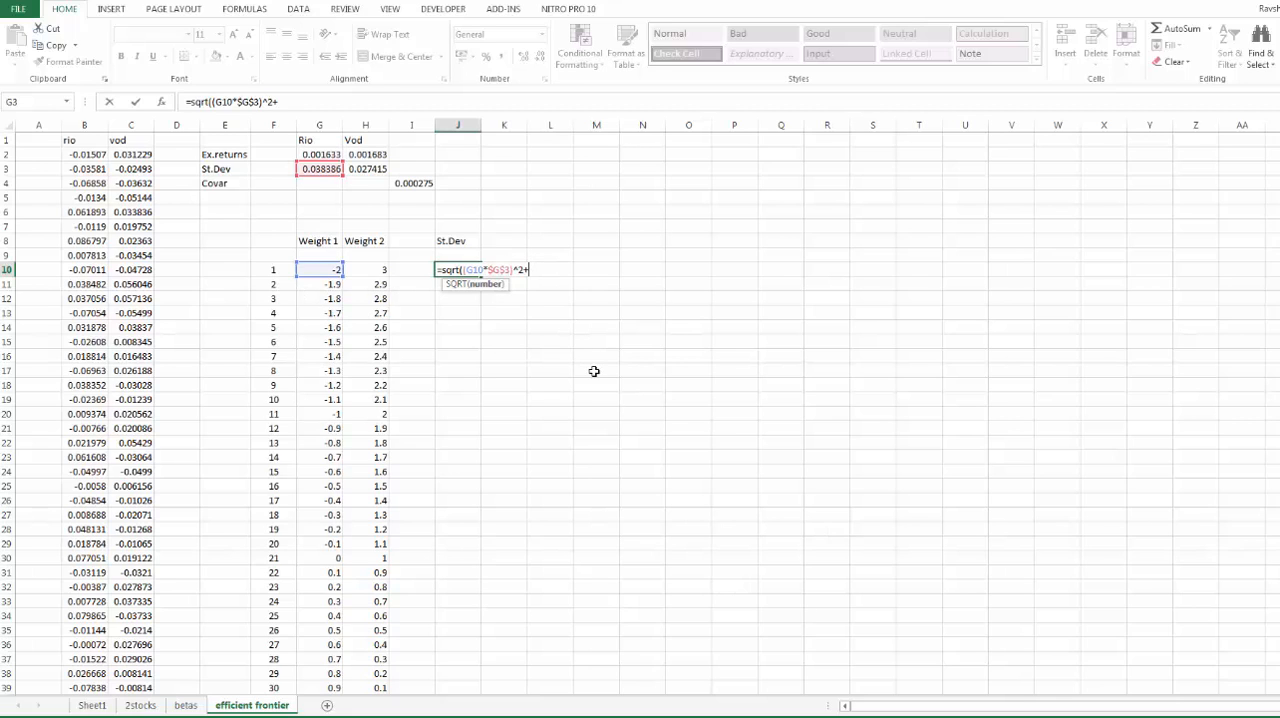
type("(")
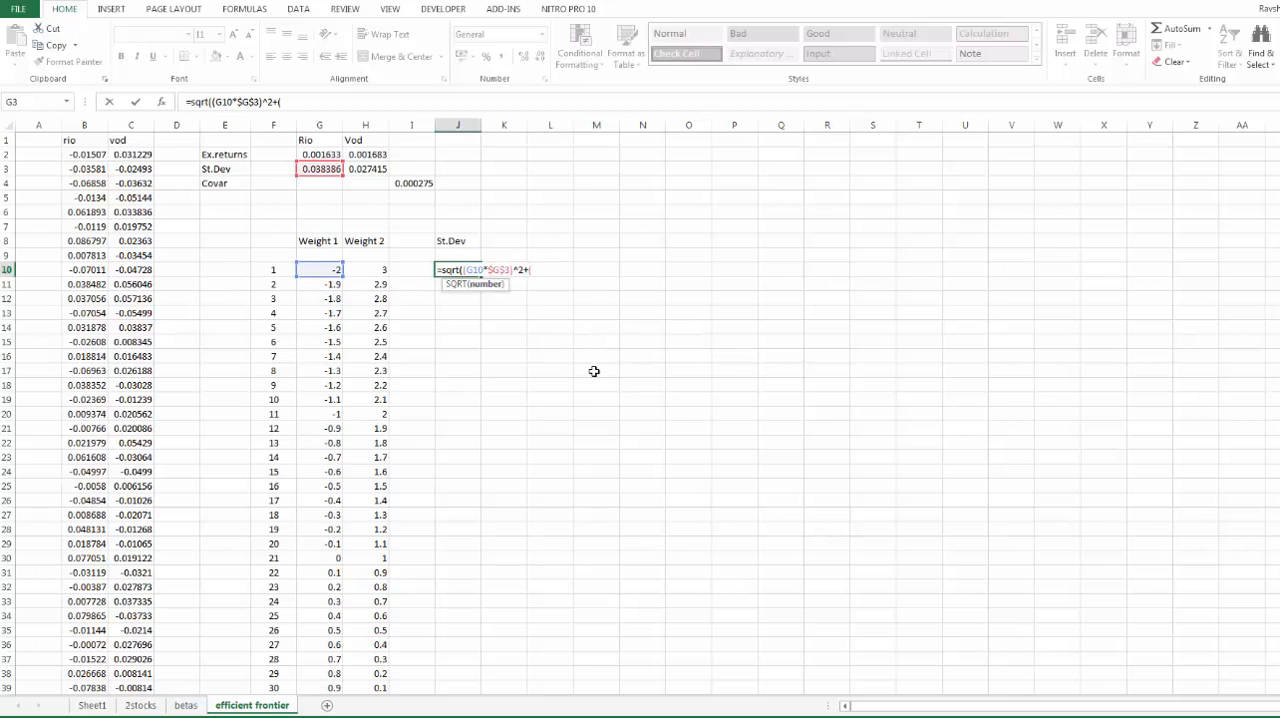
left_click(365, 269)
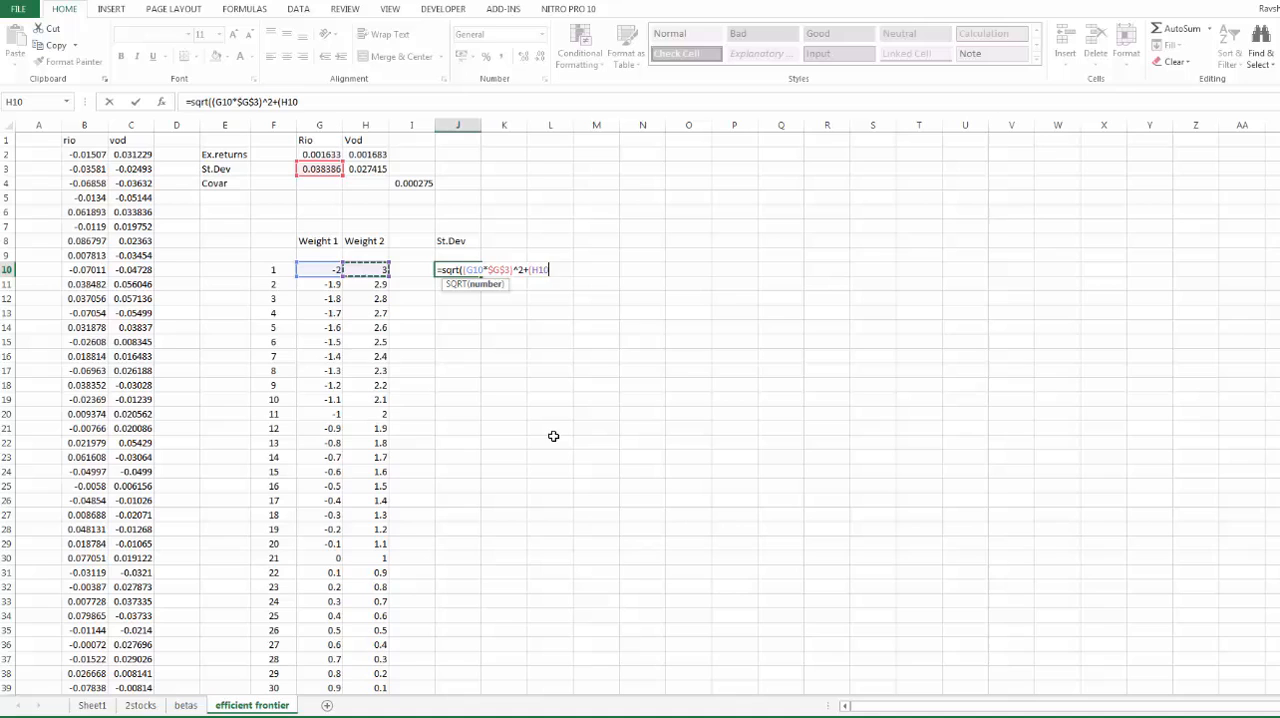
left_click(365, 169)
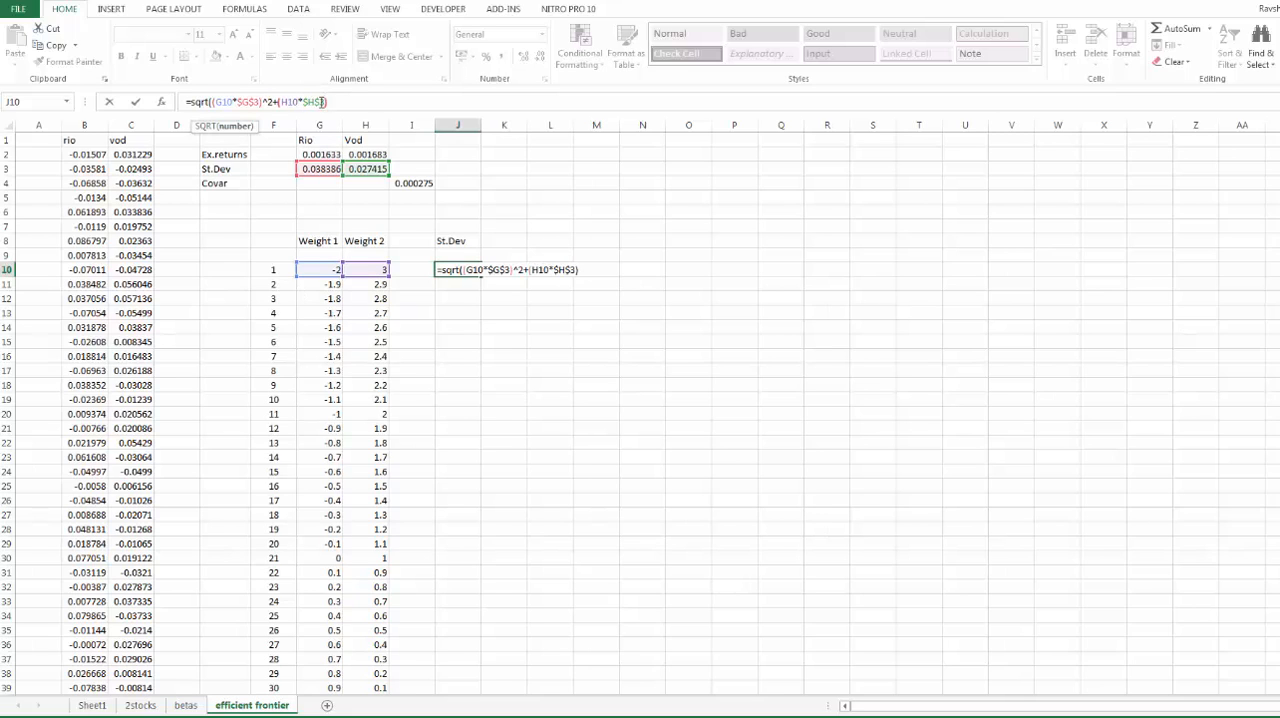
Add the 2*G10*H10*$I$4 covariance term, giving 0.09674 for the -2/3 pair.
type("^2+")
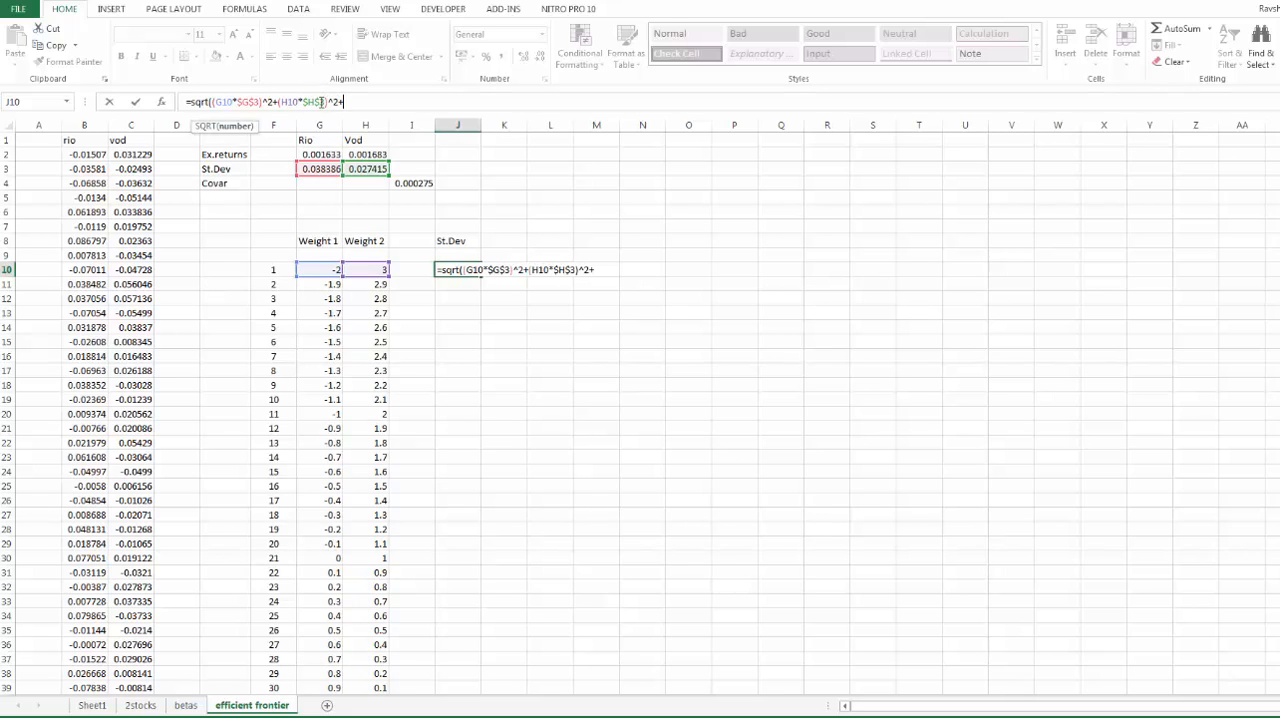
type("2+")
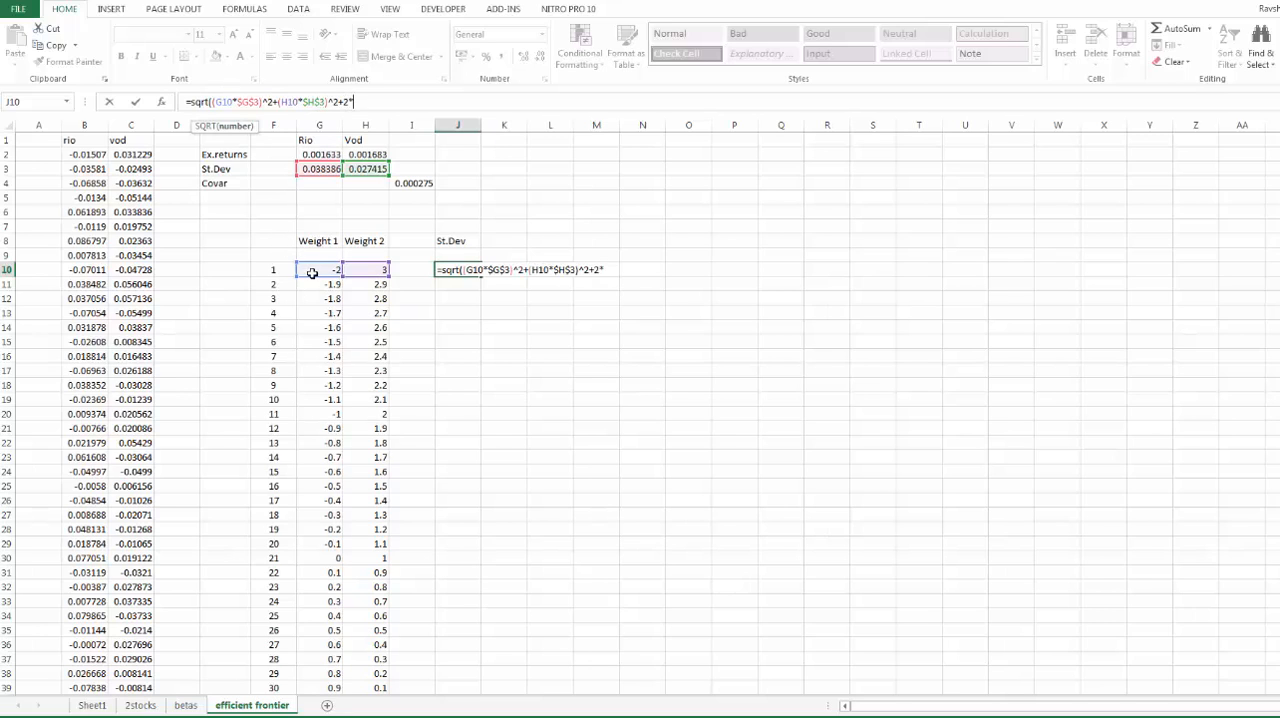
left_click(319, 269)
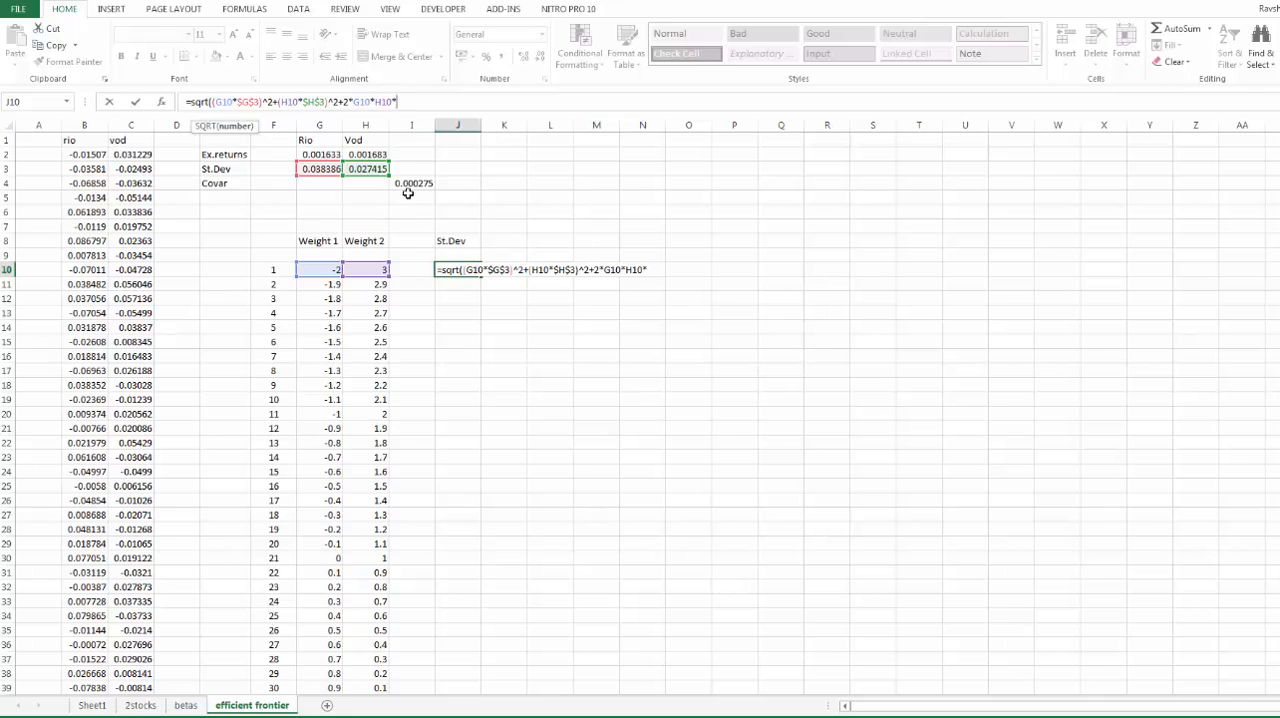
left_click(411, 182)
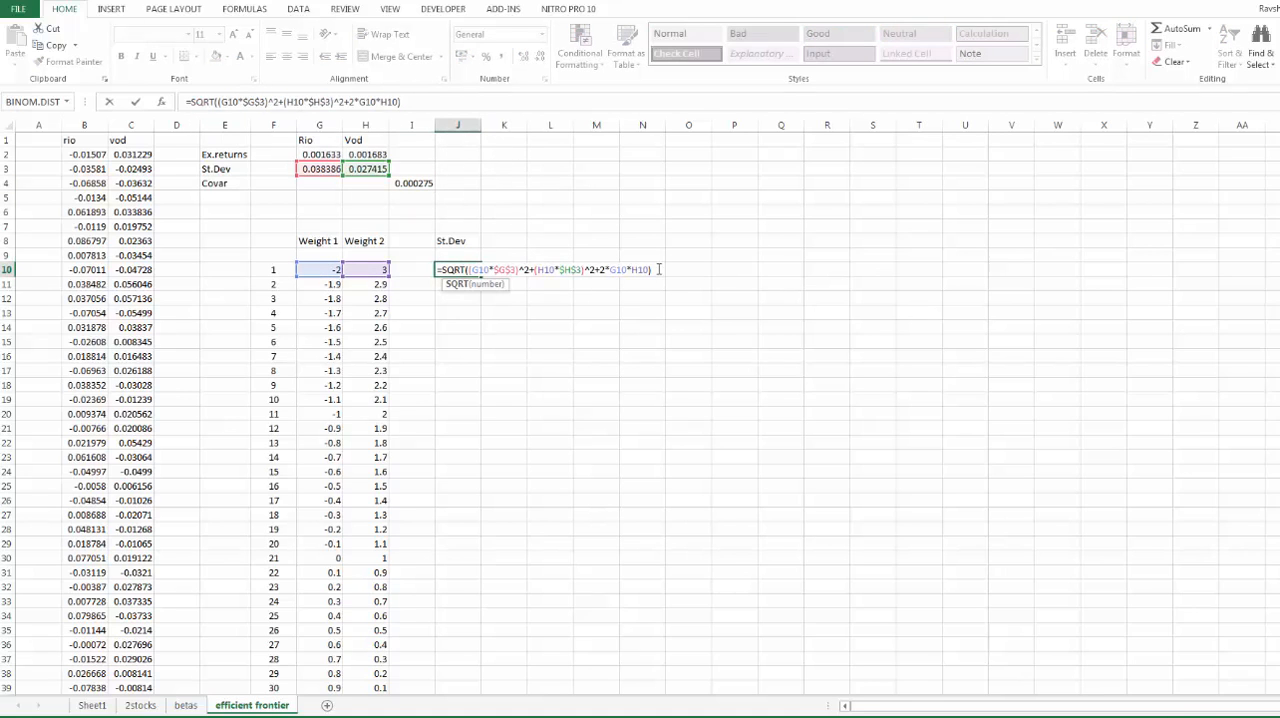
type(")")
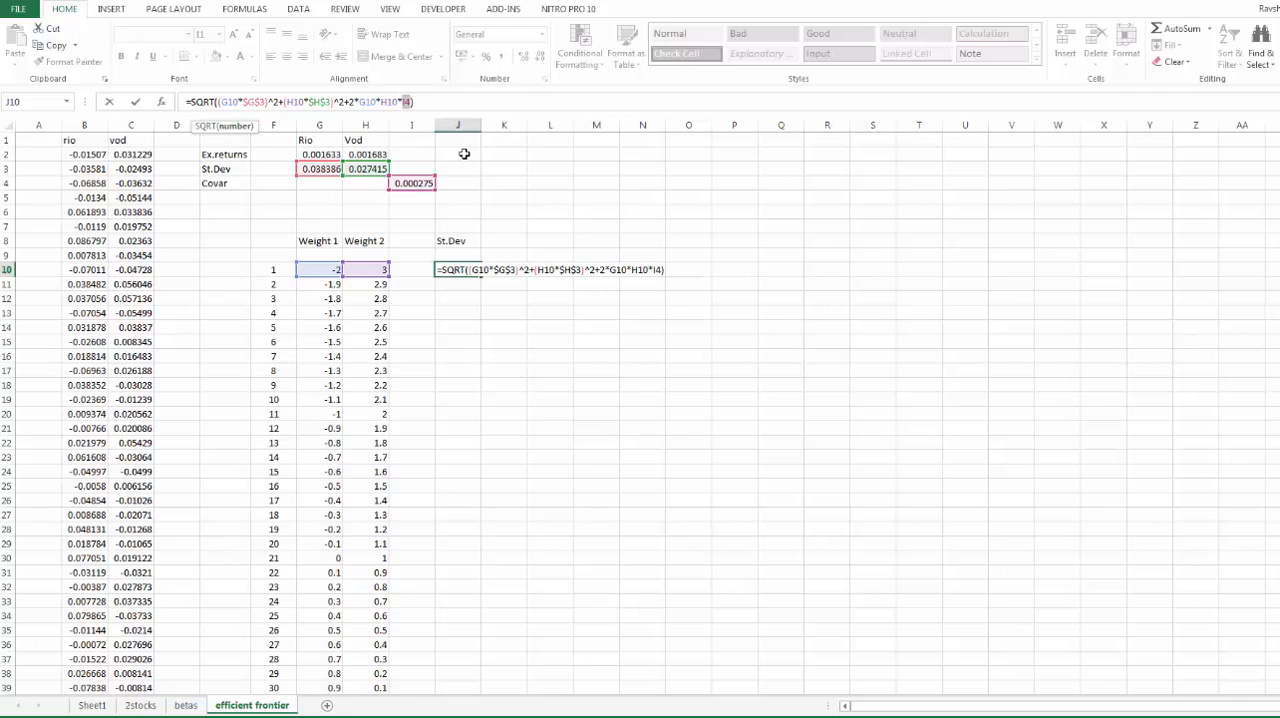
key("f4")
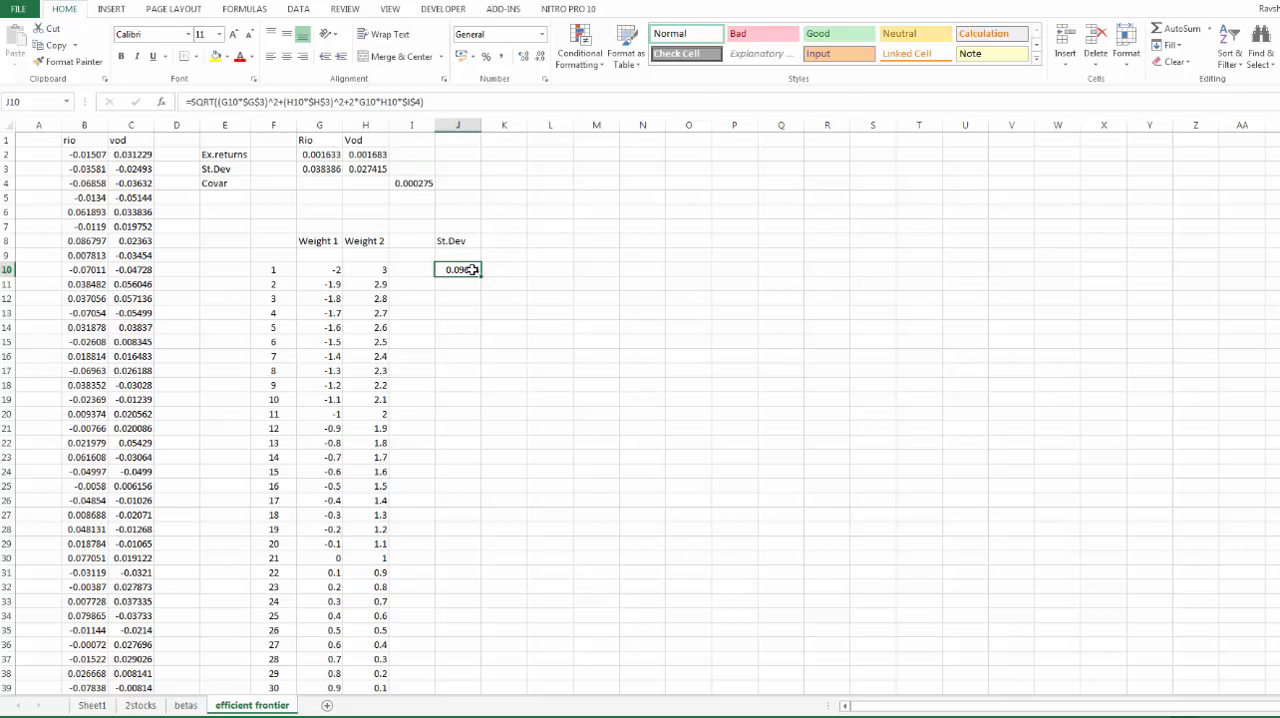
double_click(457, 269)
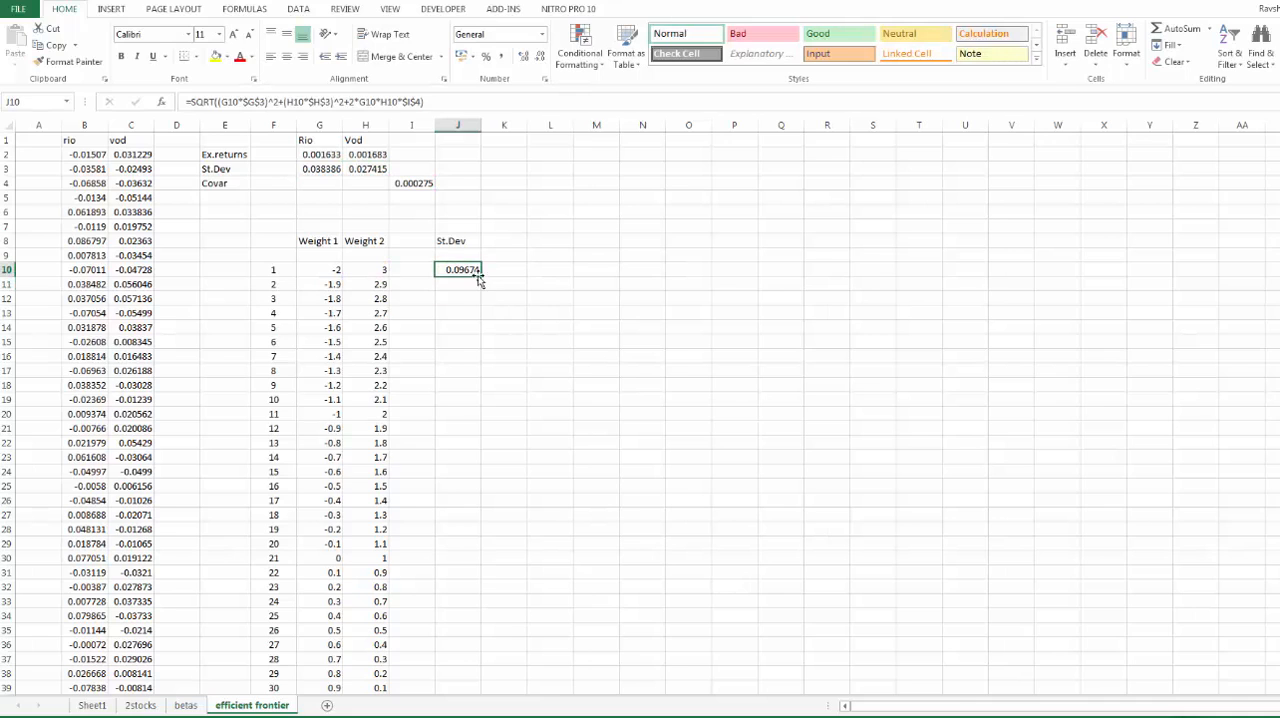
Add a Mean heading and a K10 formula weighting expected returns with absolute $G$2.
left_click(504, 240)
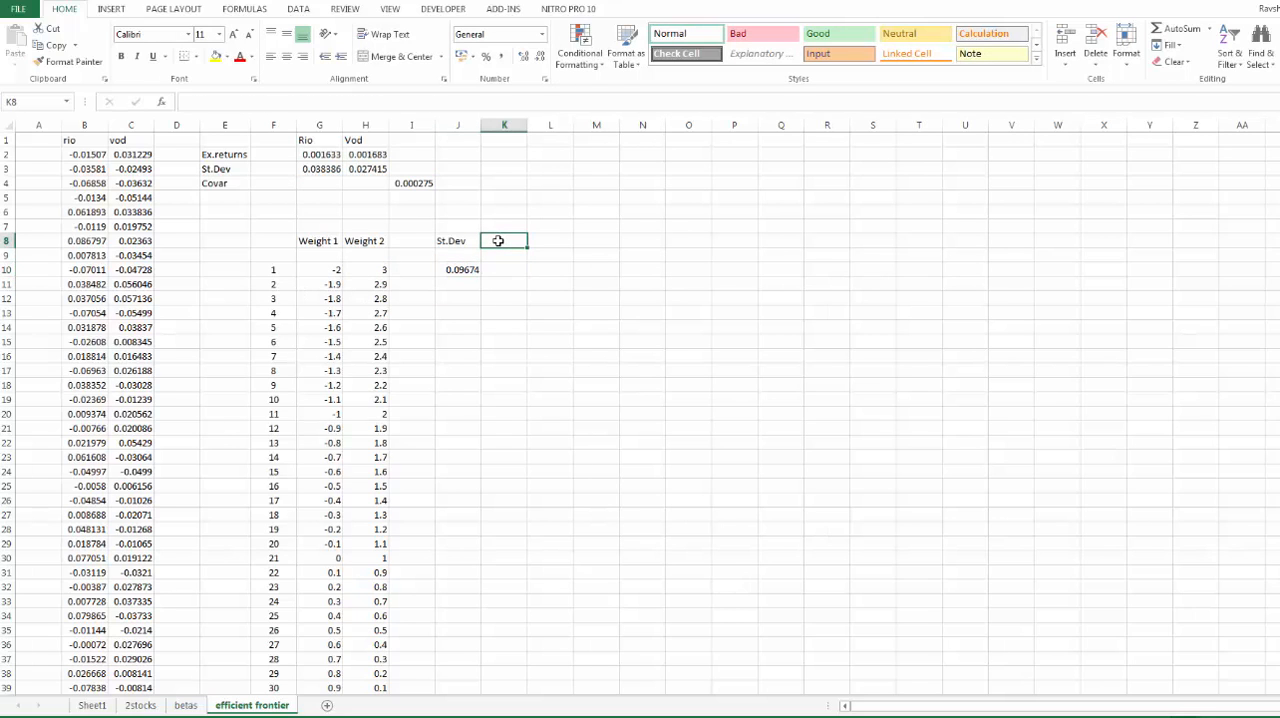
type("Mean")
left_click(504, 269)
type("=")
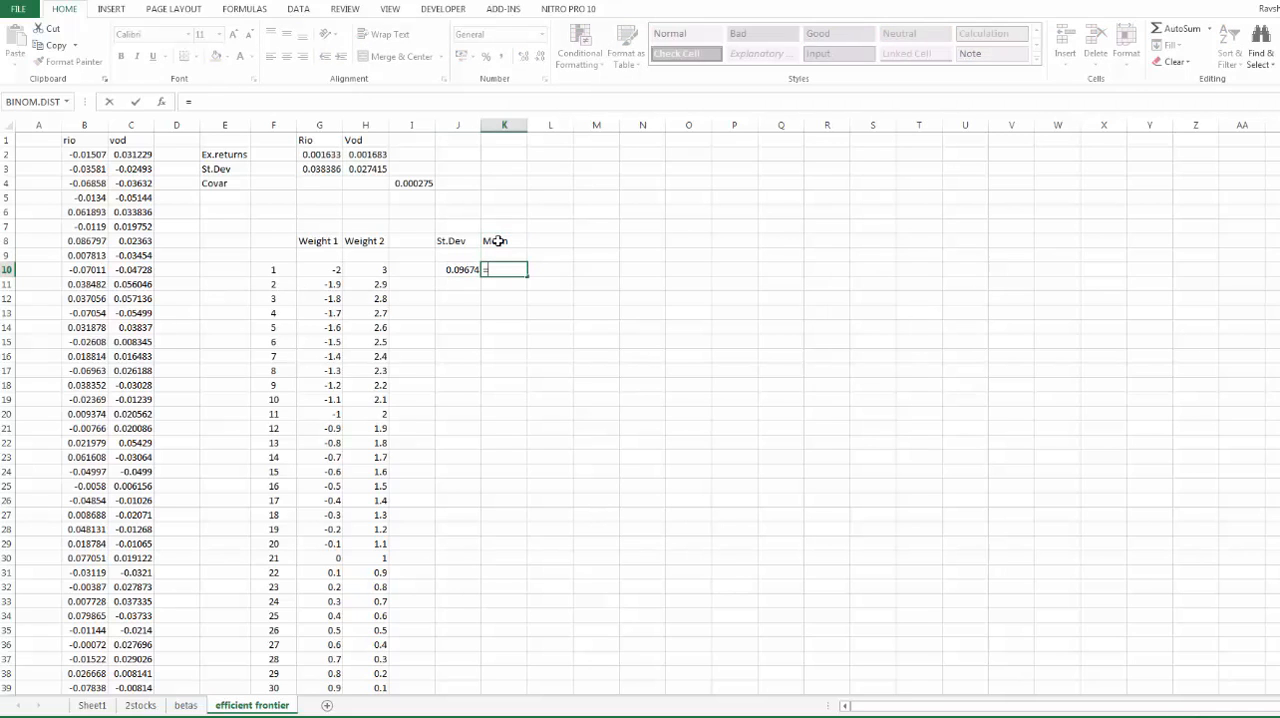
left_click(319, 269)
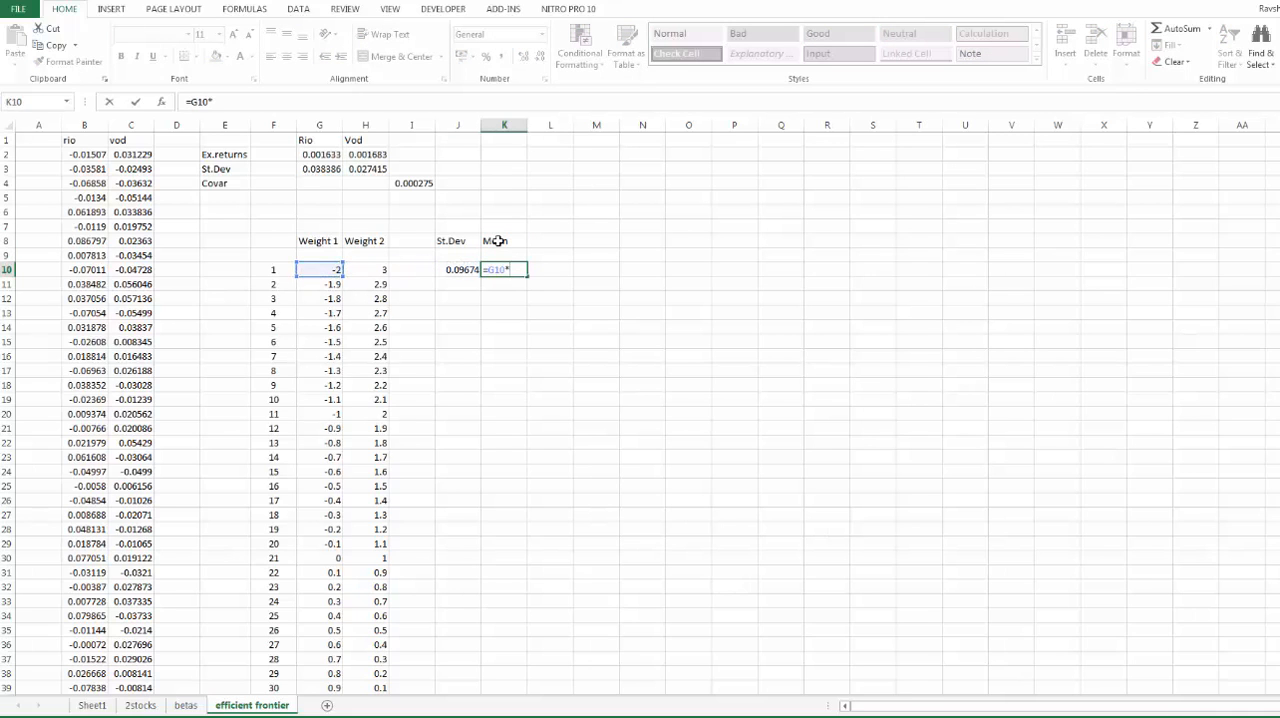
left_click(319, 197)
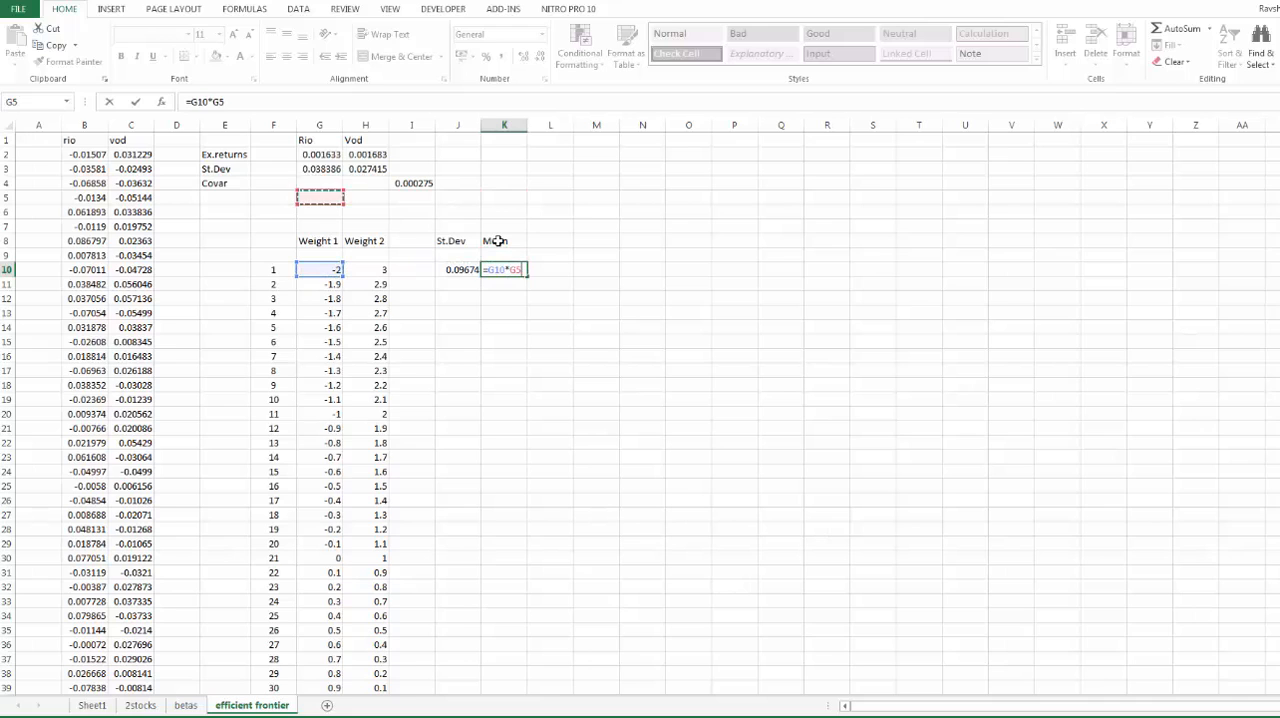
left_click(319, 154)
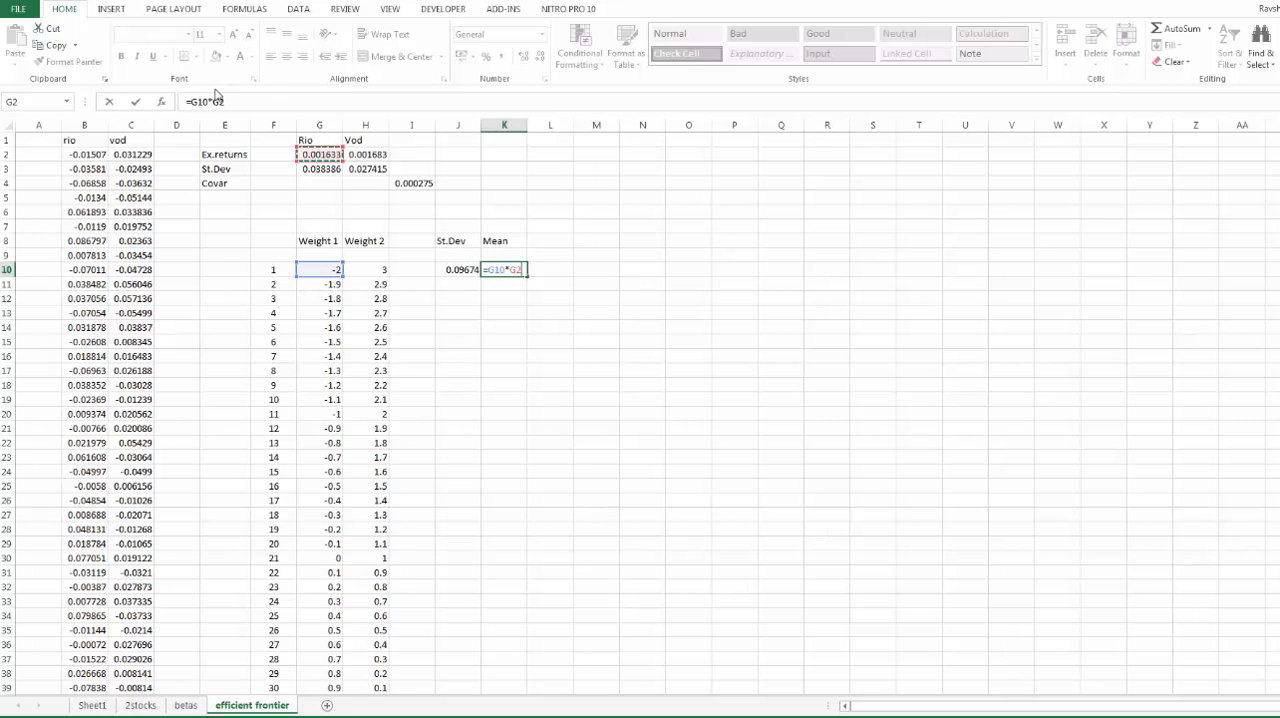
key("f4")
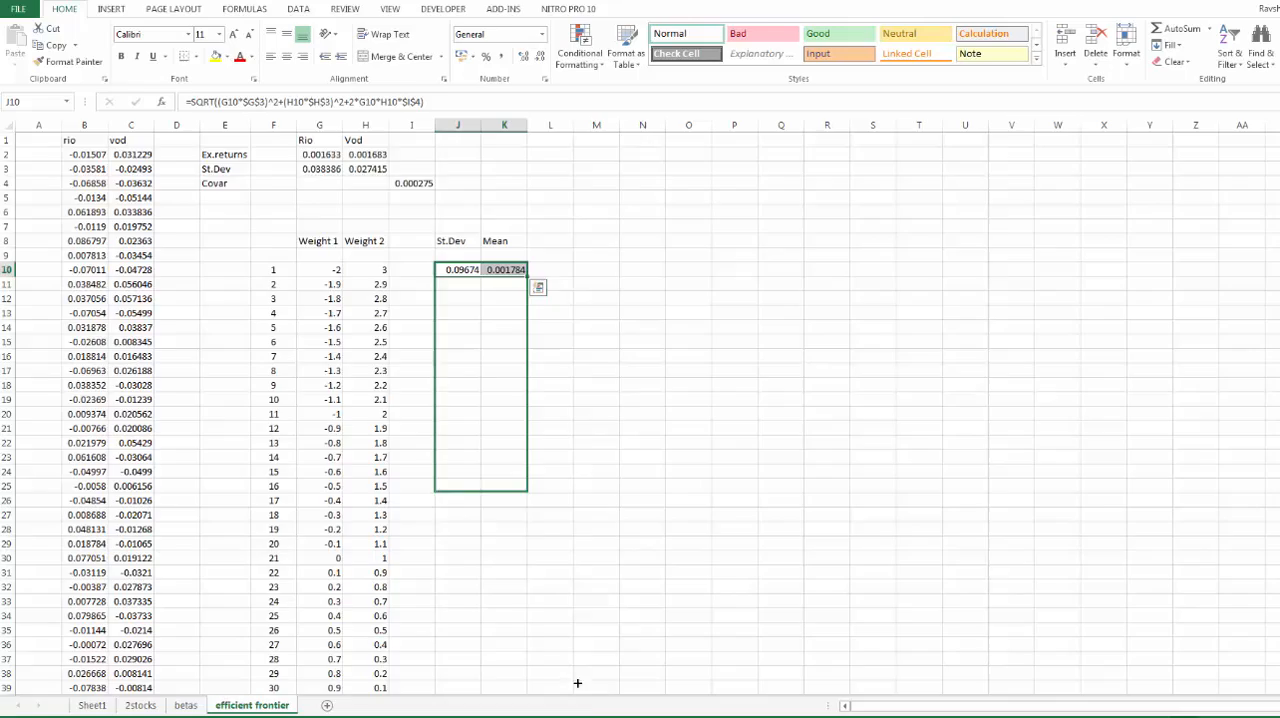
scroll("down", 3)
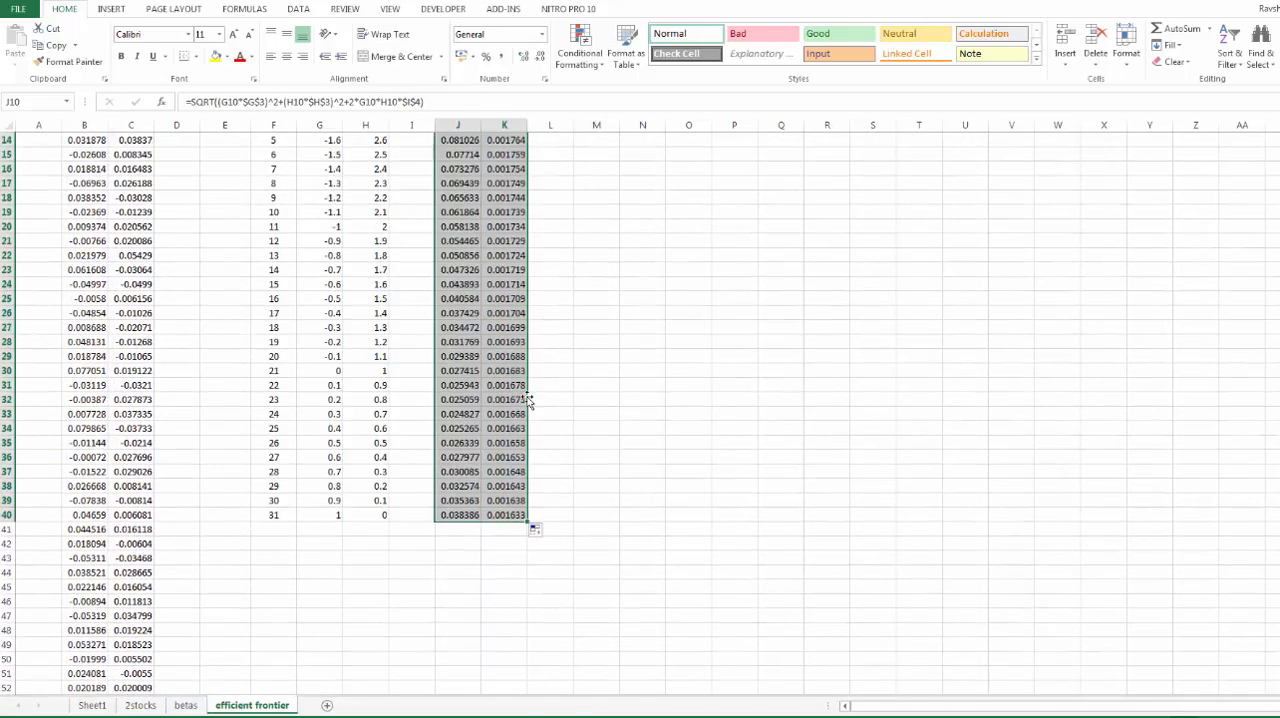
Insert a blank marker-only scatter chart on the efficient frontier sheet.
scroll("up", 3)
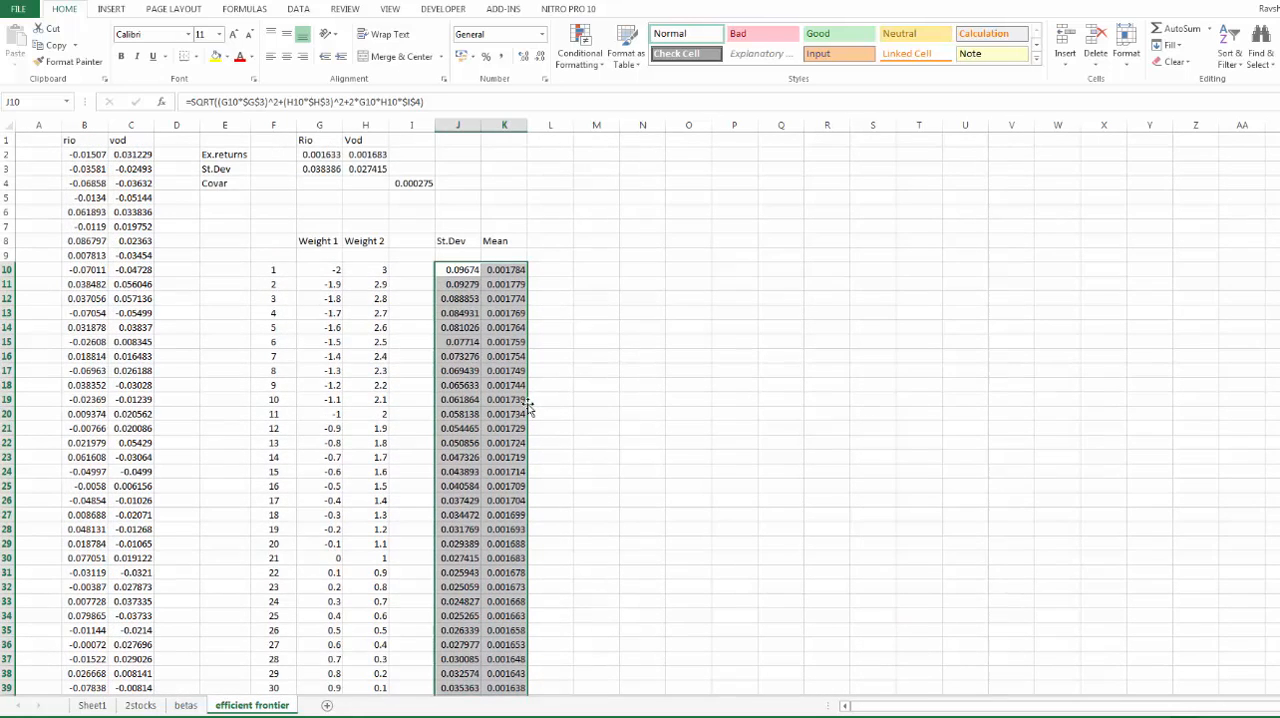
scroll("down", 3)
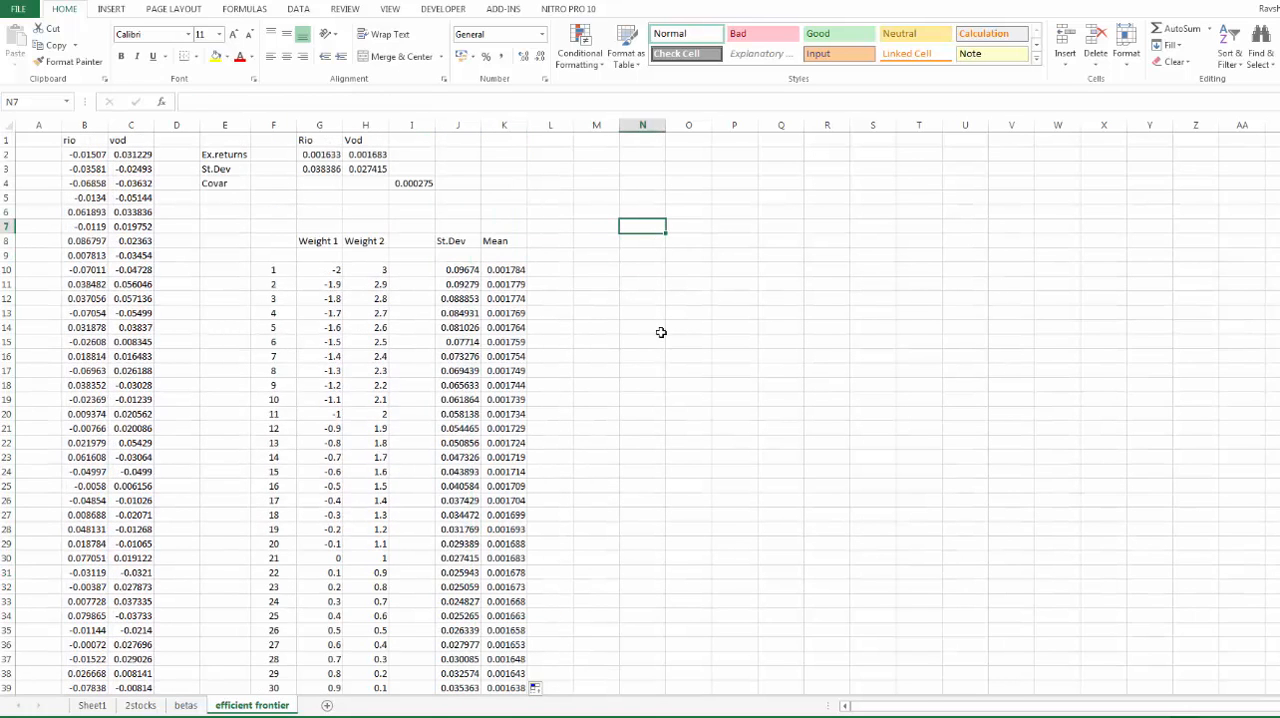
mouse_move(502, 315)
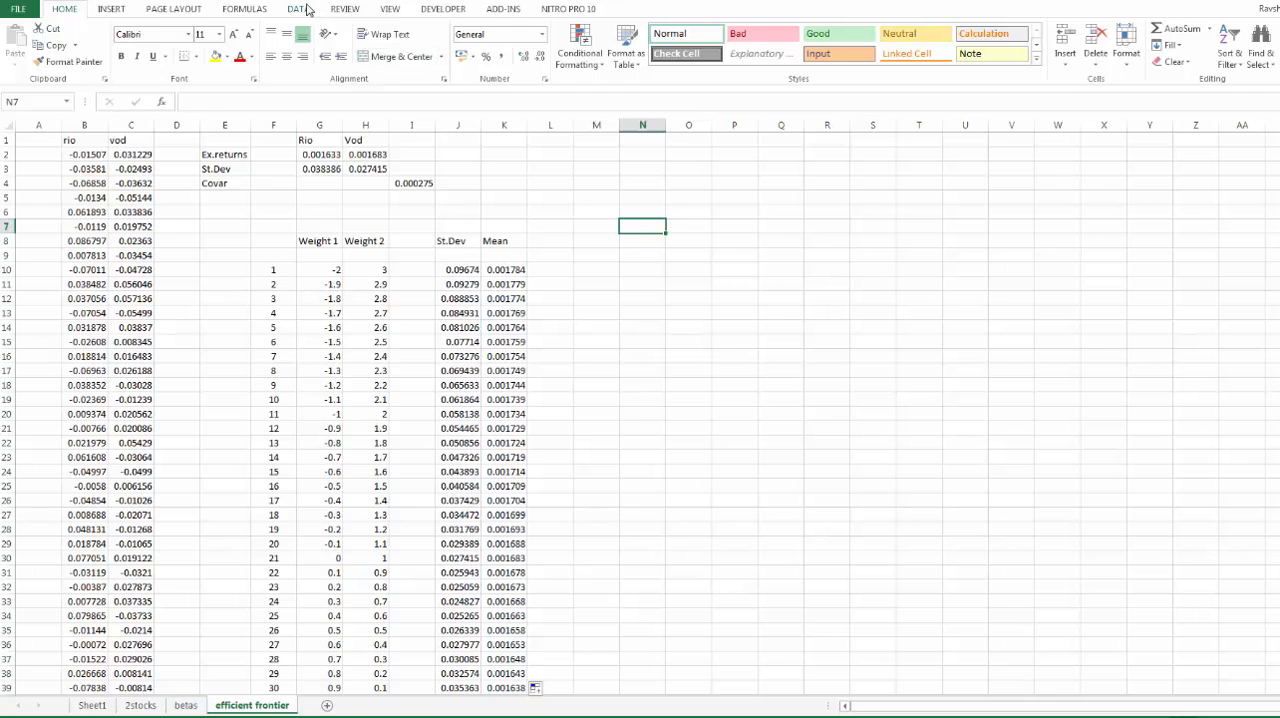
mouse_move(111, 9)
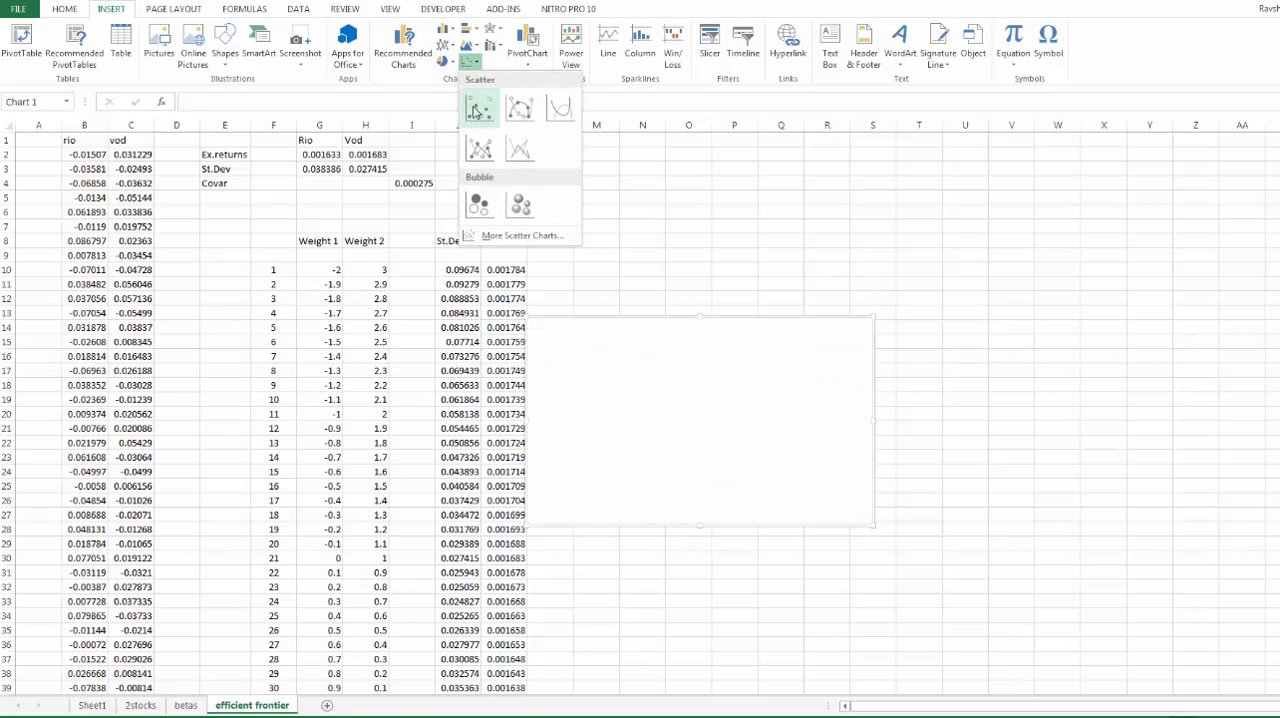
left_click(478, 108)
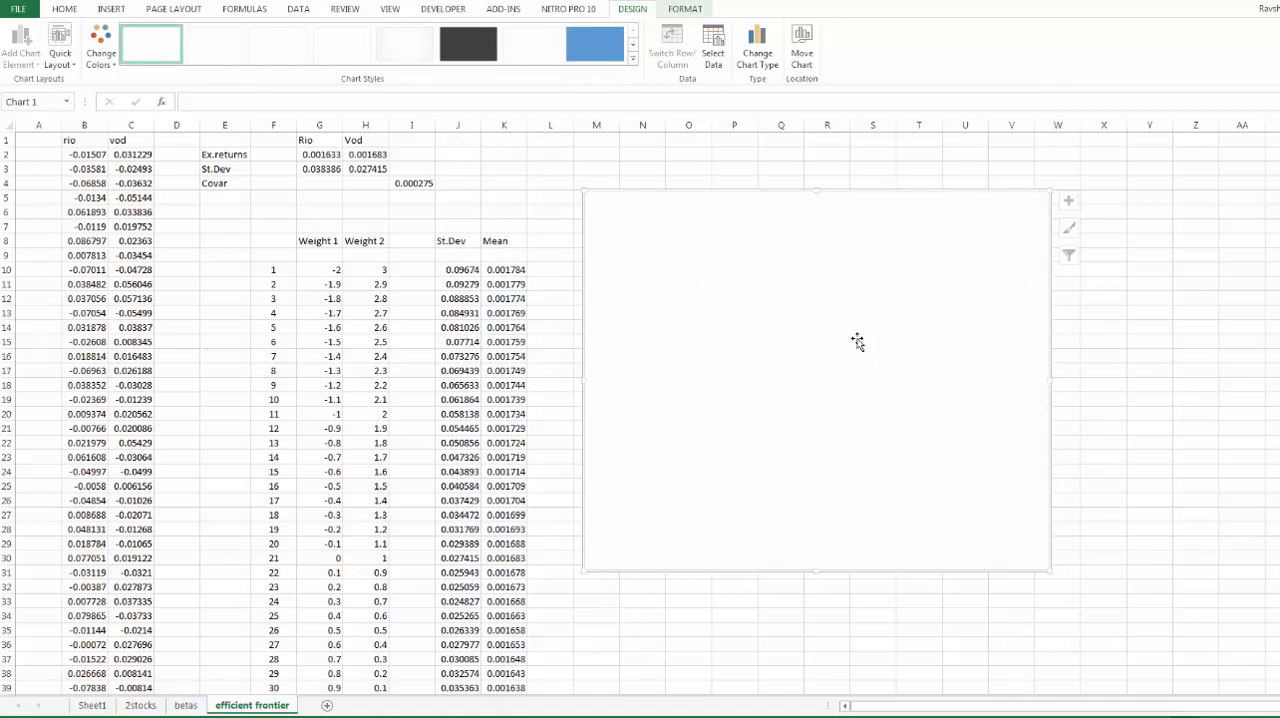
Add the 'Pheasible Set' series with X values J10:J40 and Y values K10:K40.
right_click(857, 343)
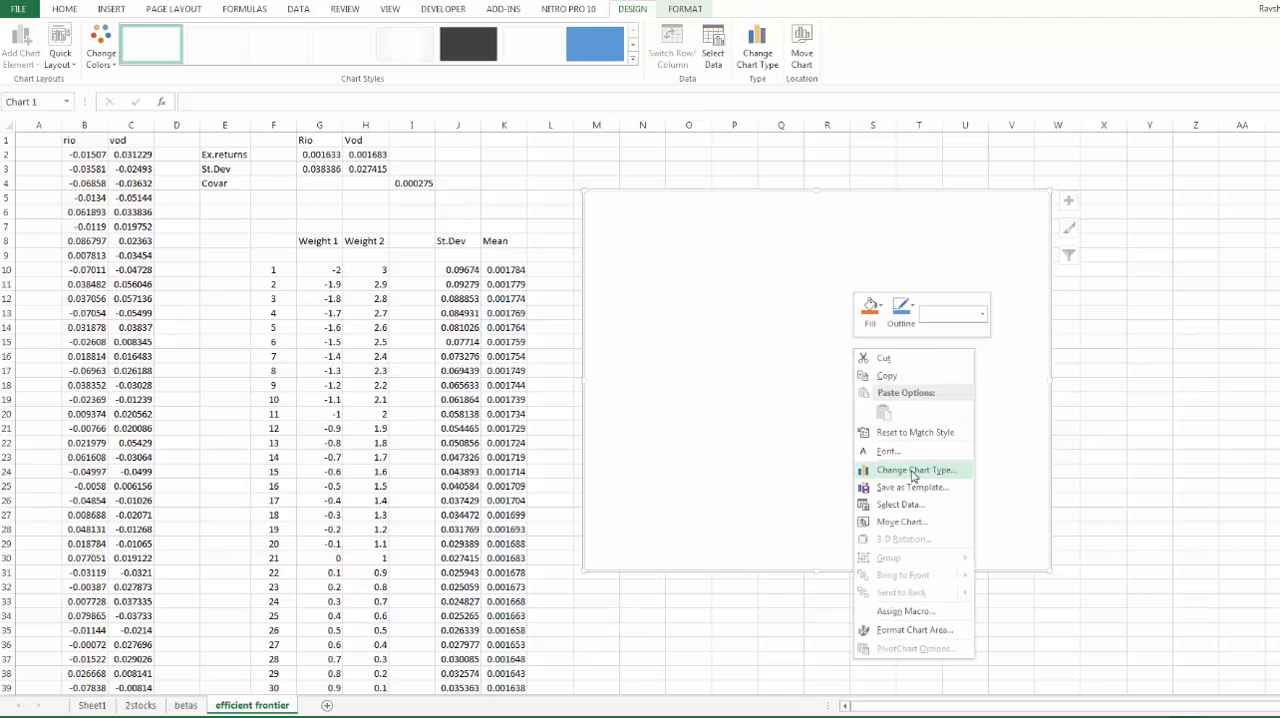
left_click(899, 504)
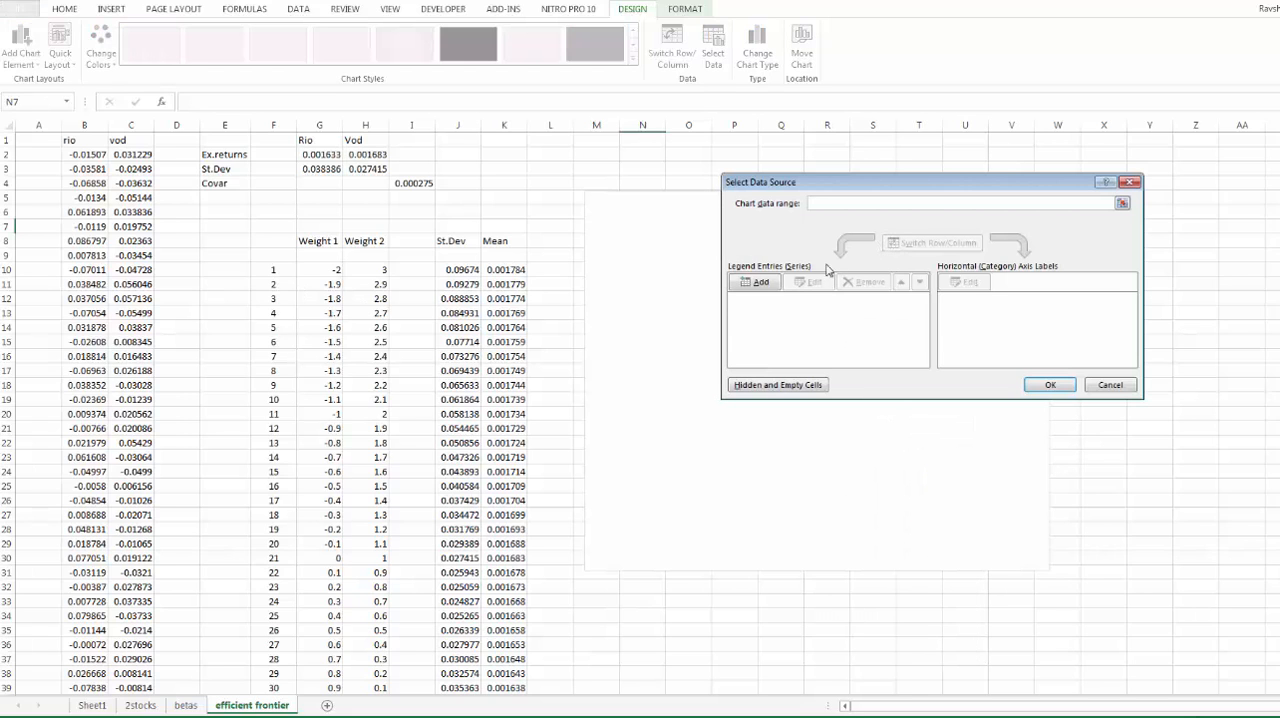
left_click(758, 281)
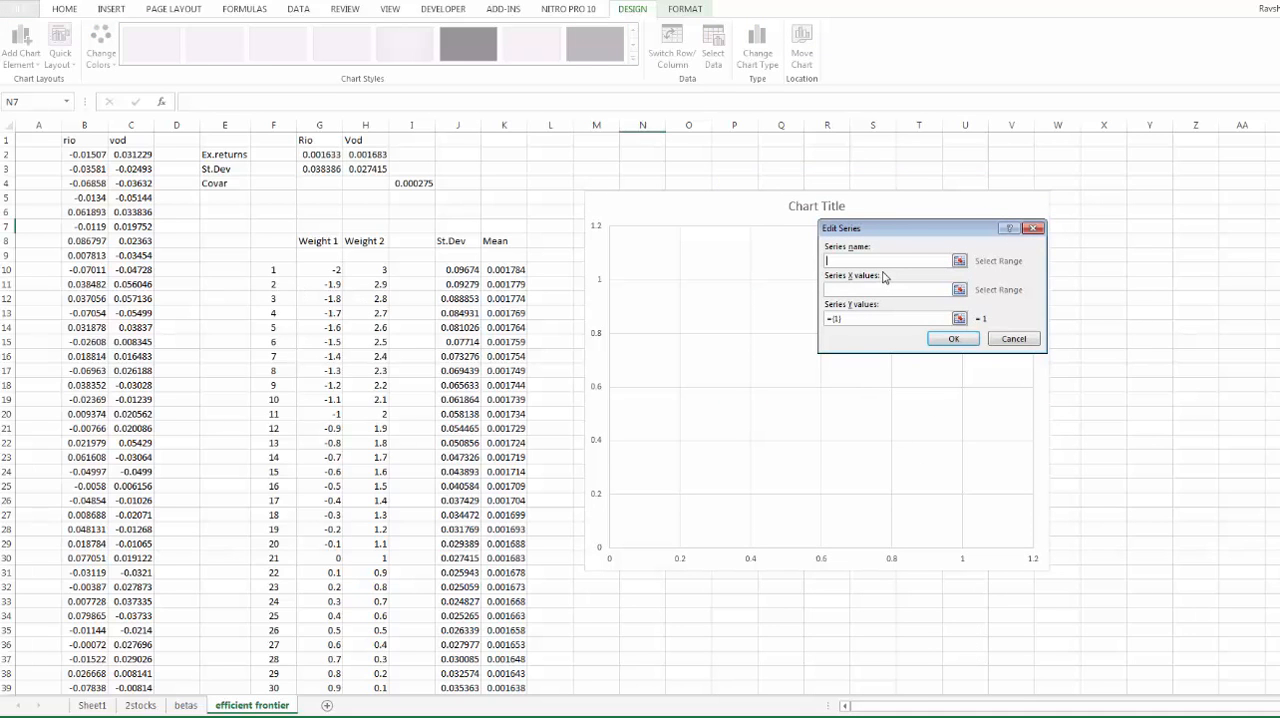
type("Phi")
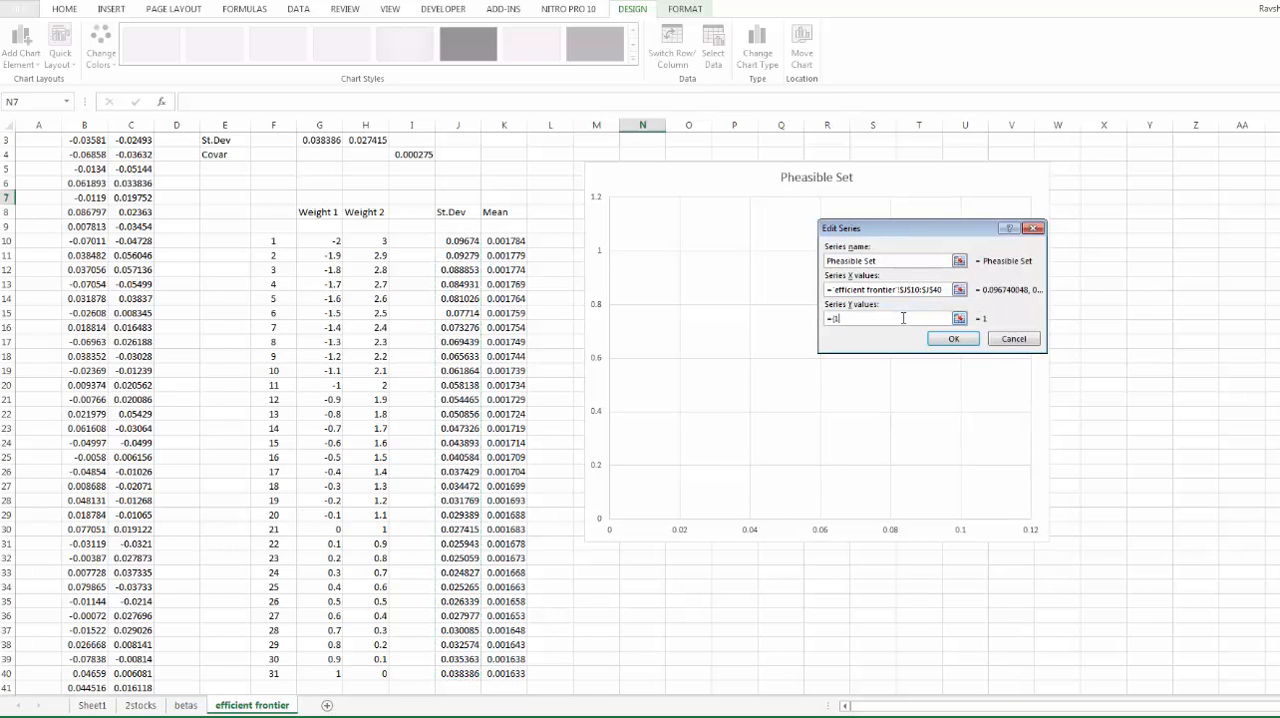
left_click(504, 240)
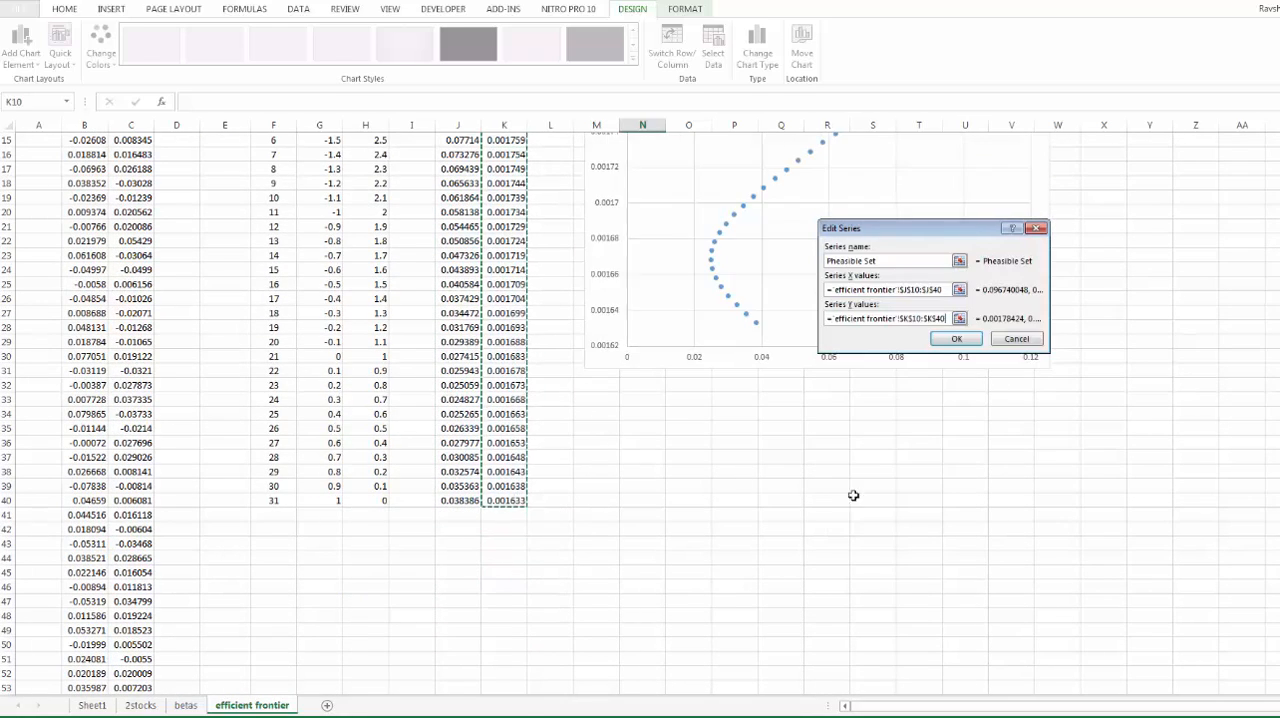
left_click(955, 338)
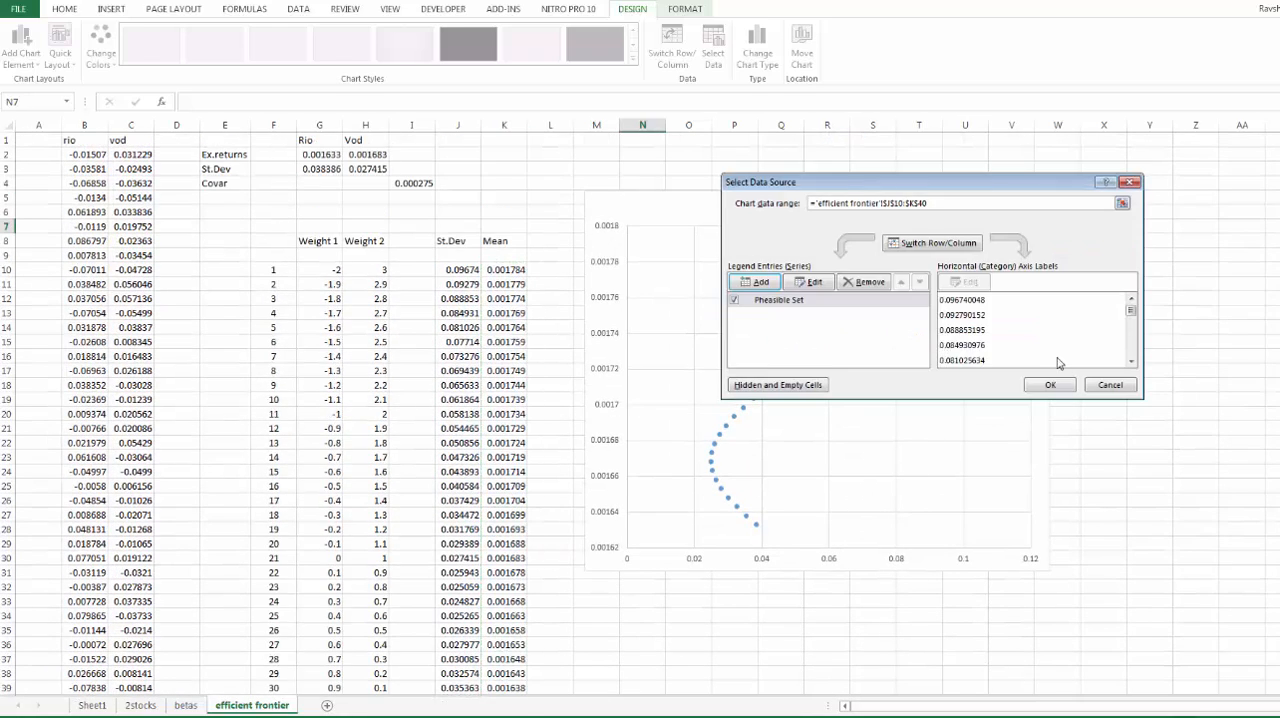
left_click(1049, 385)
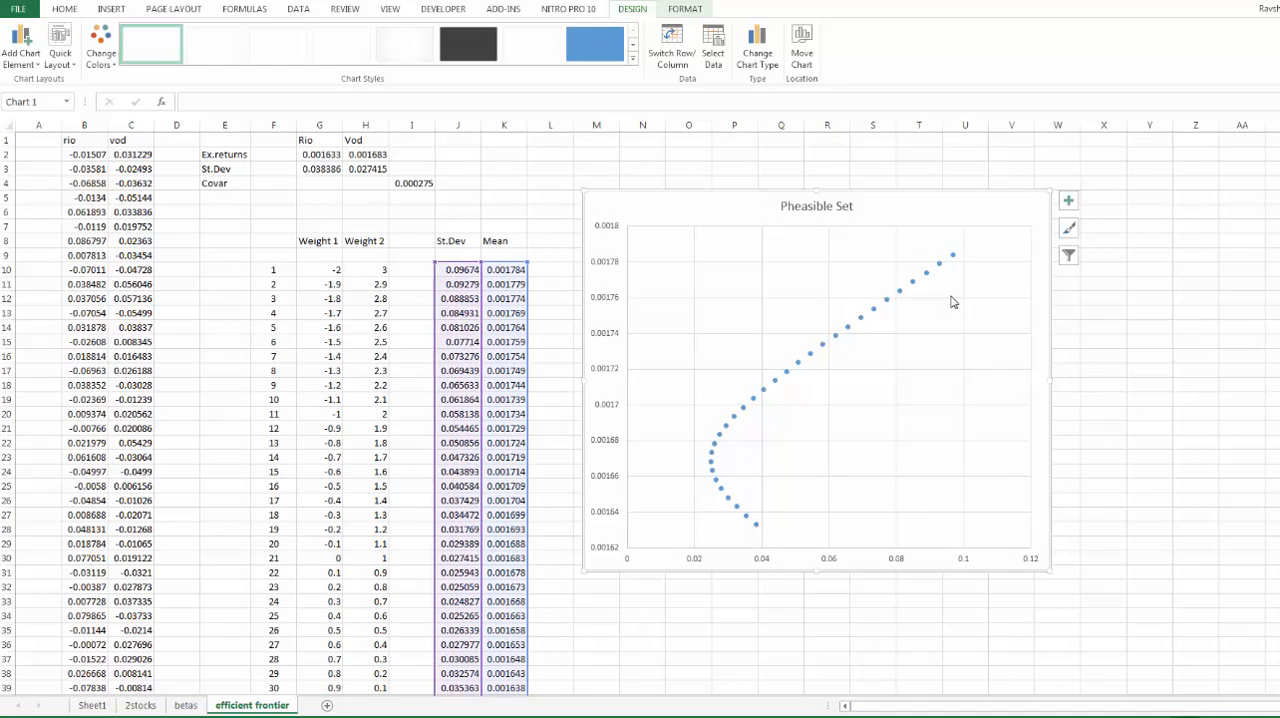
mouse_move(953, 301)
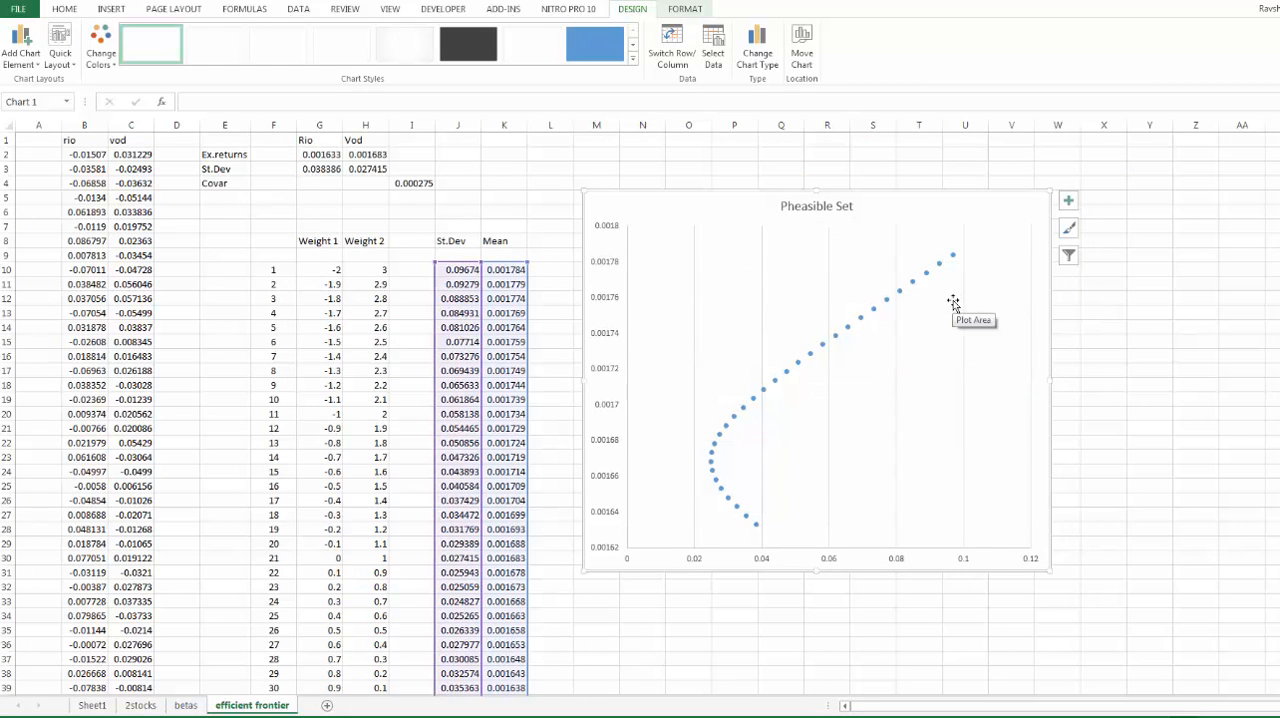
mouse_move(963, 305)
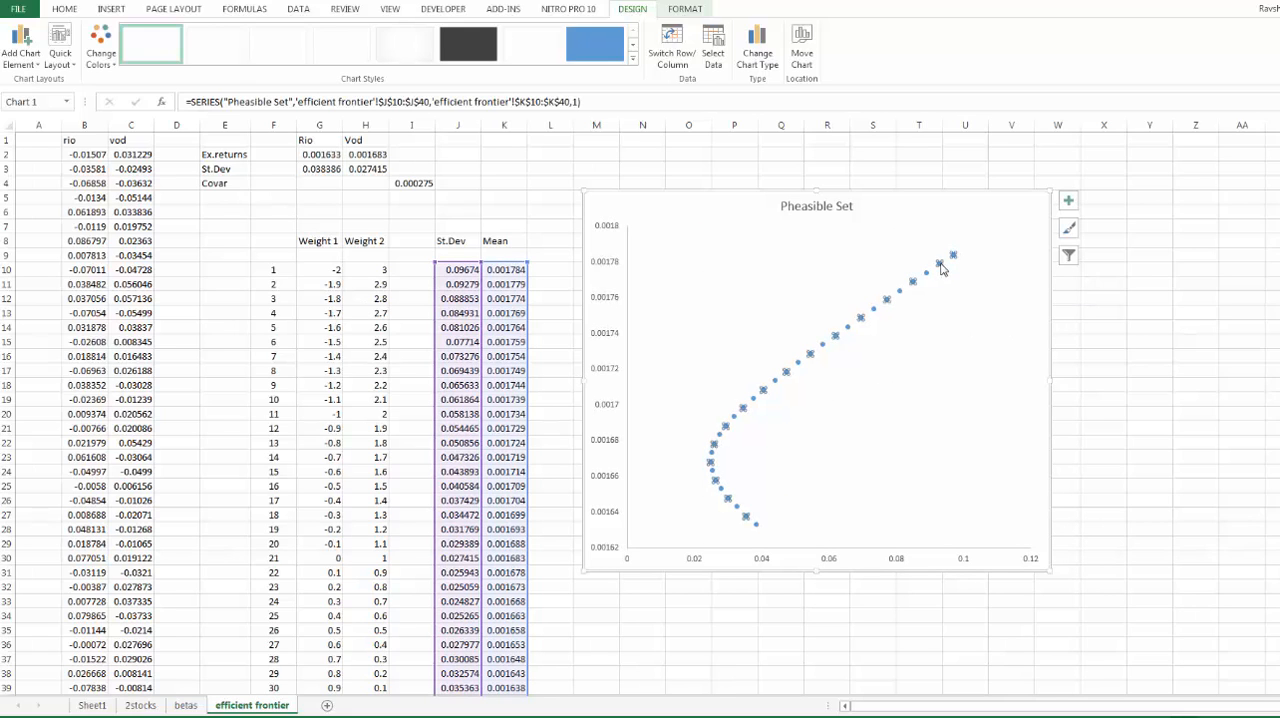
Give the Pheasible Set series a solid connecting line through its points.
right_click(940, 268)
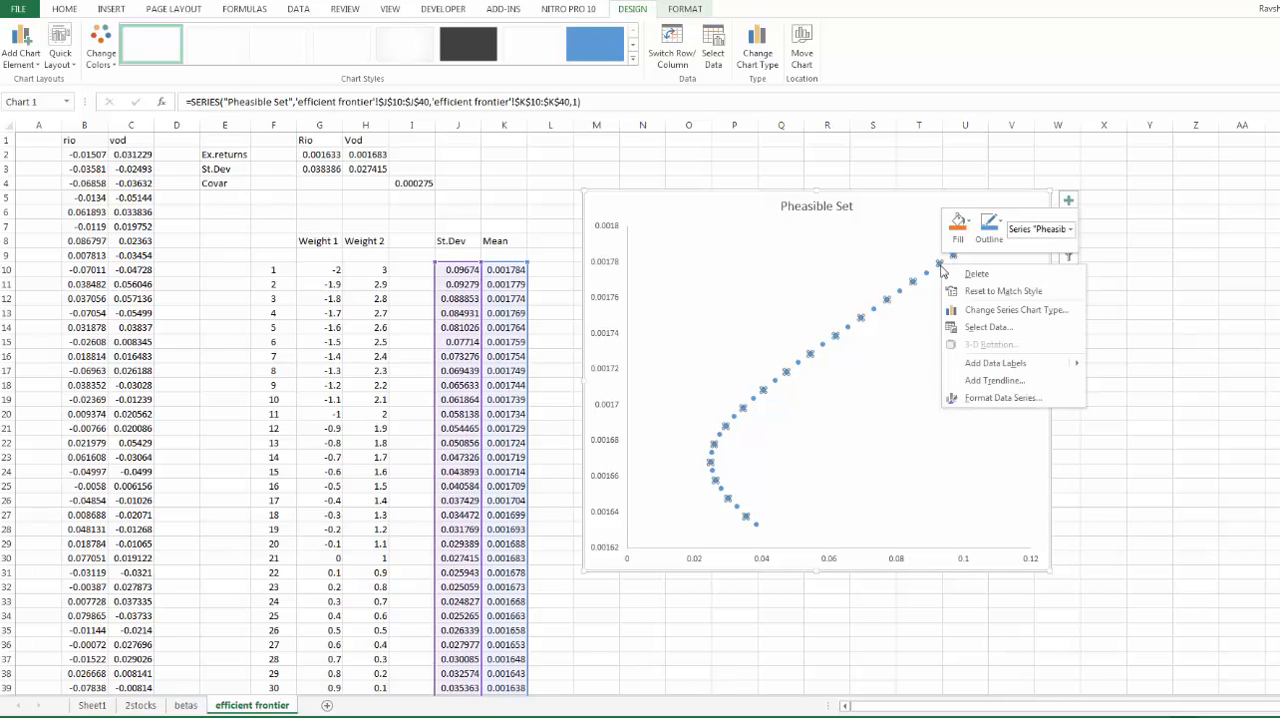
mouse_move(1002, 398)
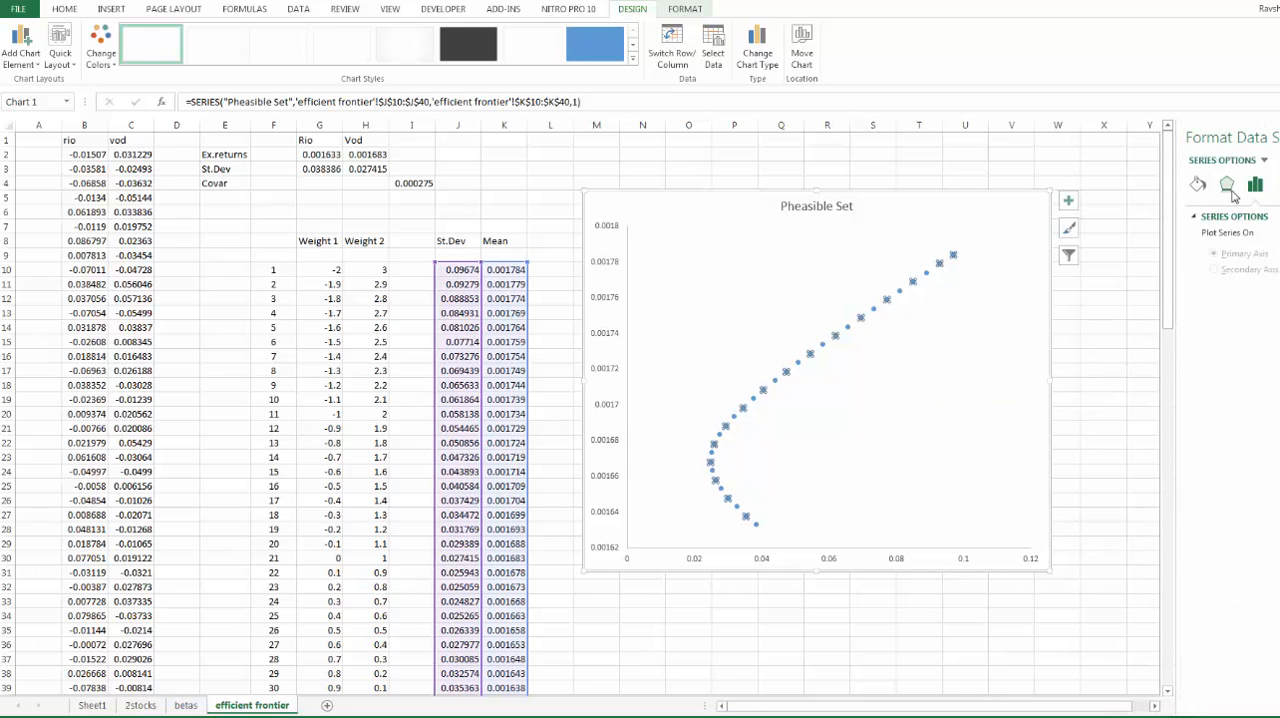
left_click(1226, 184)
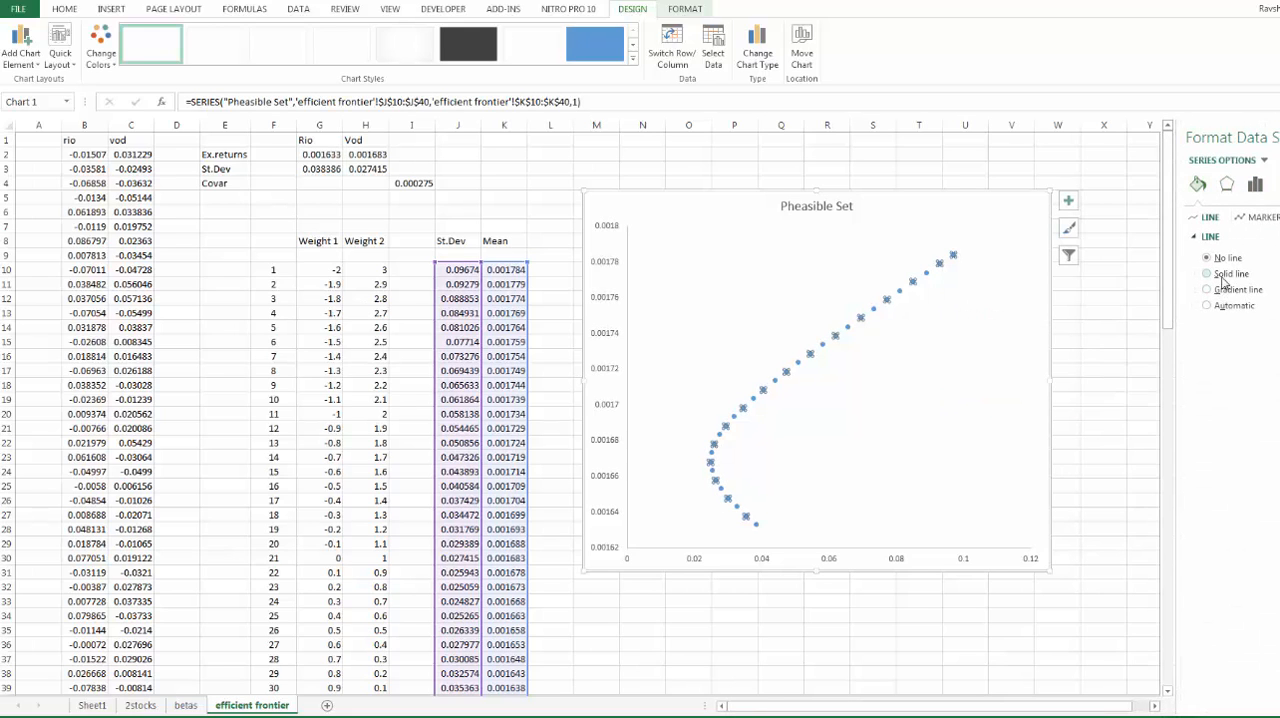
left_click(1207, 274)
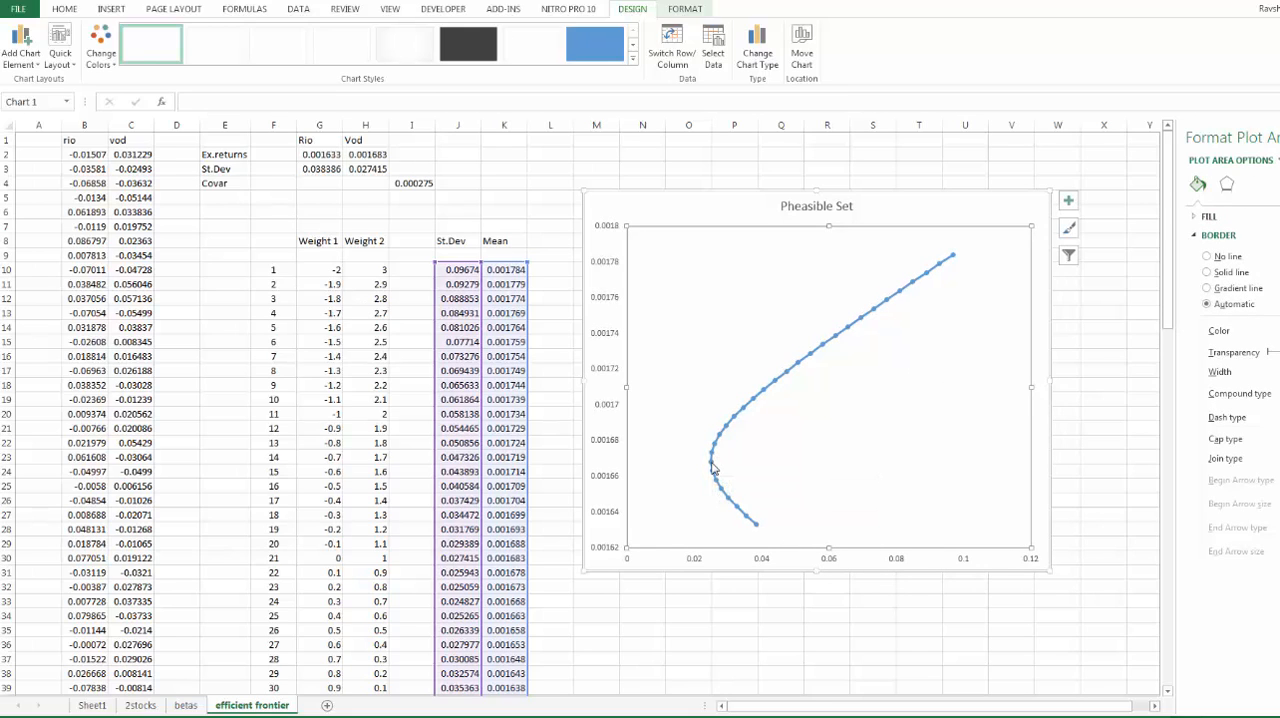
mouse_move(712, 466)
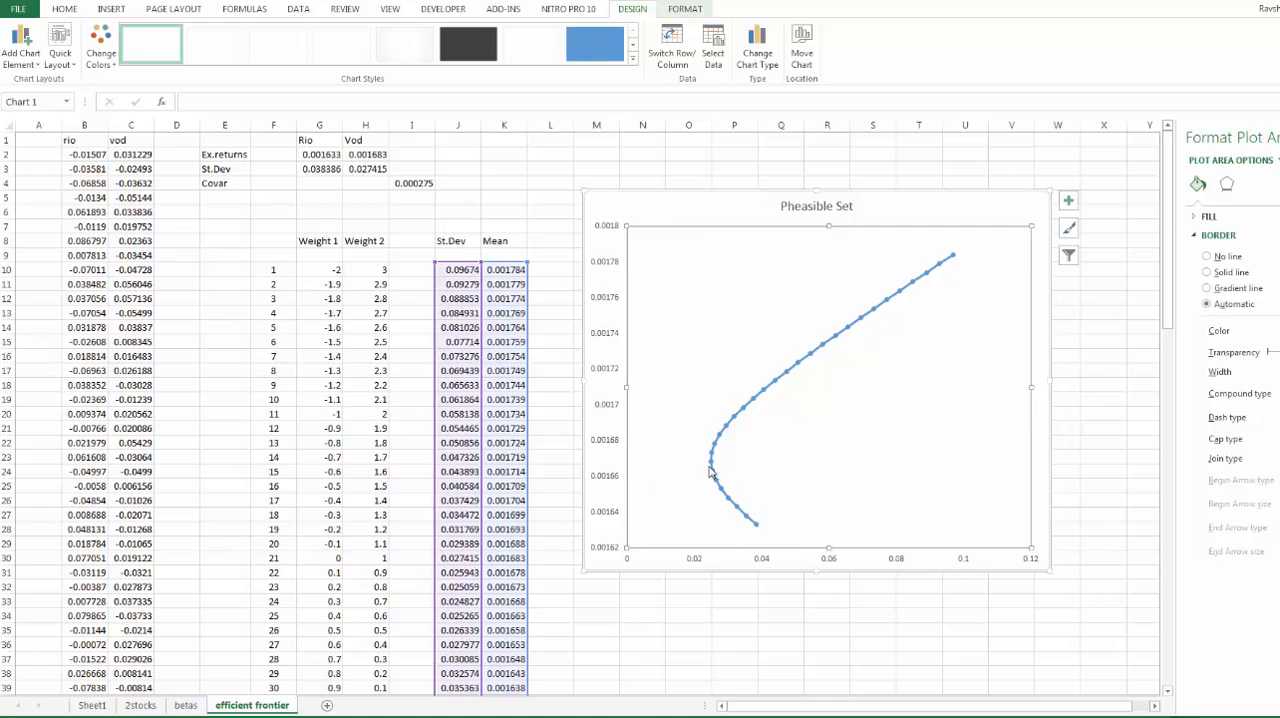
left_click(710, 463)
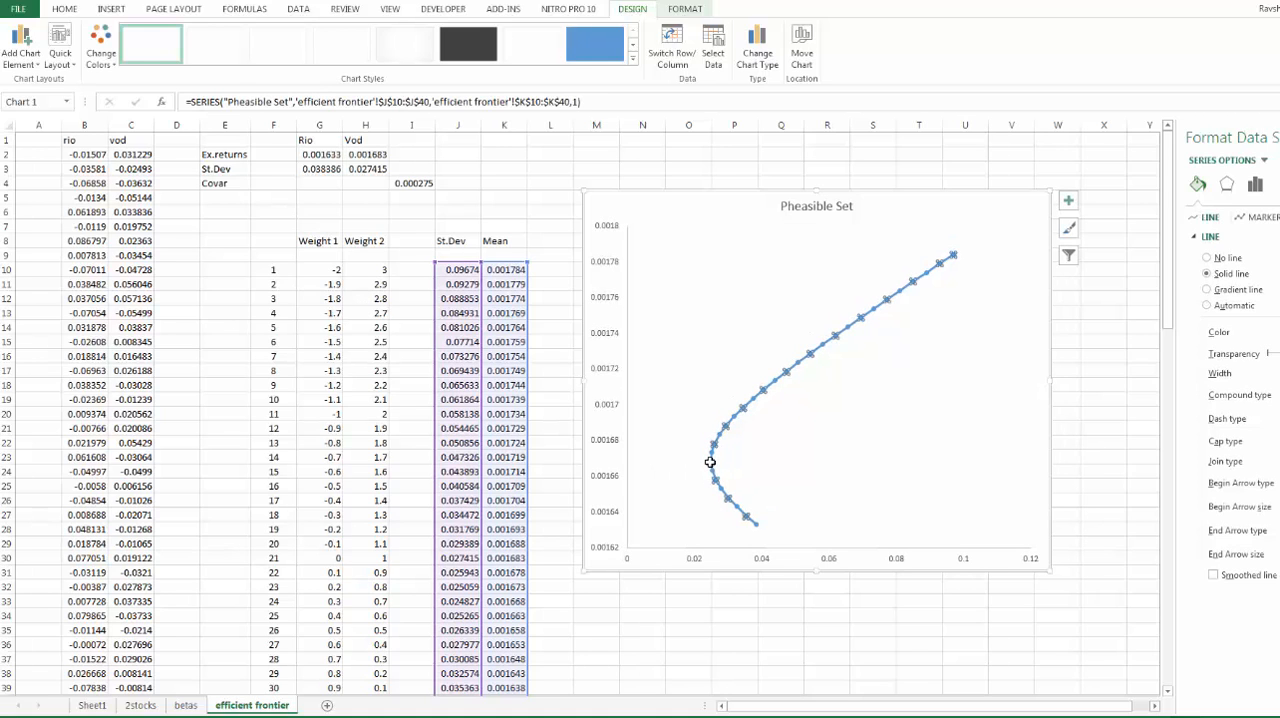
left_click(710, 462)
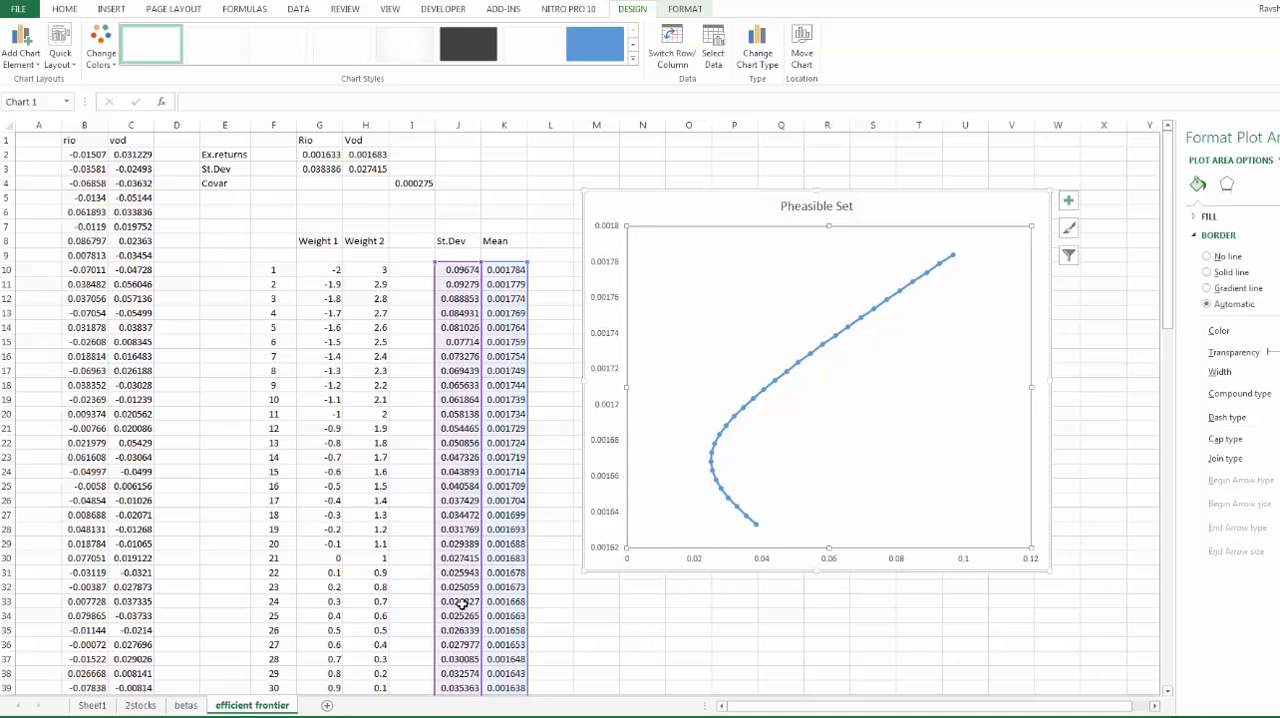
left_click(458, 601)
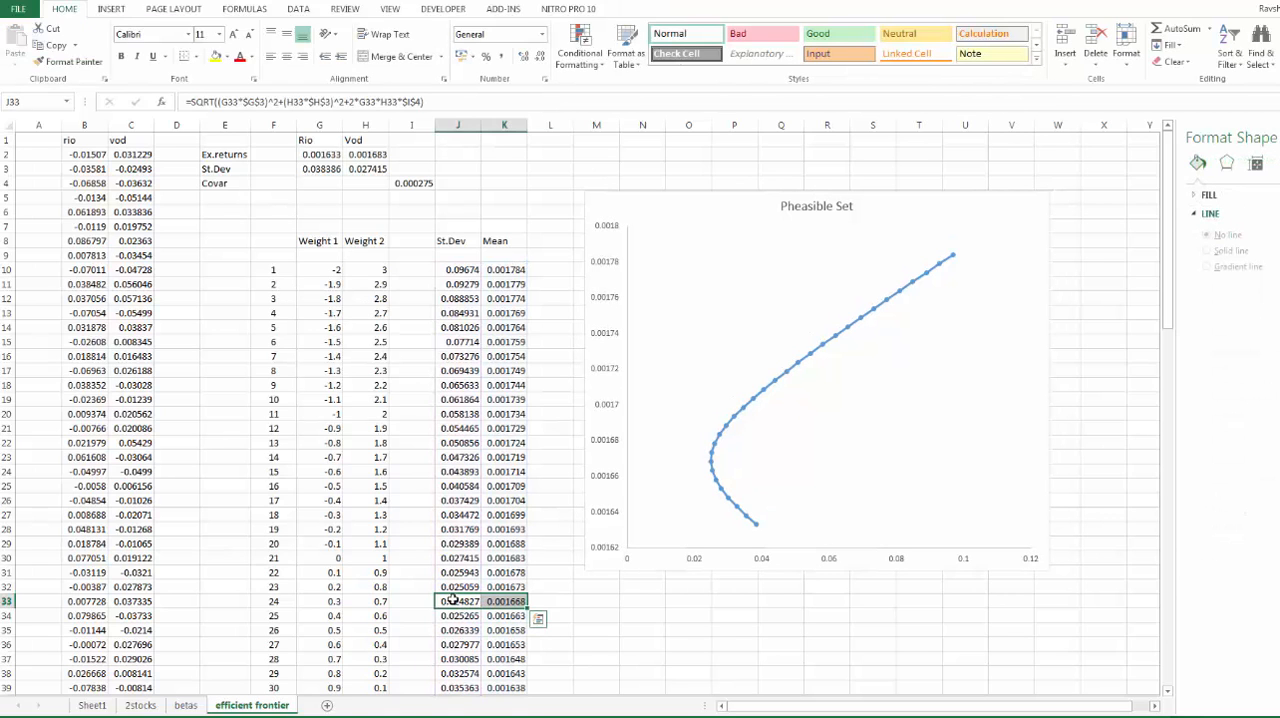
left_click(140, 705)
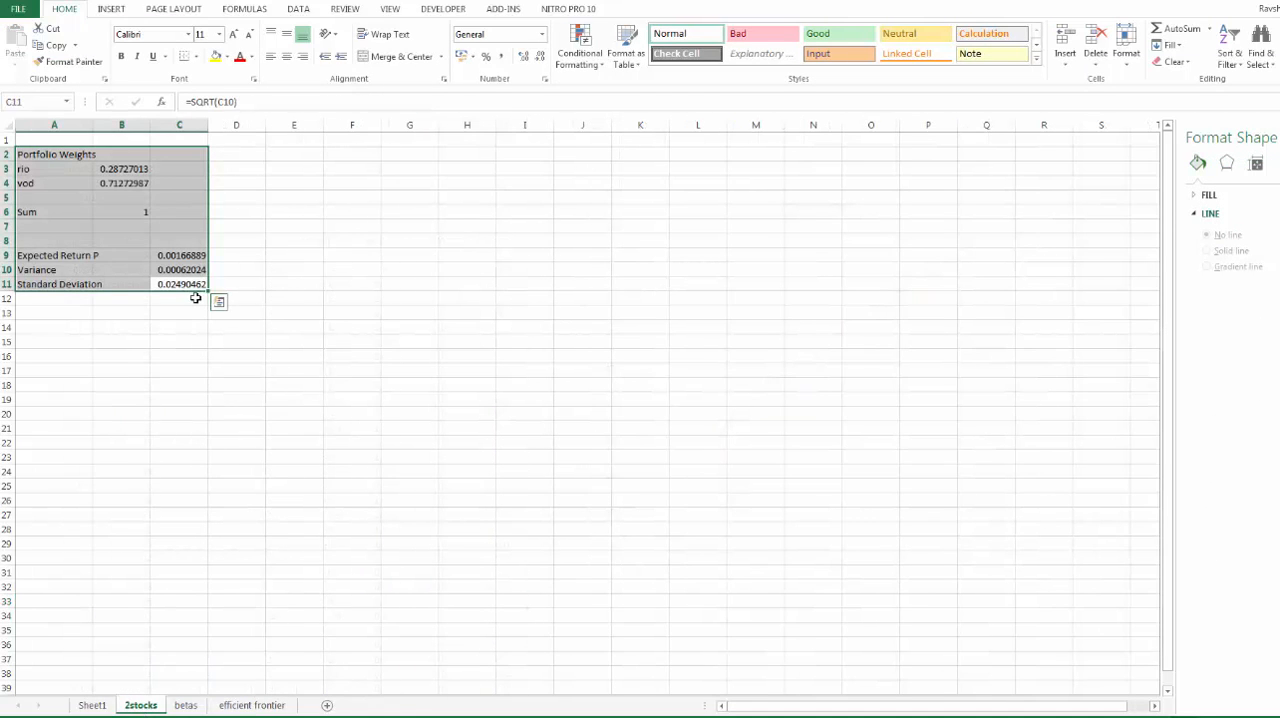
left_click(179, 269)
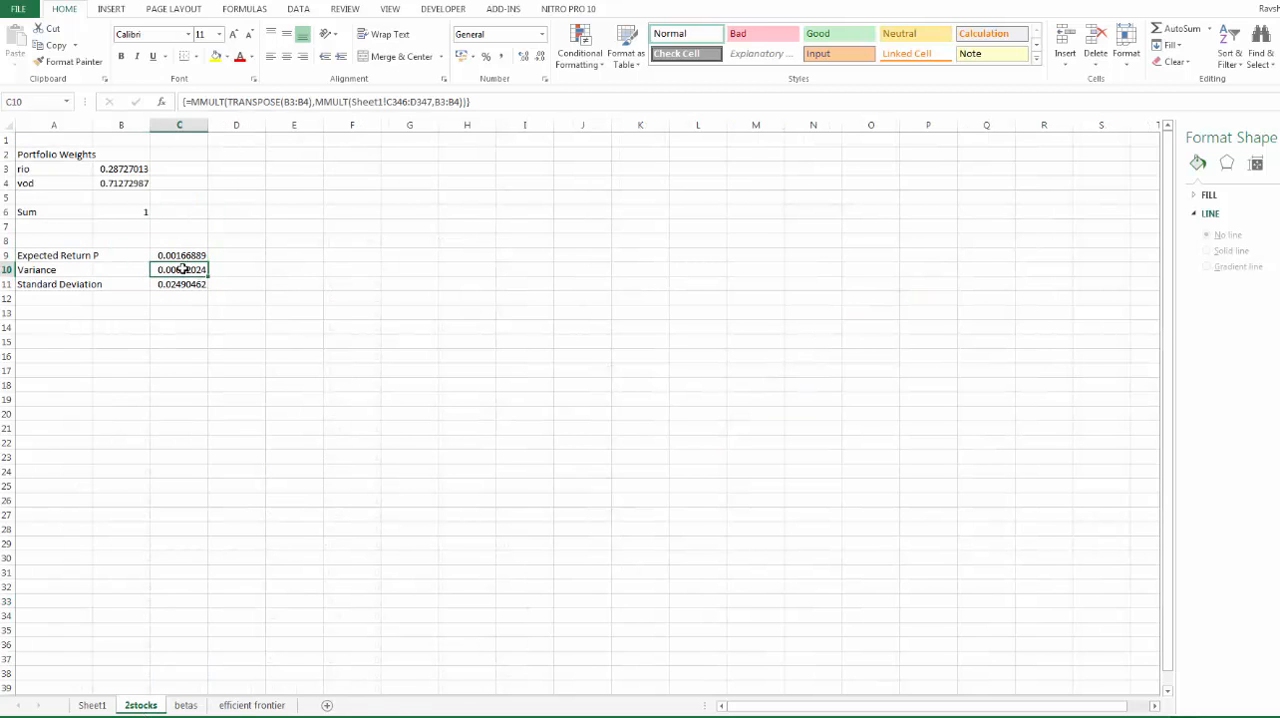
left_click(179, 284)
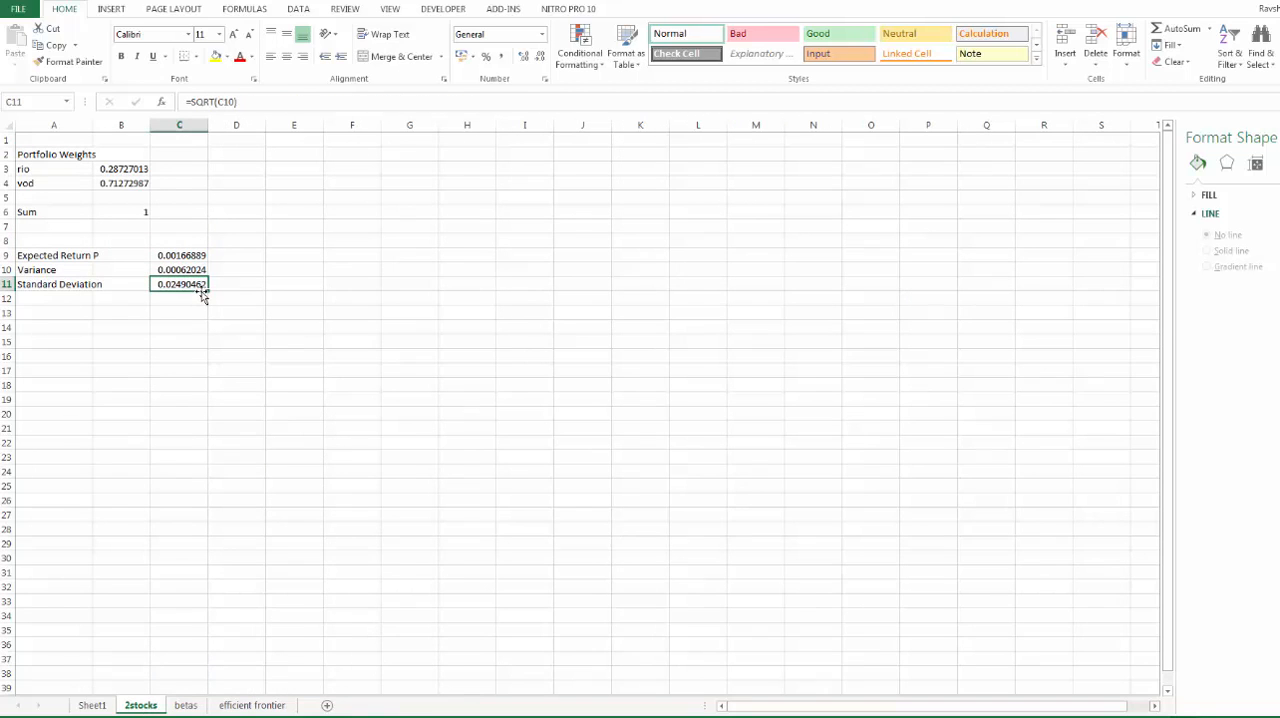
left_click(179, 255)
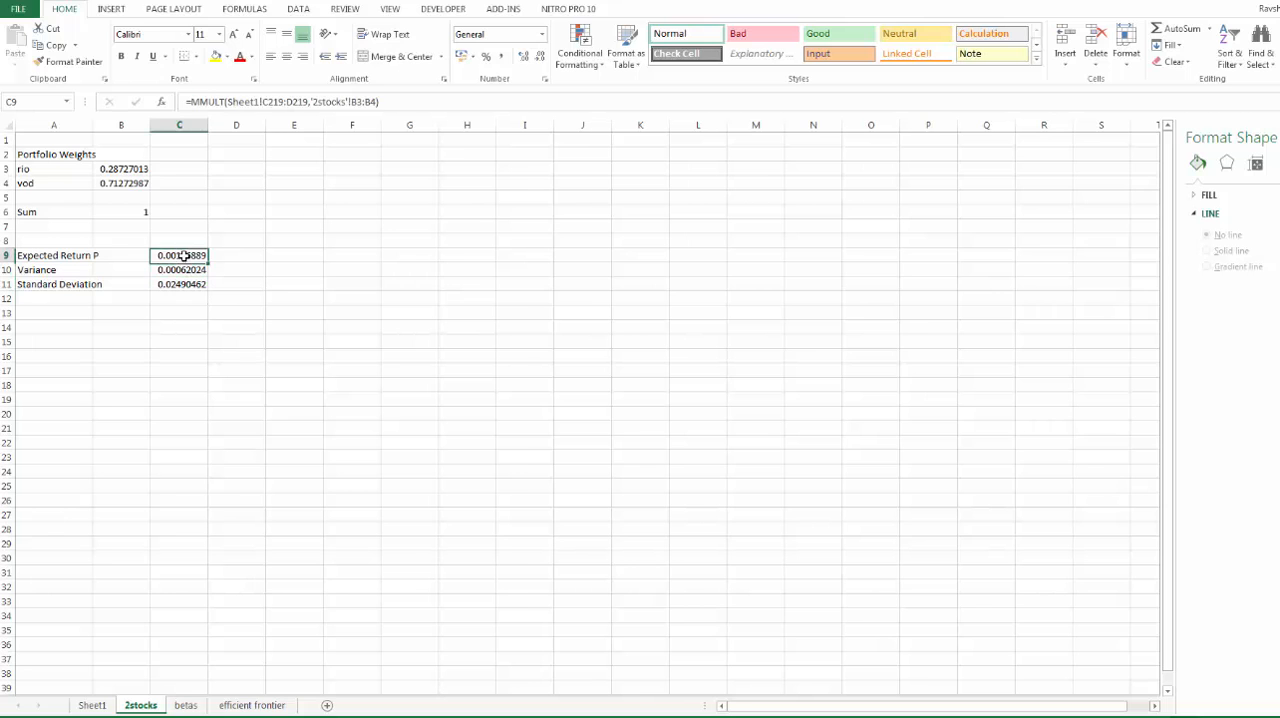
left_click(251, 705)
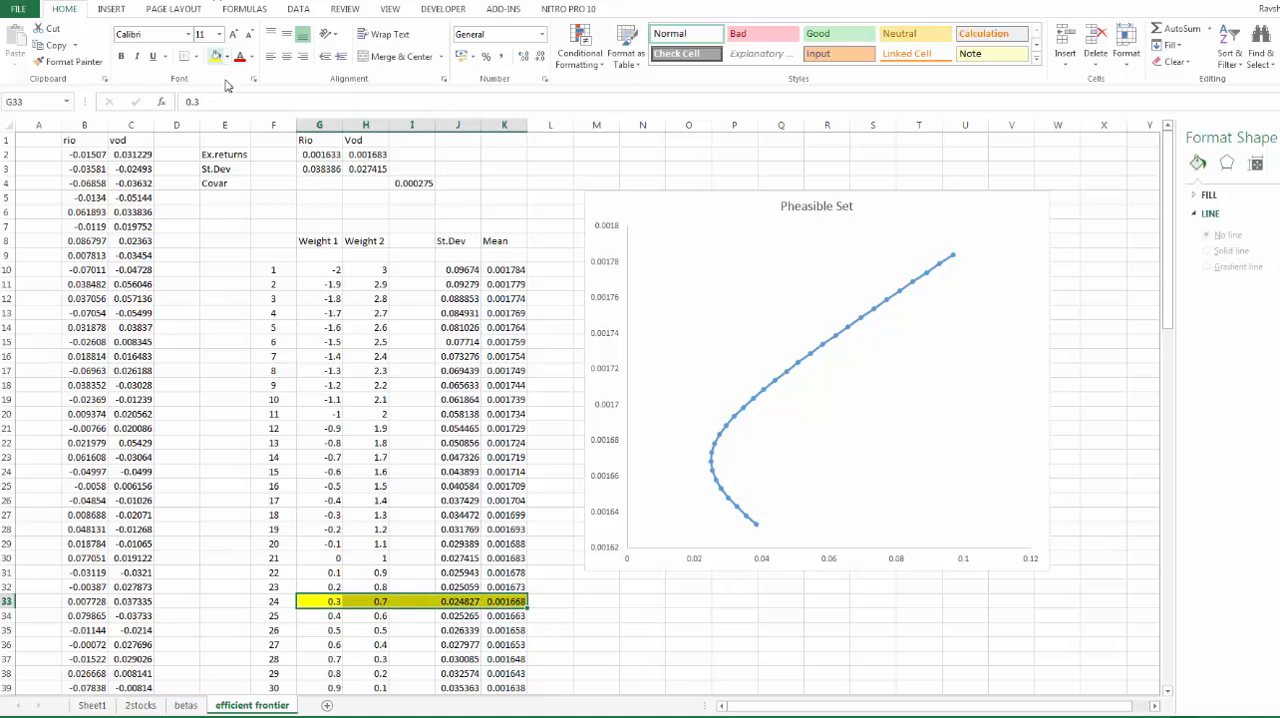
left_click(140, 705)
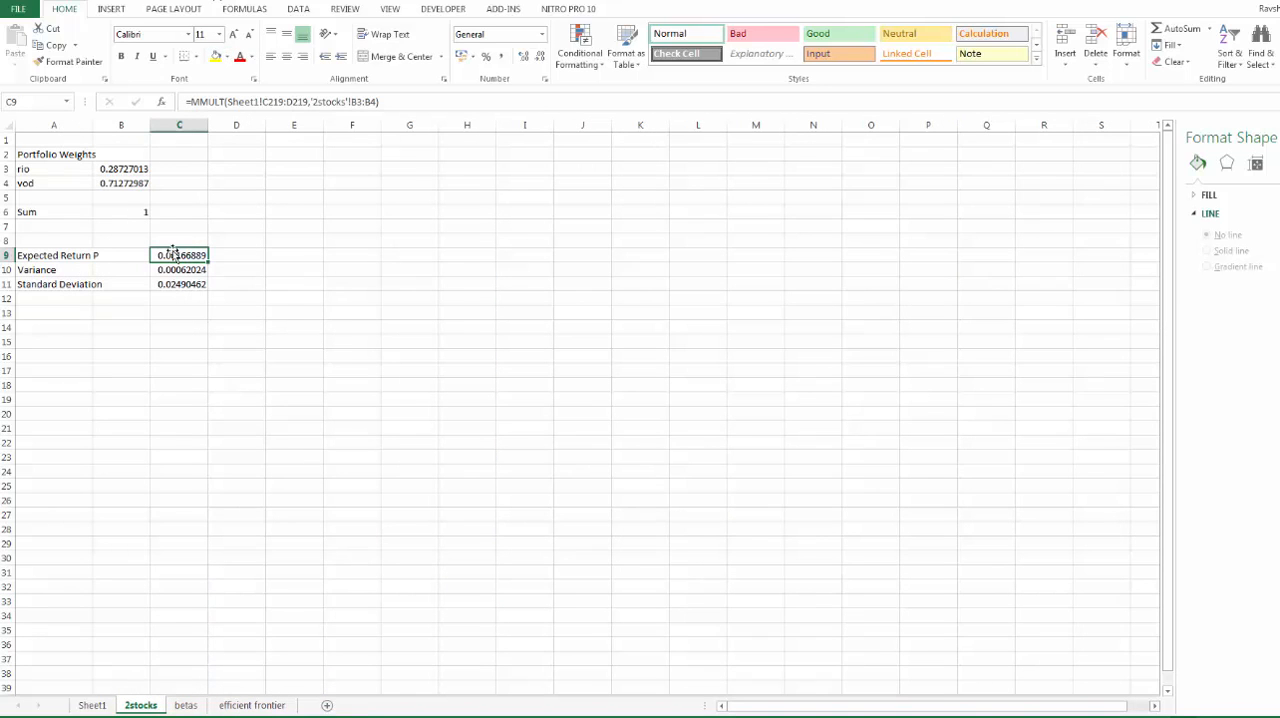
left_click(121, 168)
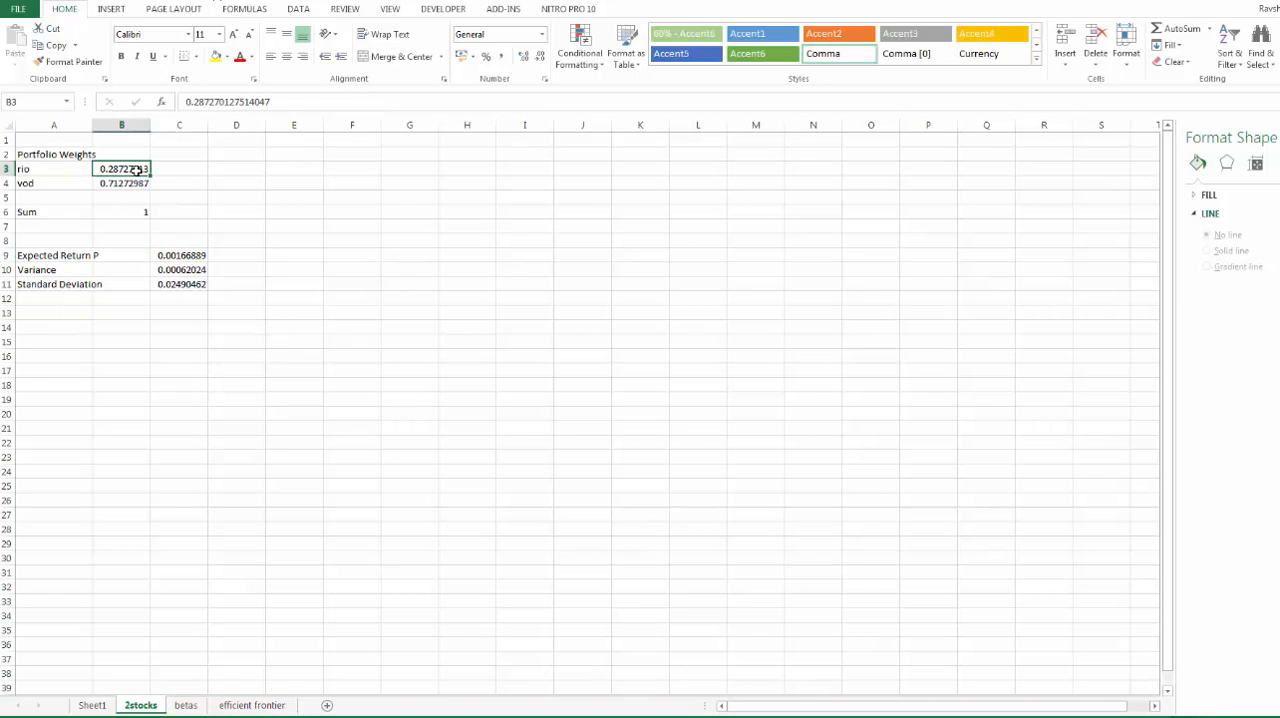
left_click(251, 705)
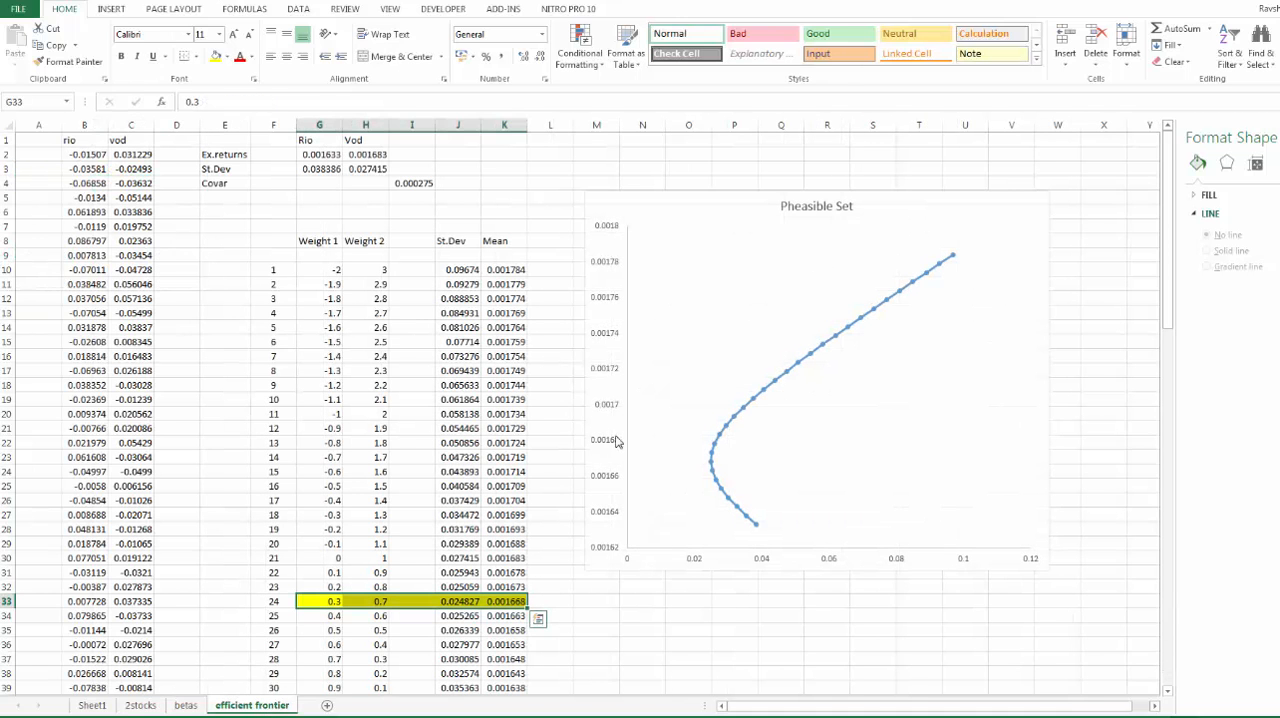
mouse_move(714, 470)
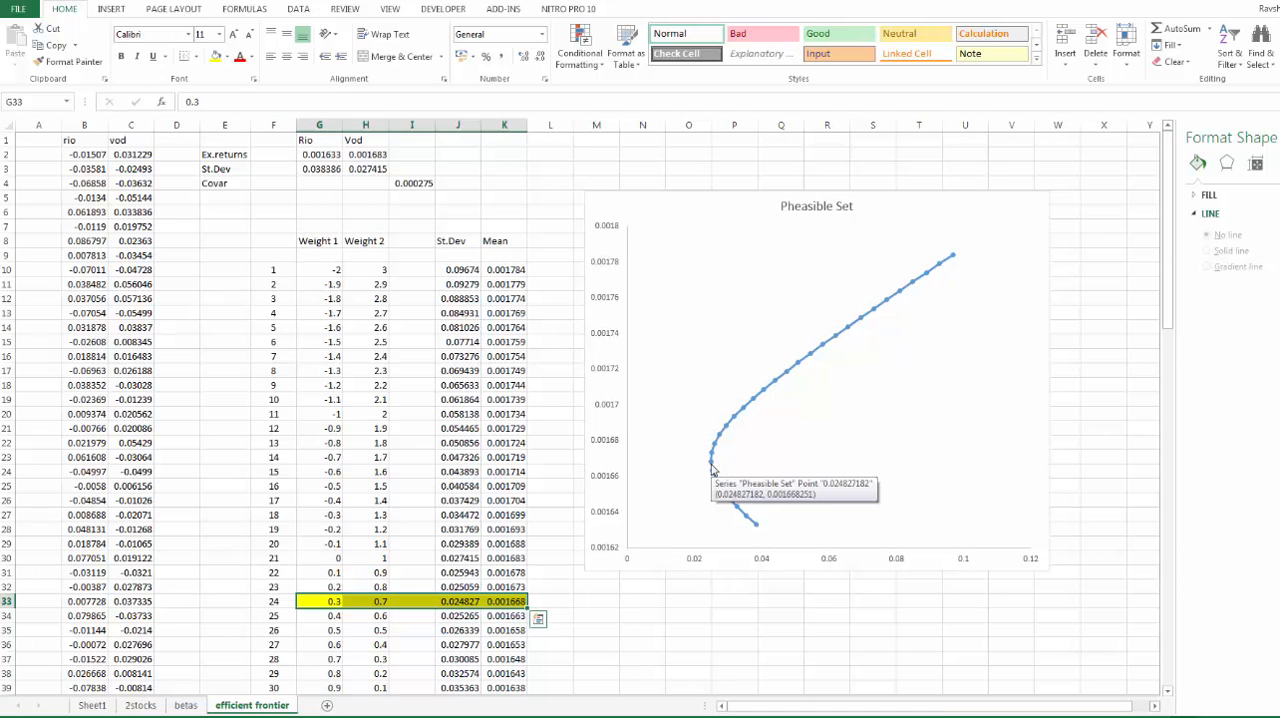
mouse_move(715, 470)
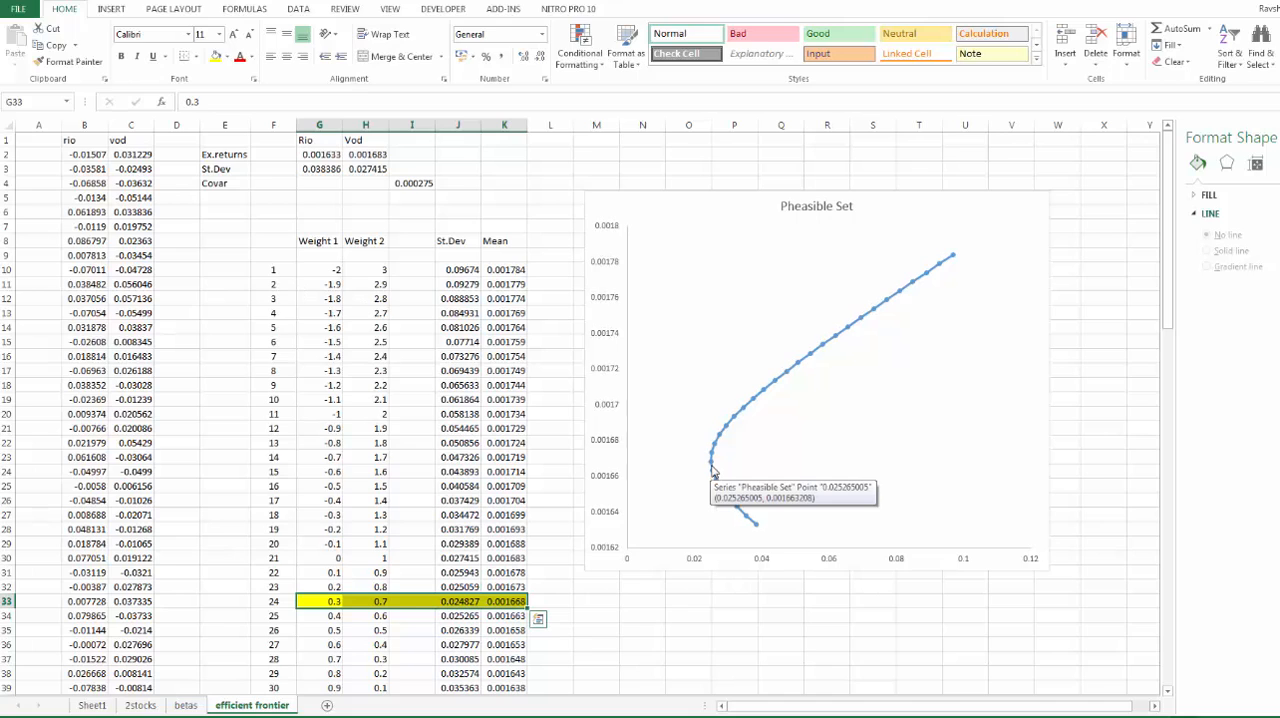
mouse_move(923, 282)
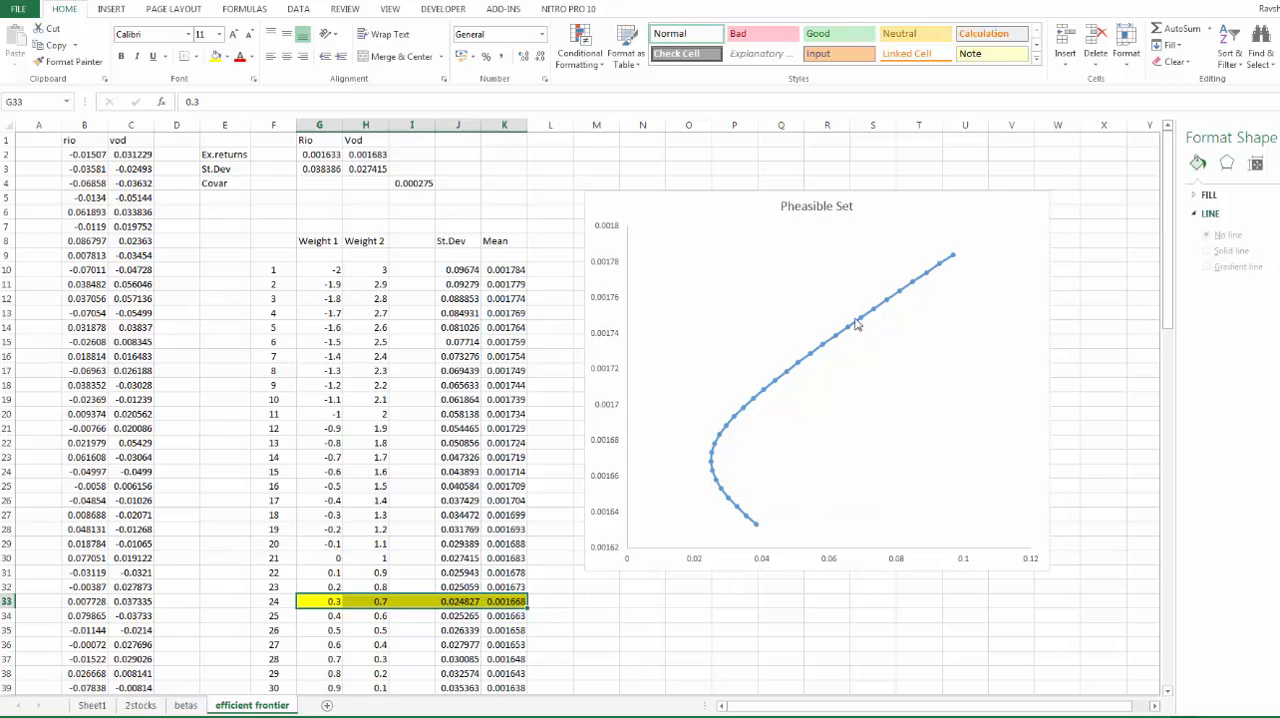
mouse_move(714, 461)
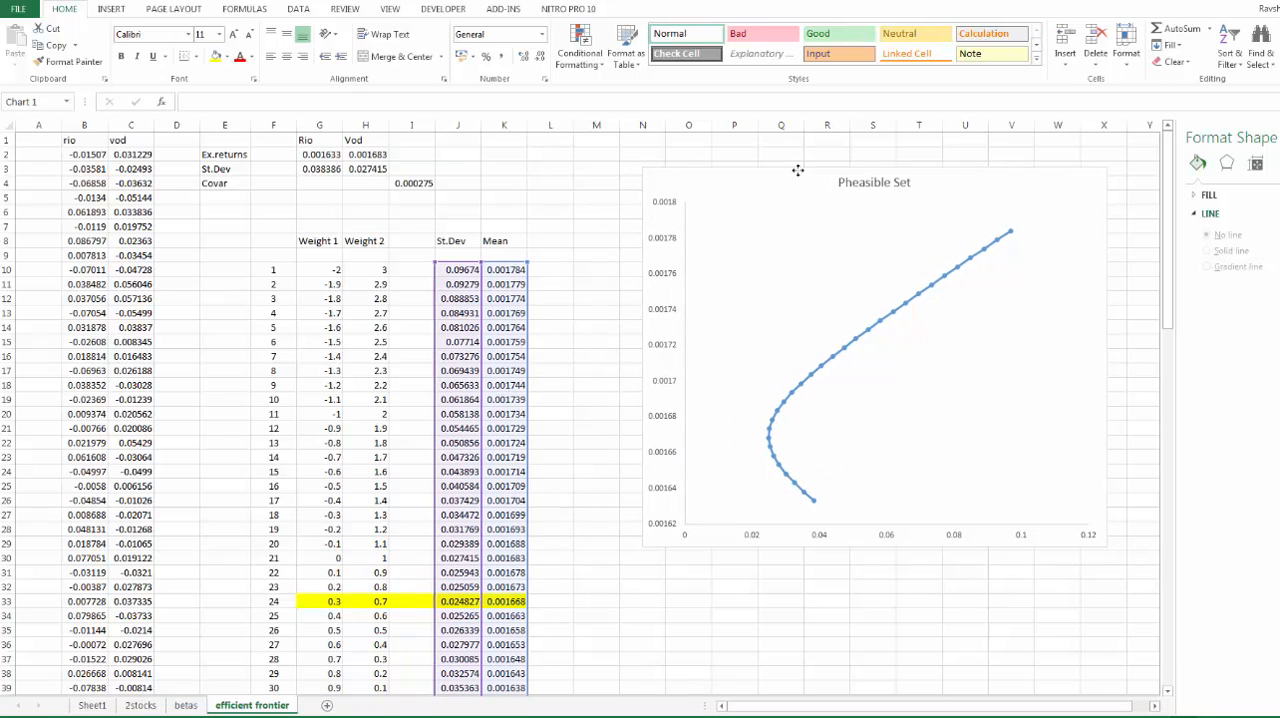
Drag the chart slightly closer to the data table.
left_click_drag(798, 169, 777, 178)
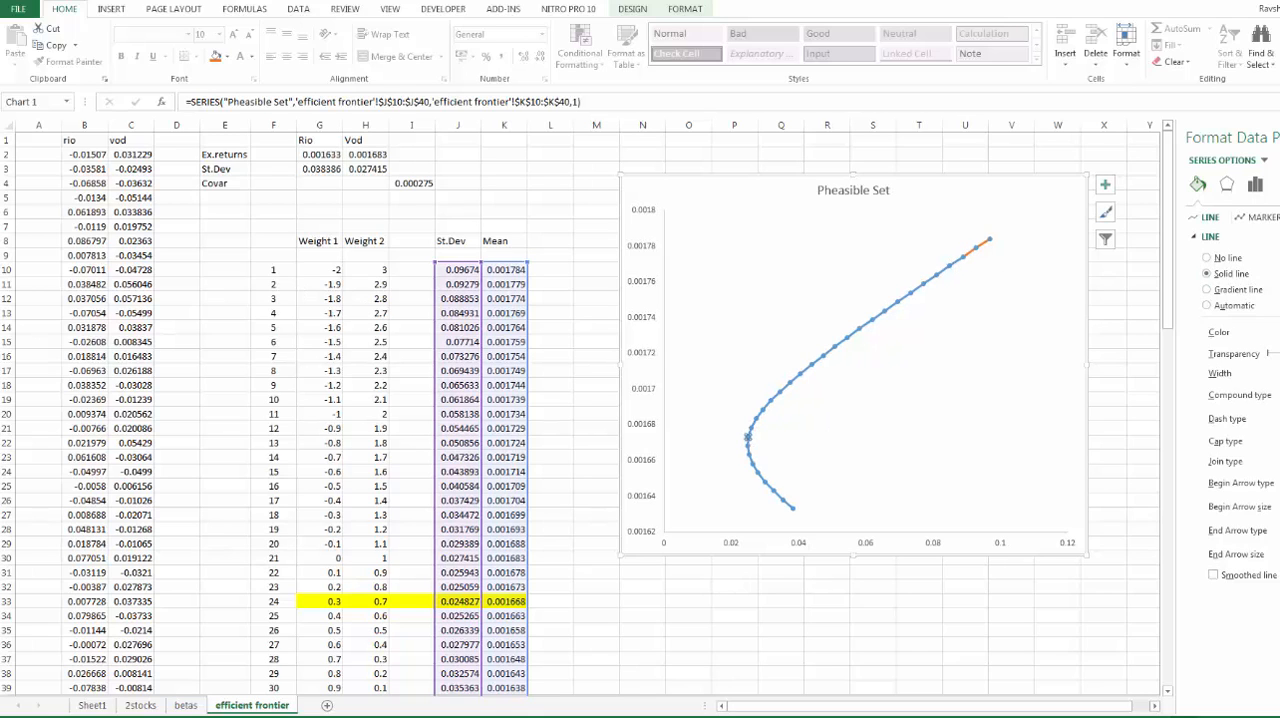
mouse_move(957, 430)
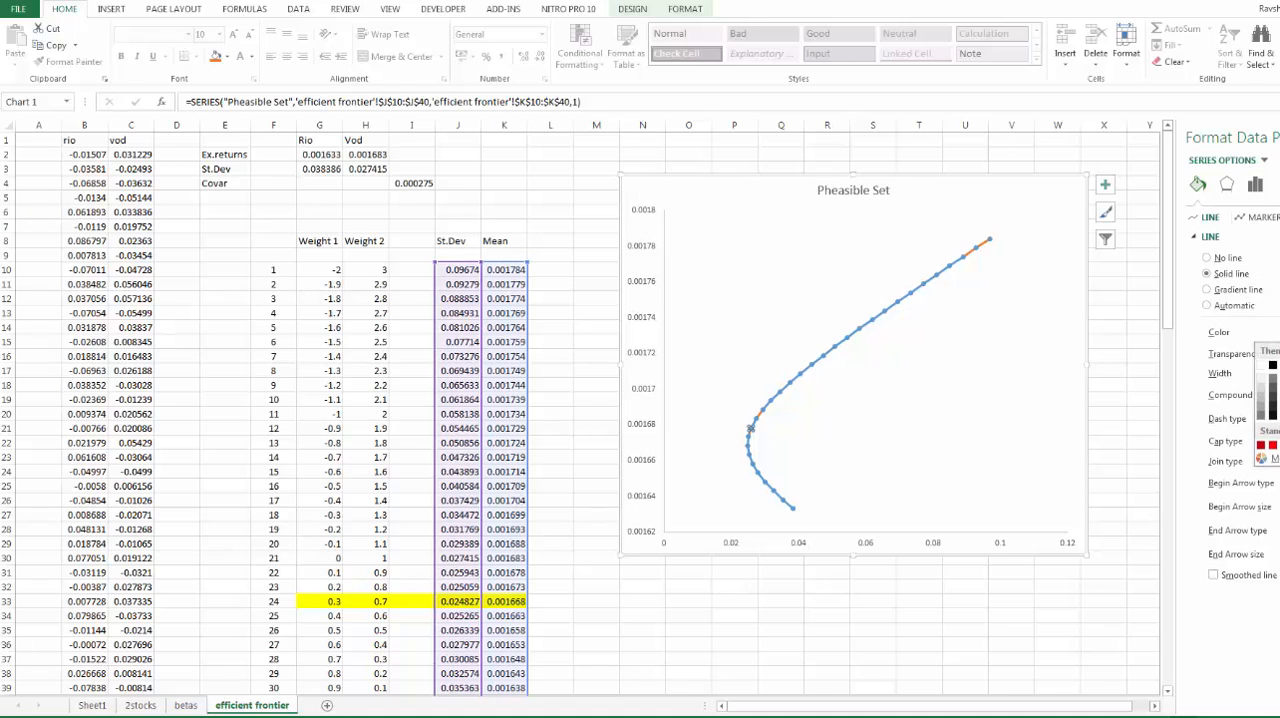
mouse_move(746, 352)
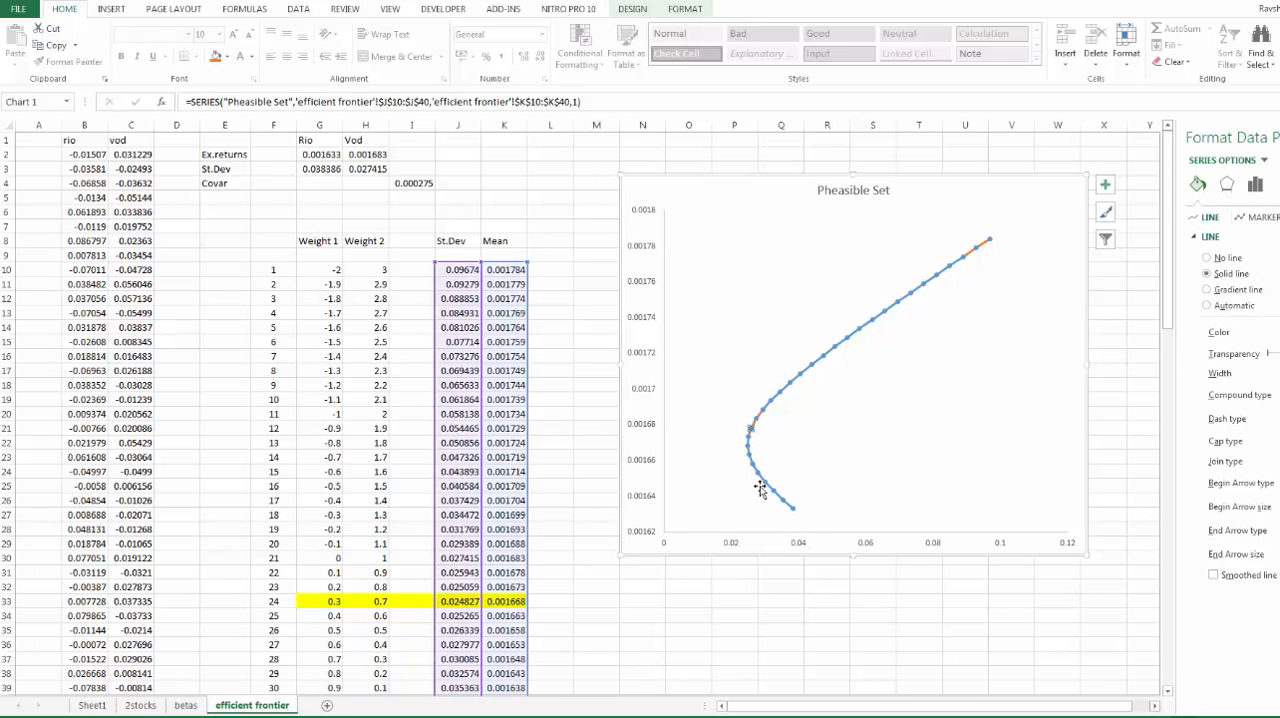
mouse_move(778, 525)
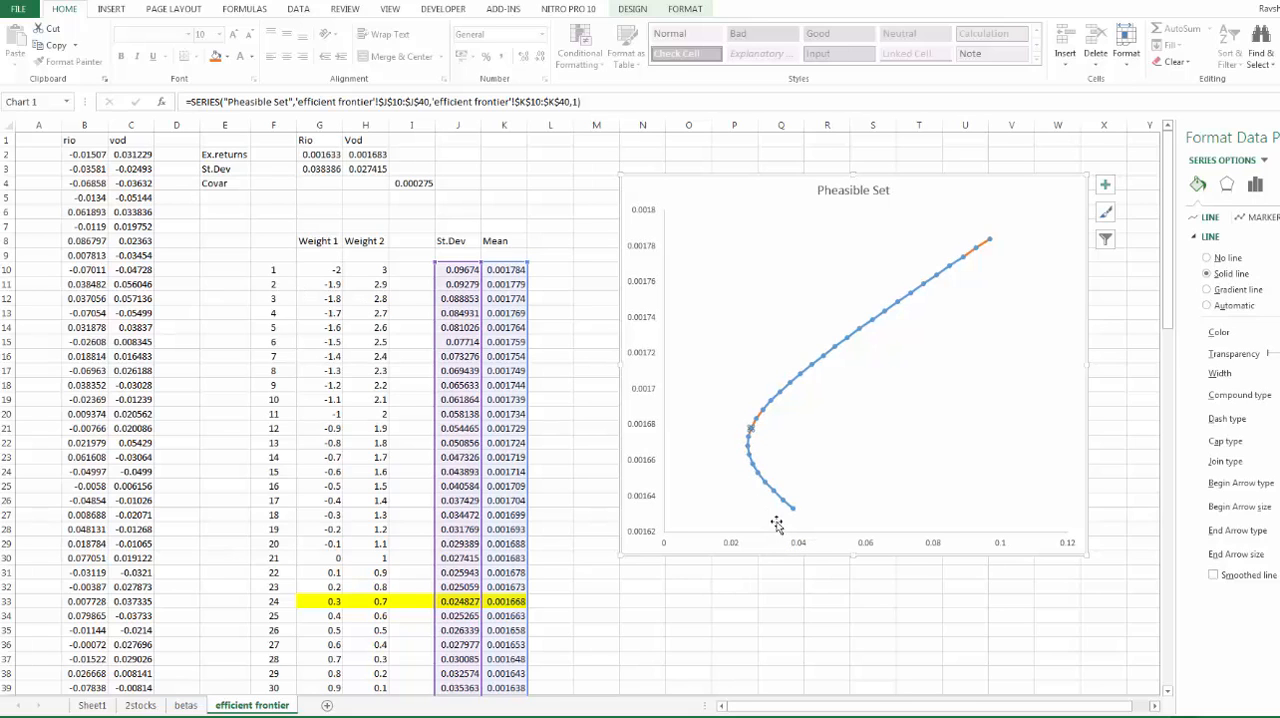
mouse_move(775, 497)
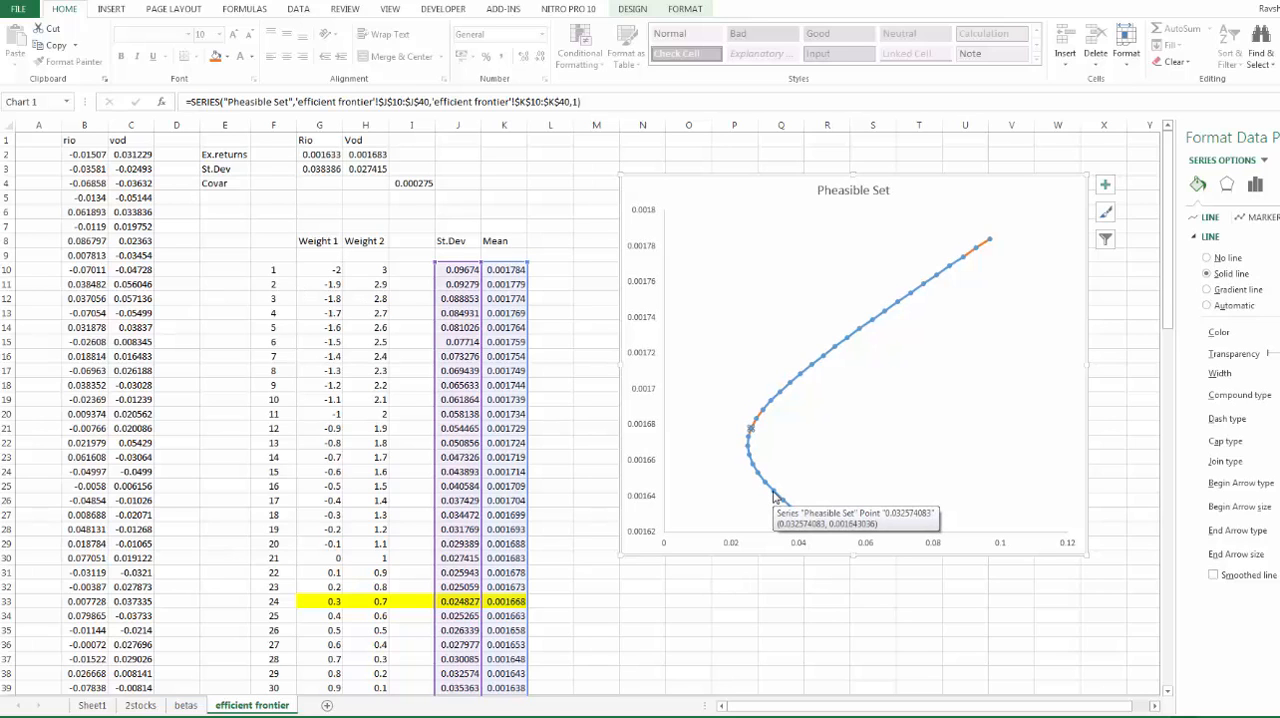
mouse_move(781, 399)
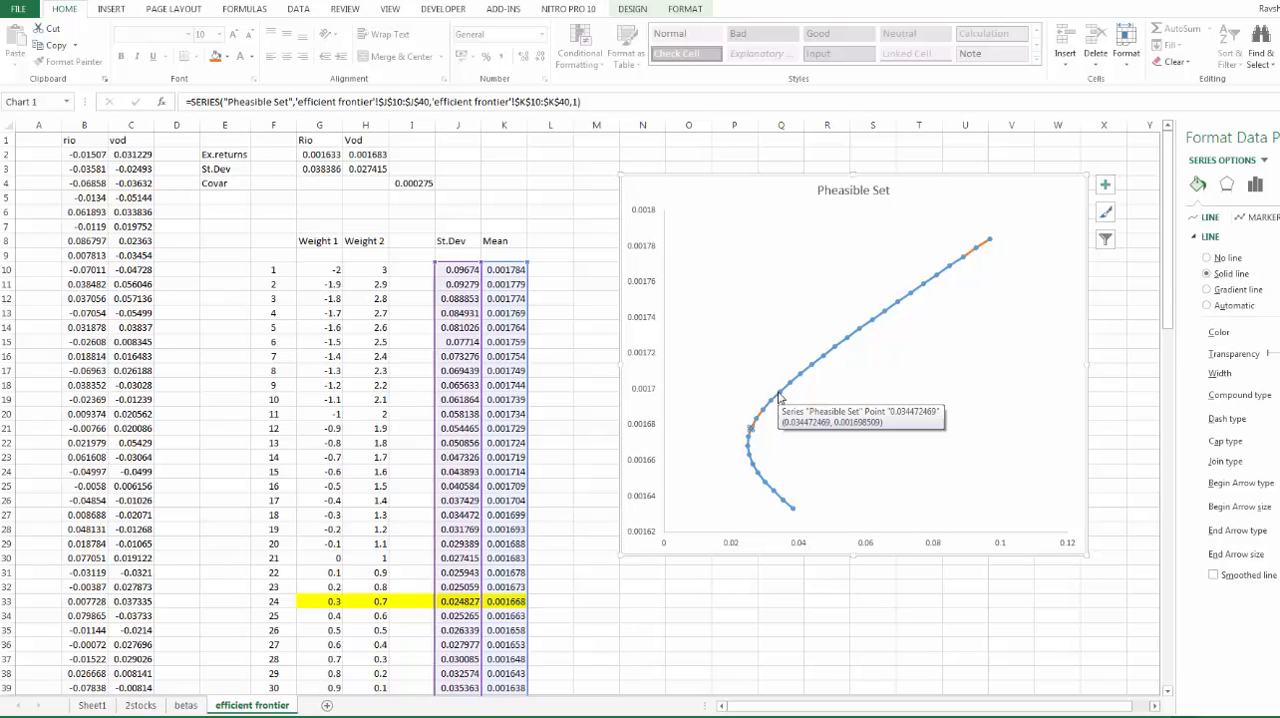
mouse_move(755, 479)
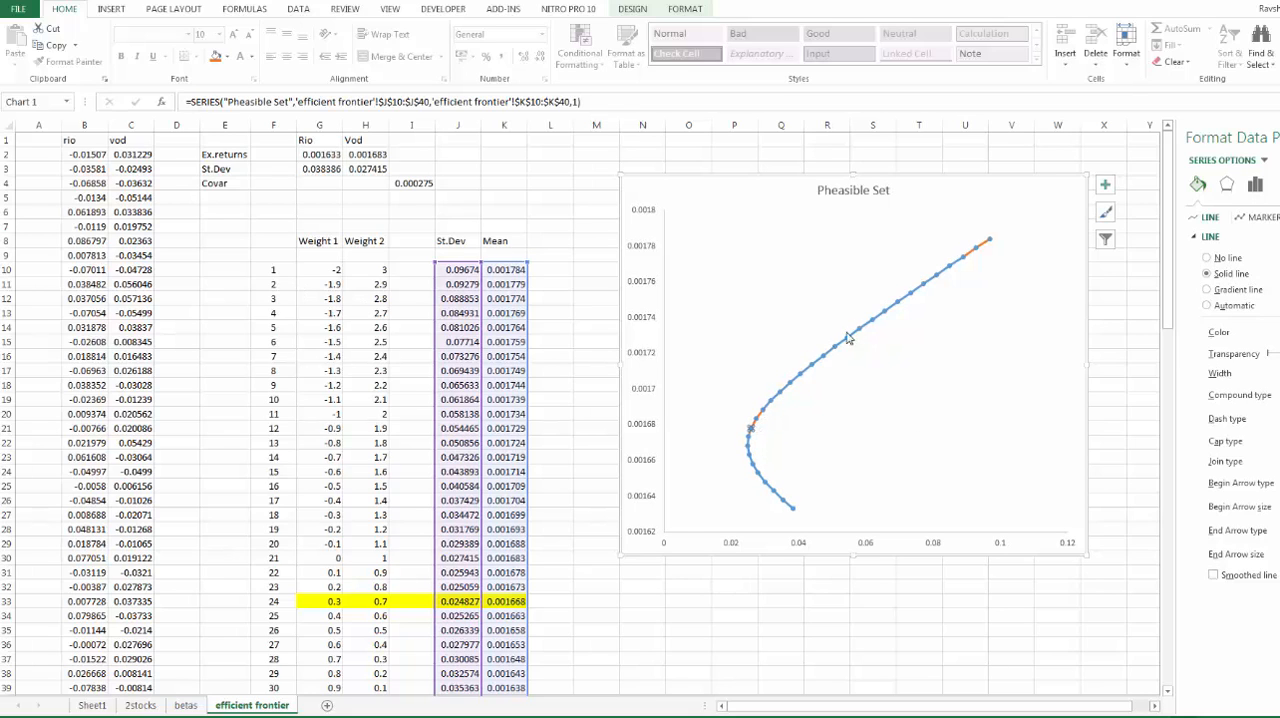
mouse_move(864, 332)
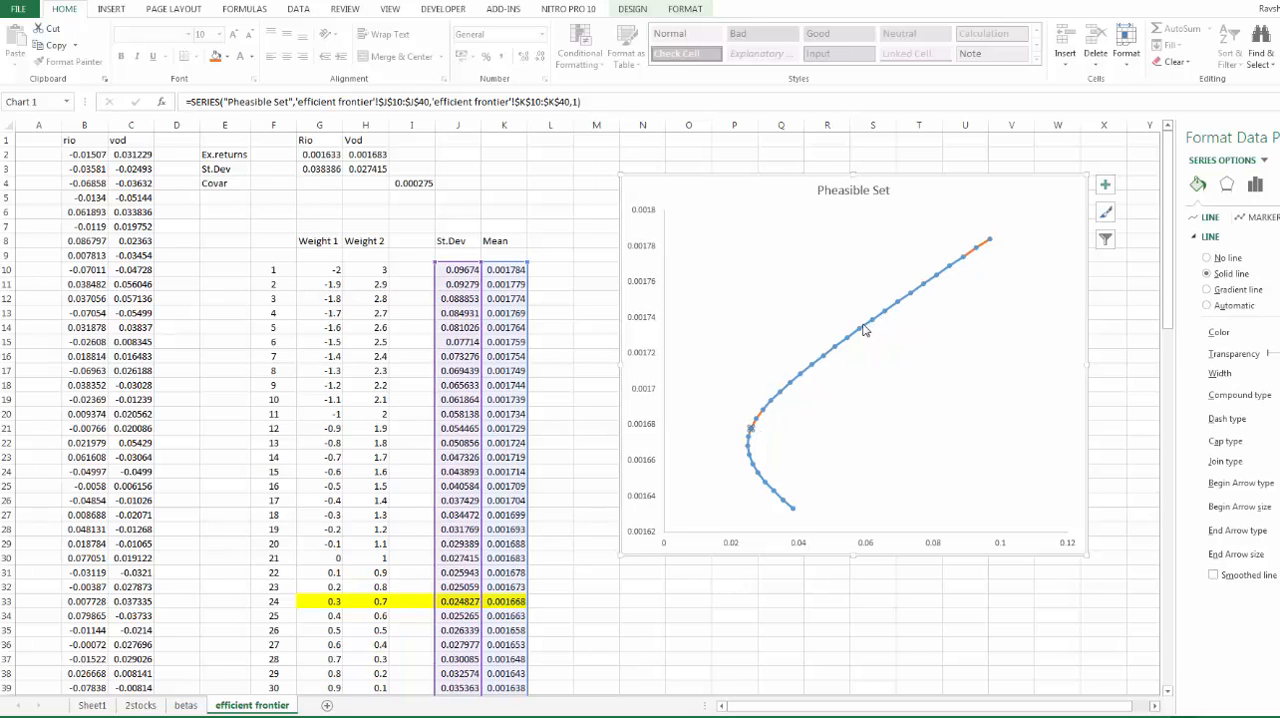
mouse_move(884, 317)
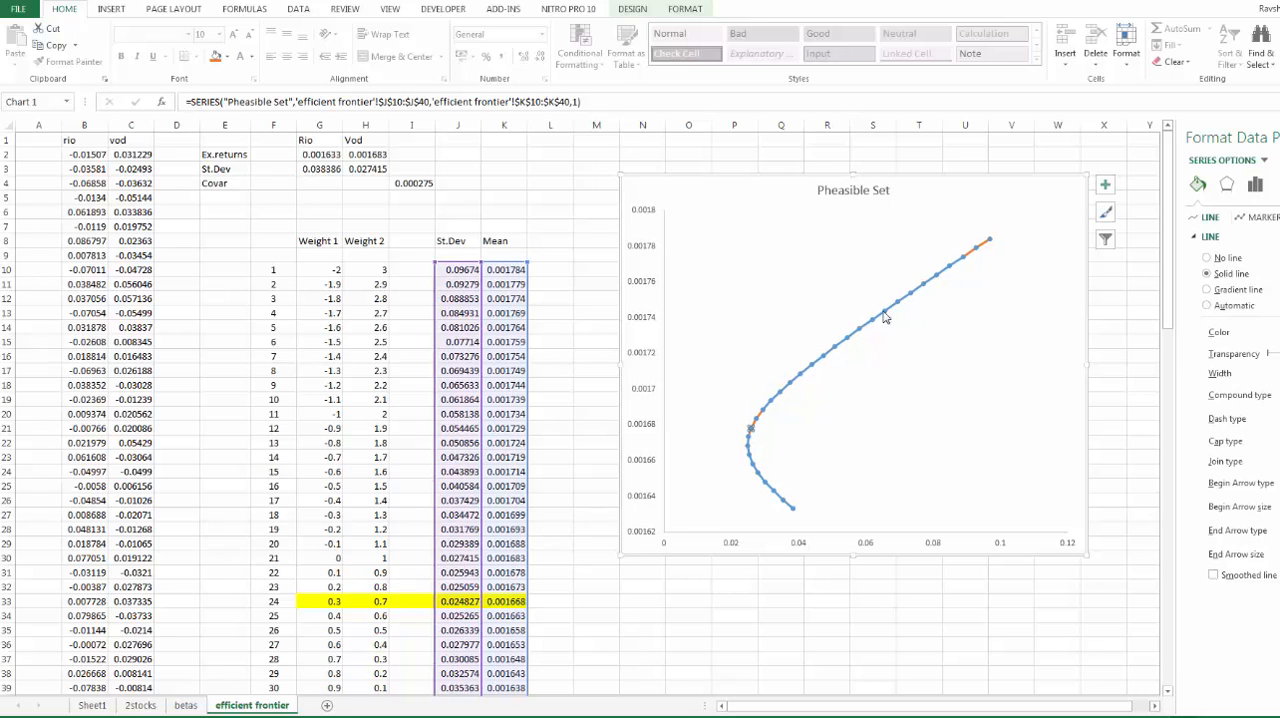
mouse_move(889, 555)
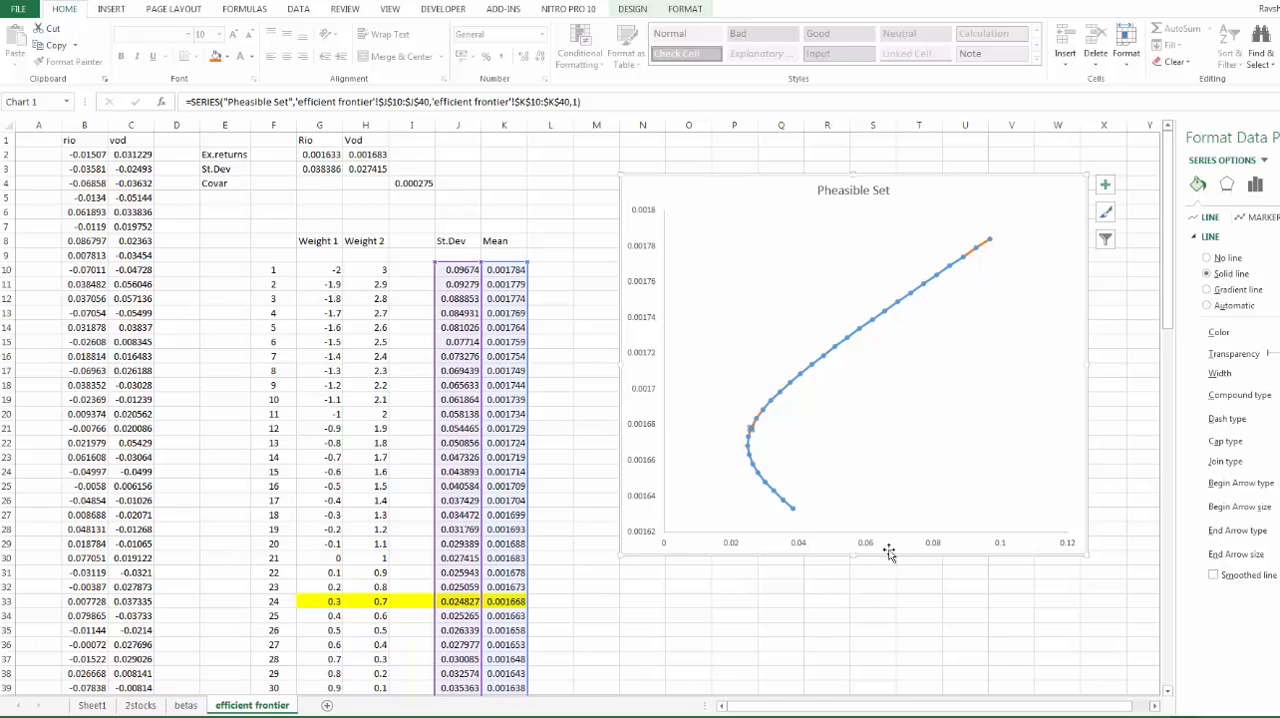
mouse_move(652, 178)
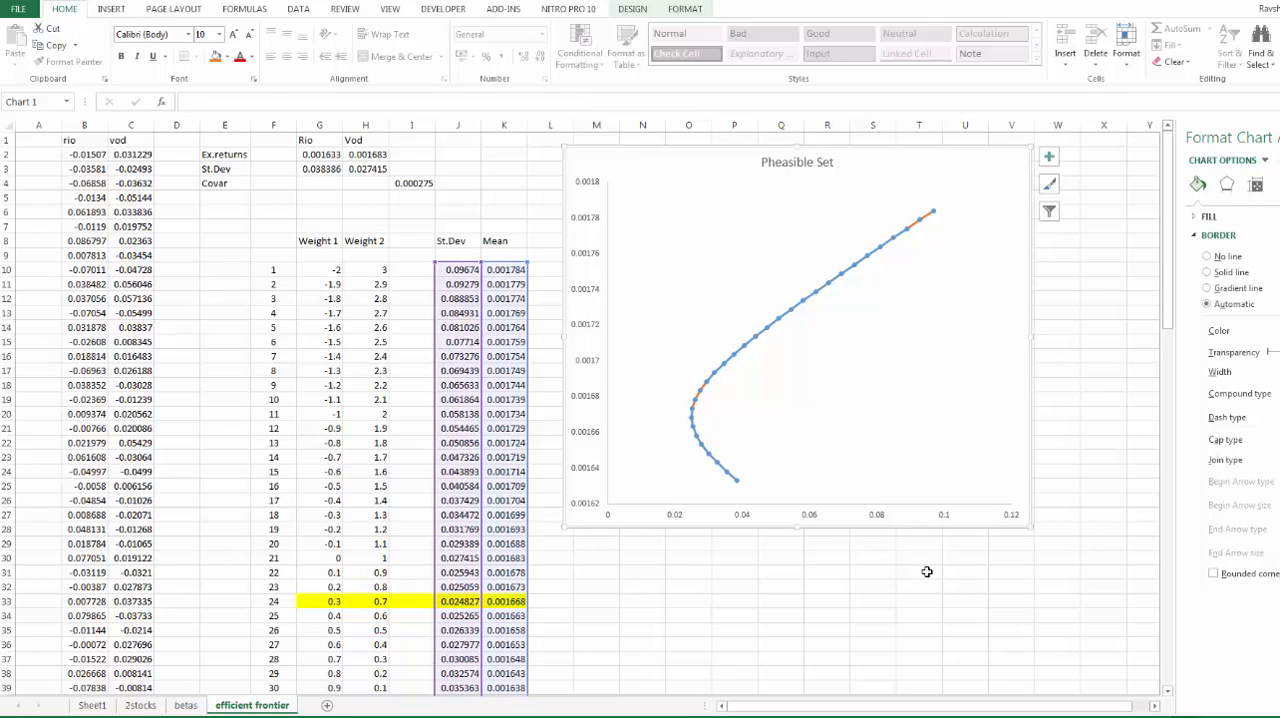
mouse_move(787, 536)
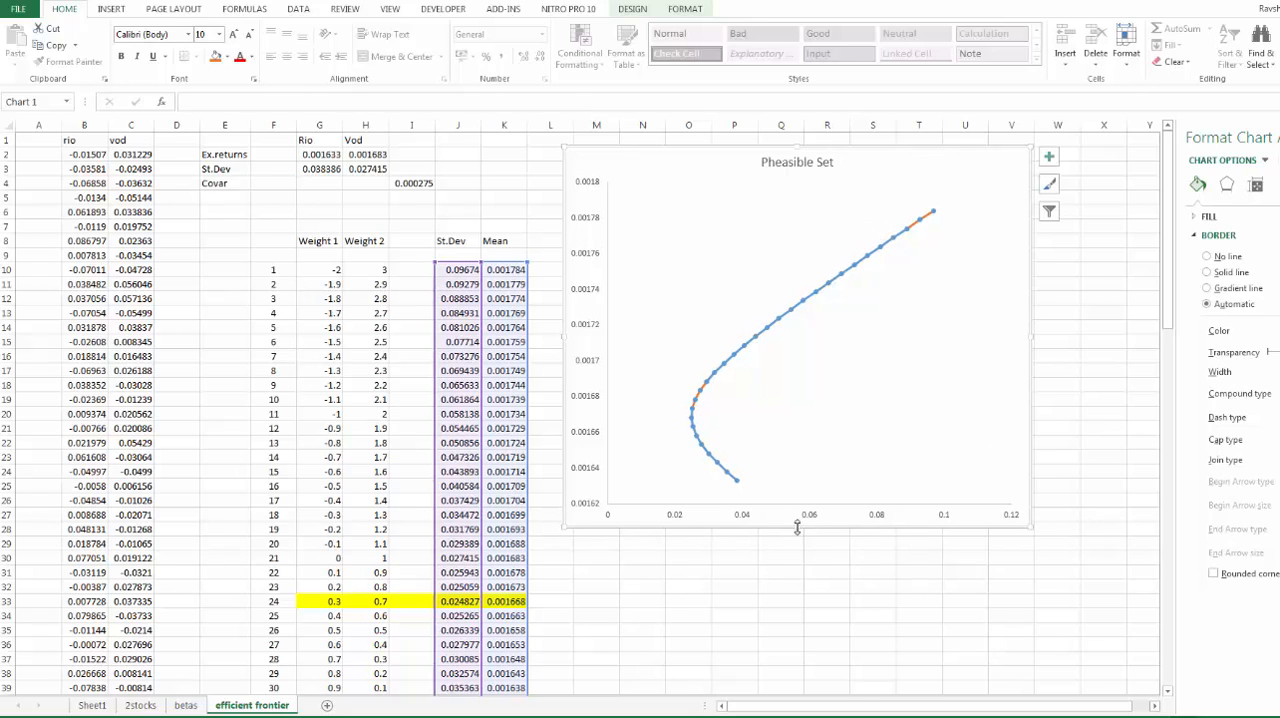
mouse_move(603, 395)
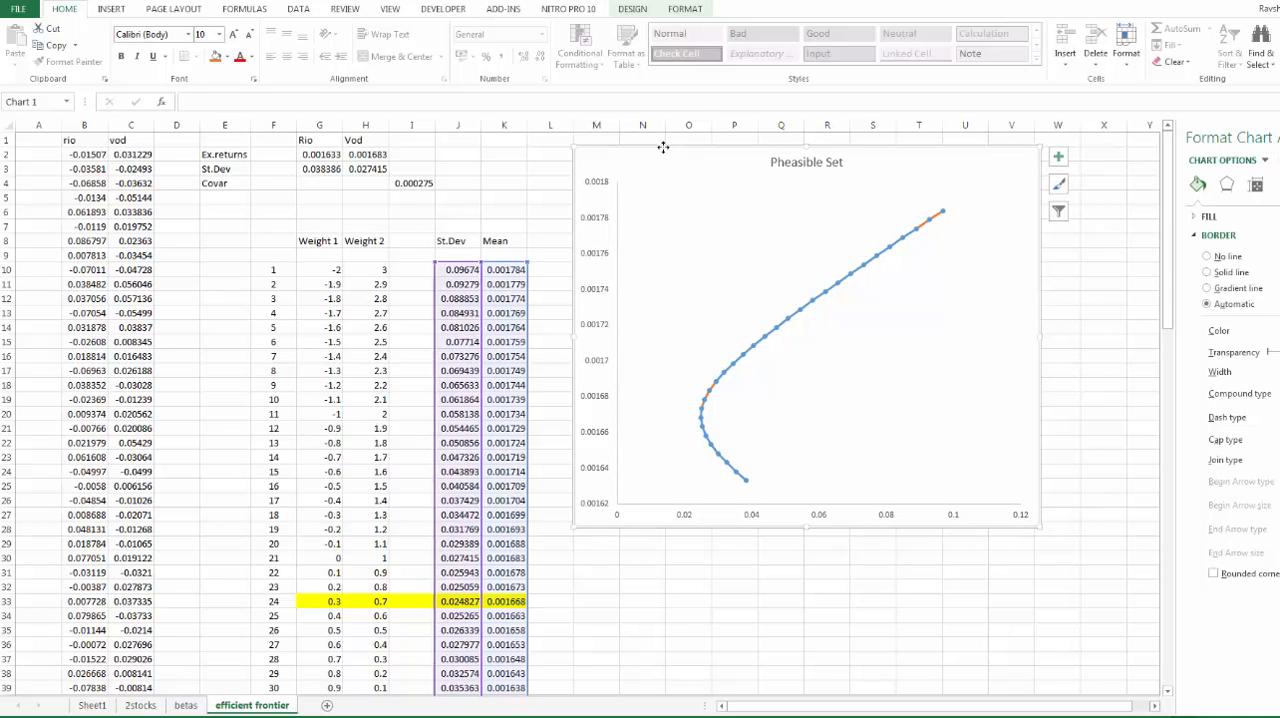
mouse_move(745, 415)
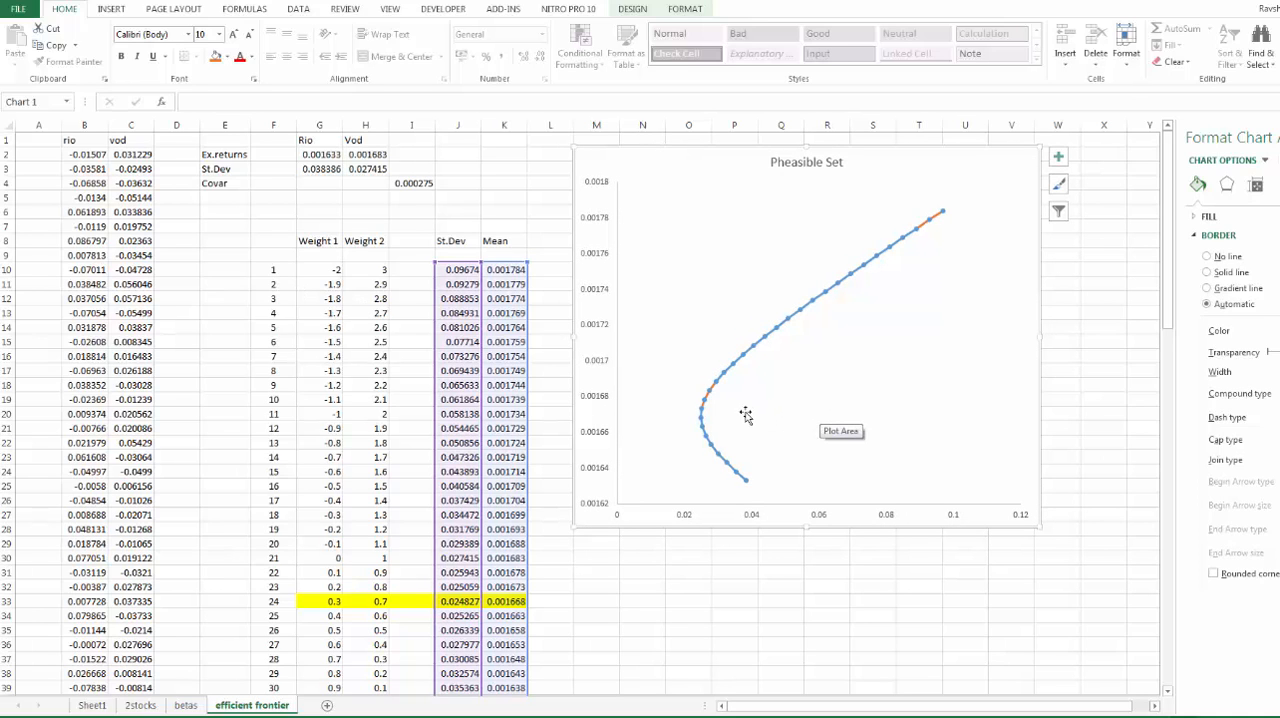
Select the chart's horizontal axis and display its Format Axis settings.
left_click(745, 416)
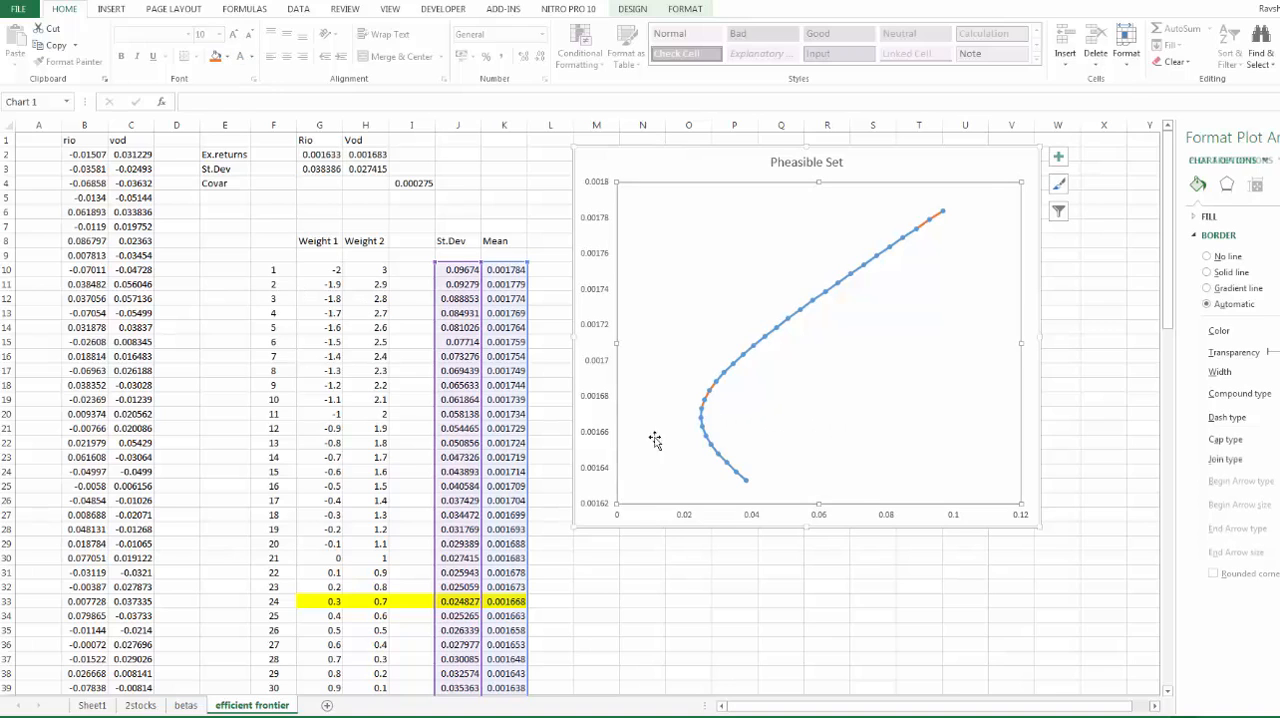
left_click(685, 515)
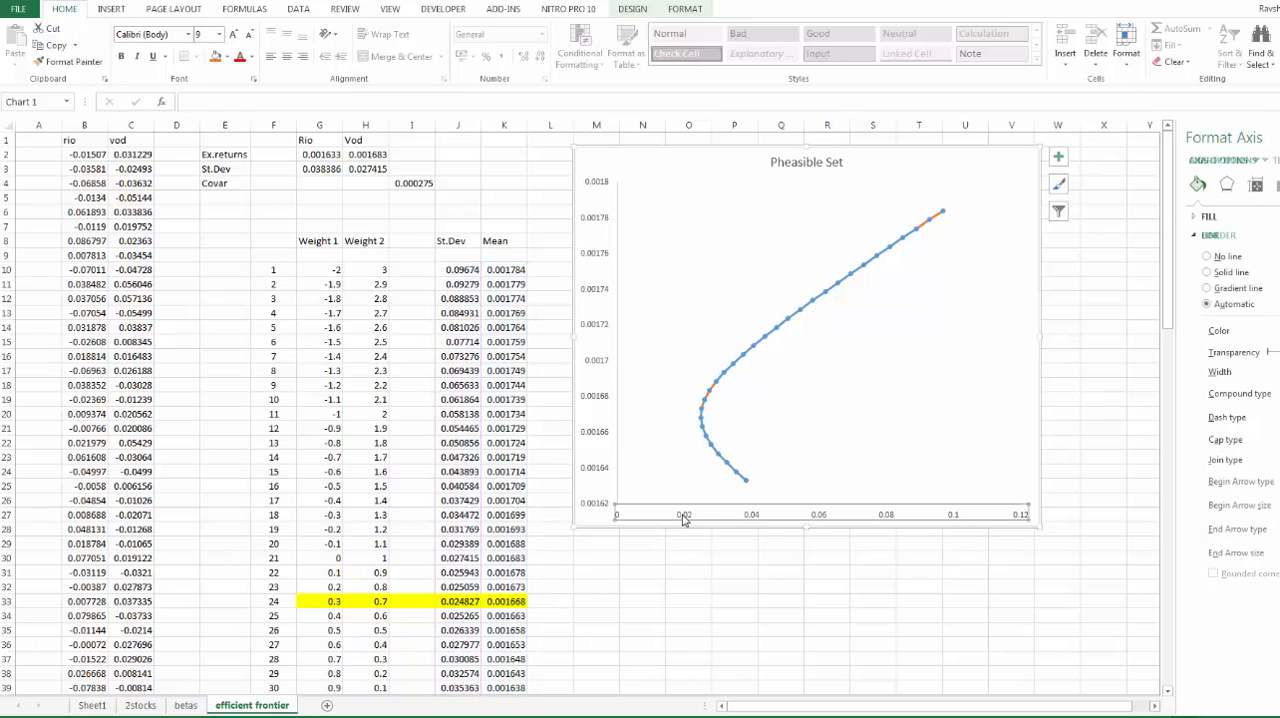
left_click(632, 8)
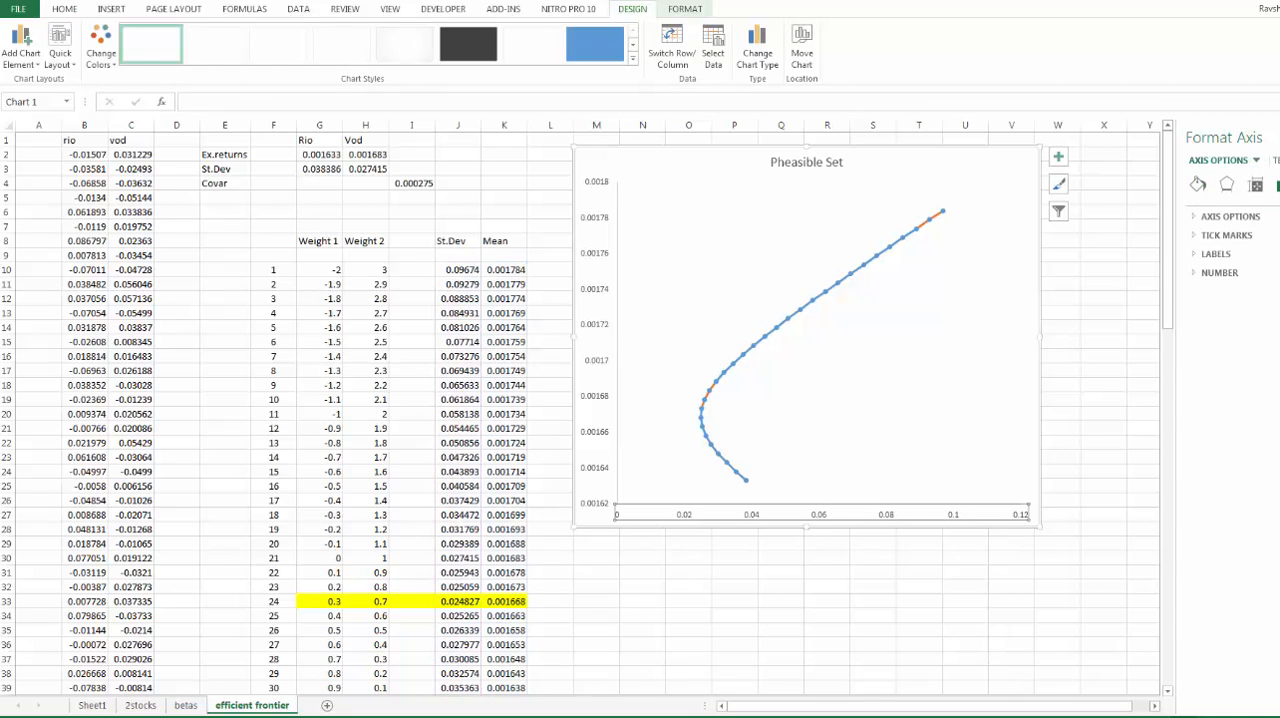
Set the horizontal axis minimum bound to 0.02 and deselect the chart.
left_click(1230, 216)
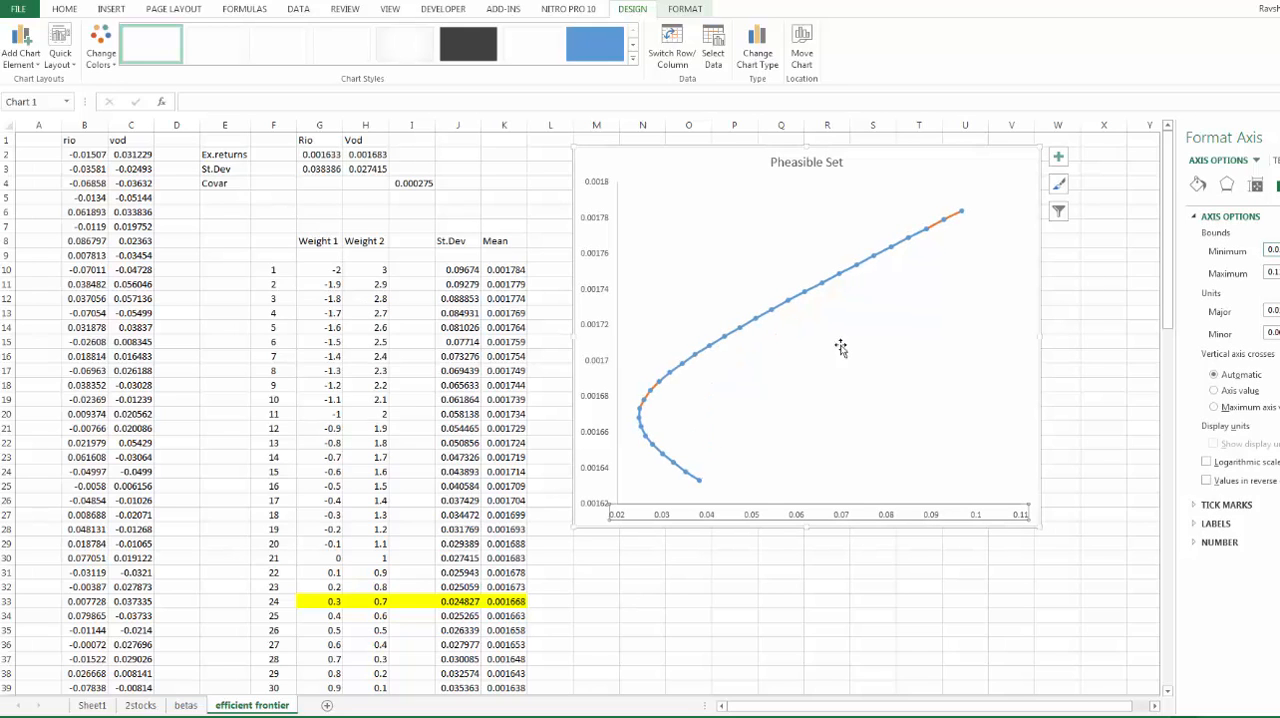
mouse_move(983, 212)
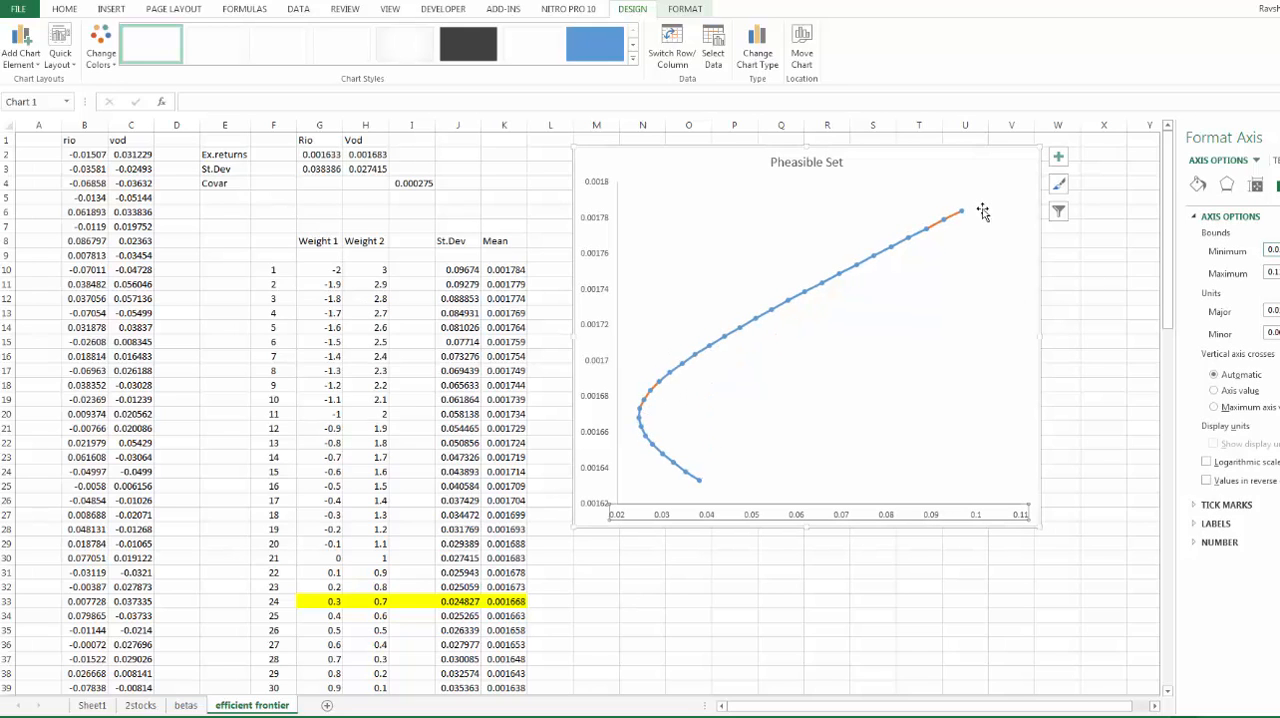
mouse_move(674, 188)
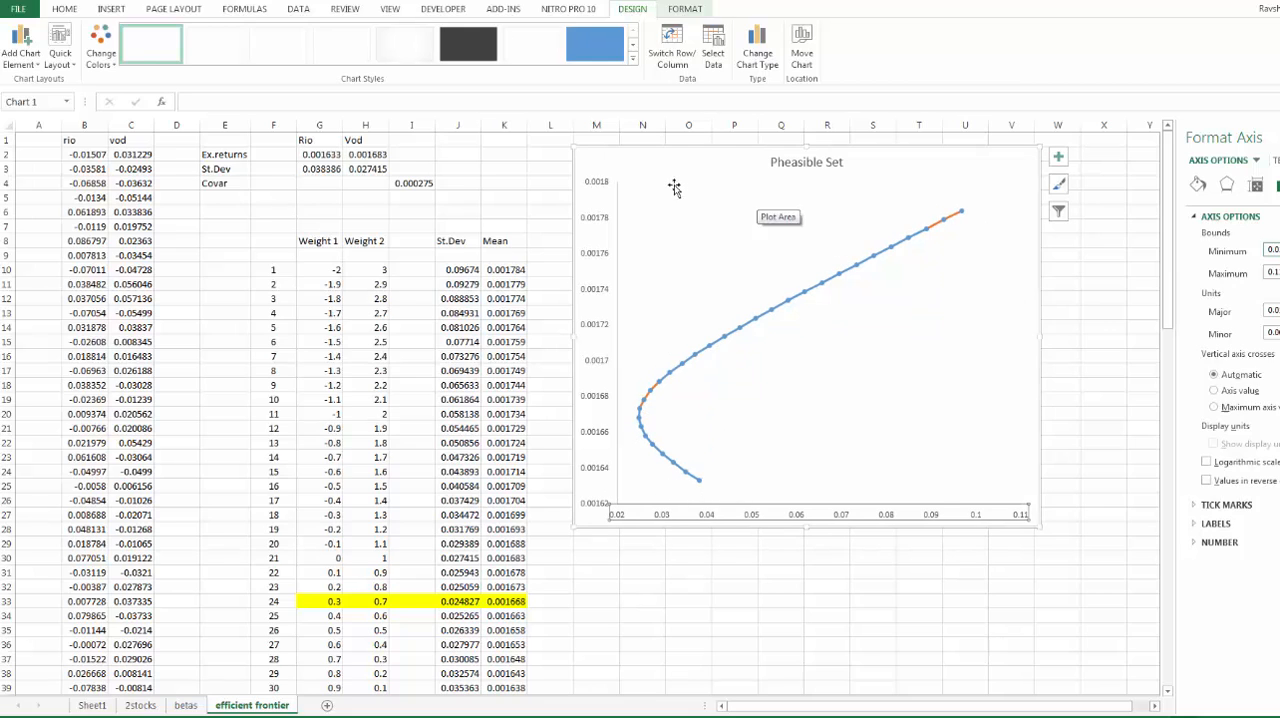
mouse_move(998, 222)
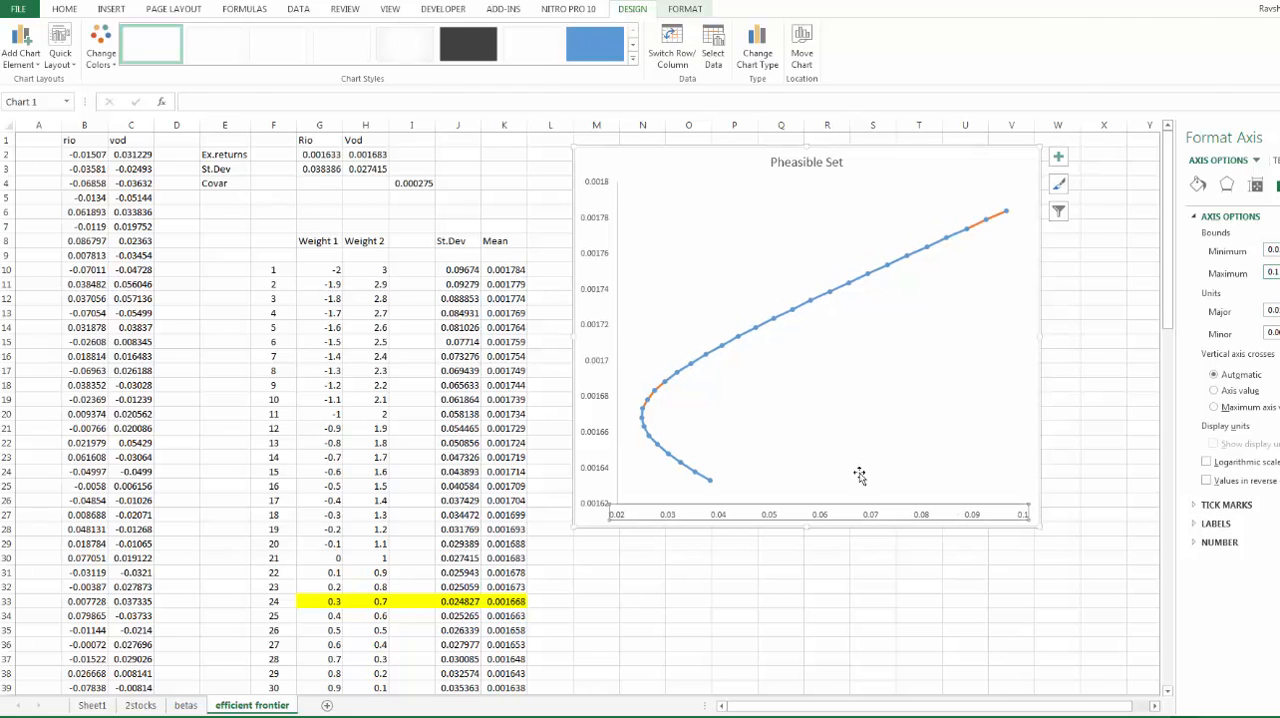
left_click(826, 601)
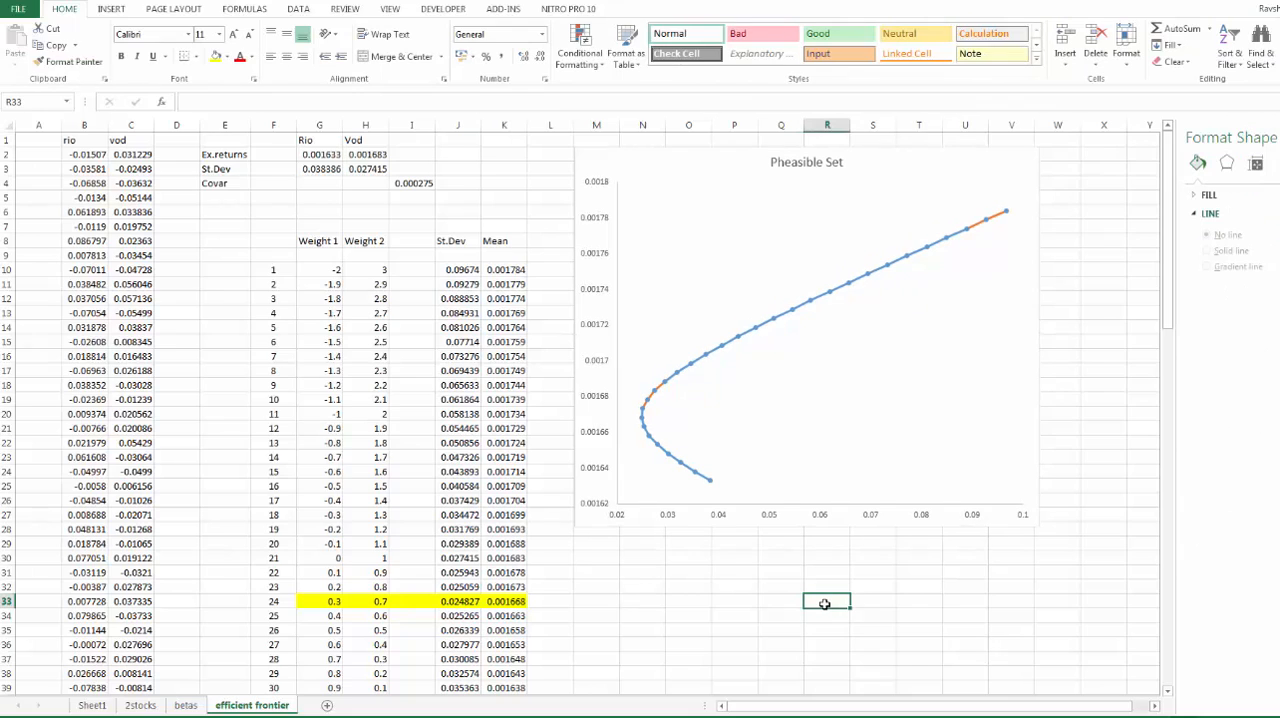